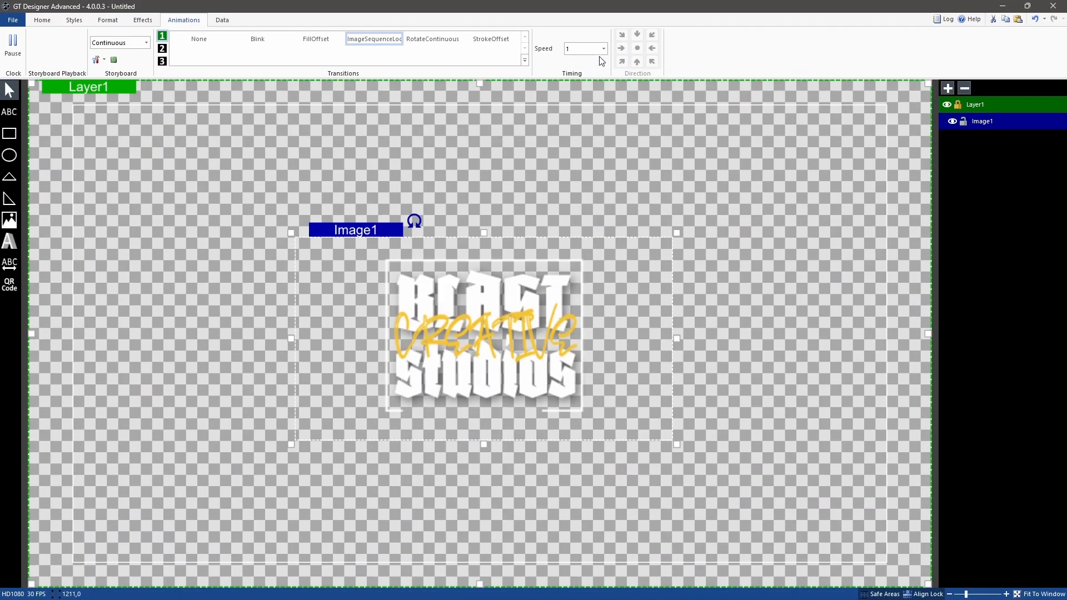
- Set Image1's animation to ImageSequenceLoop with Continuous storyboard playback
click(602, 48)
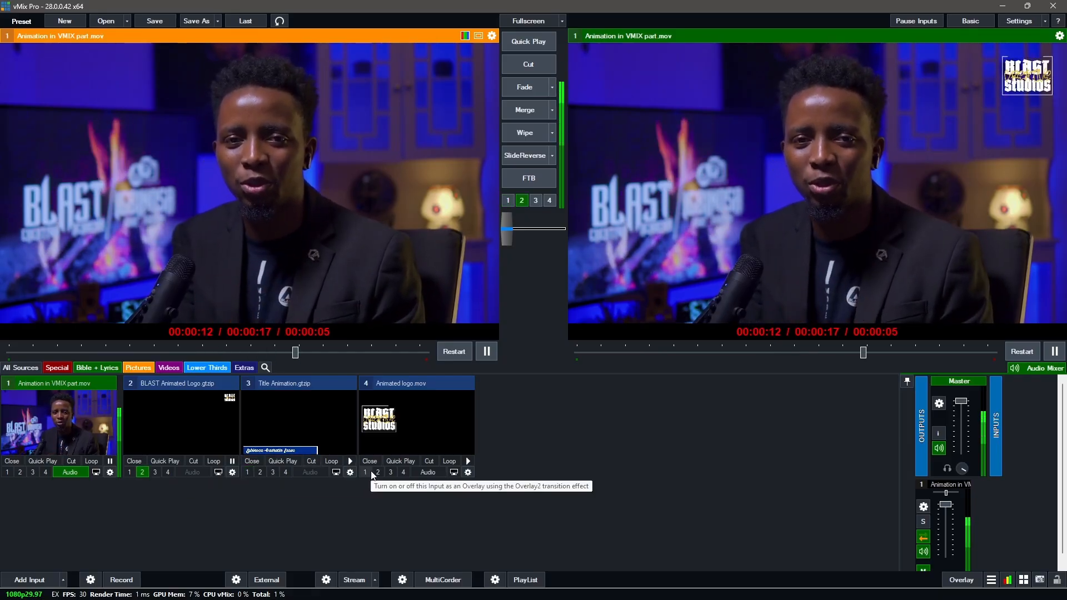
- Show the Animated logo.mov input as overlay 1 on the live output
click(366, 471)
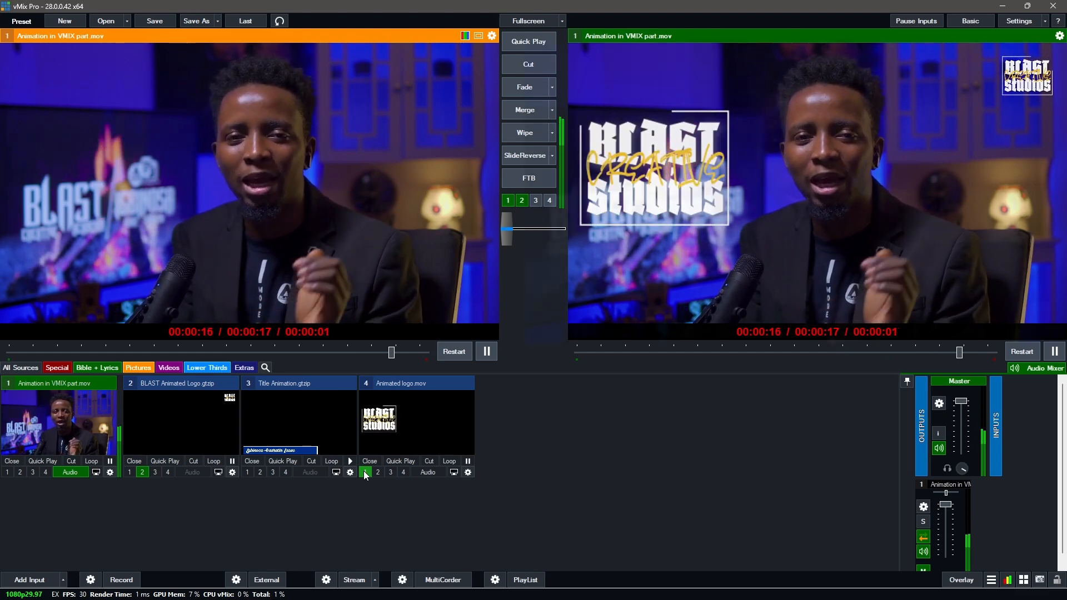
click(532, 20)
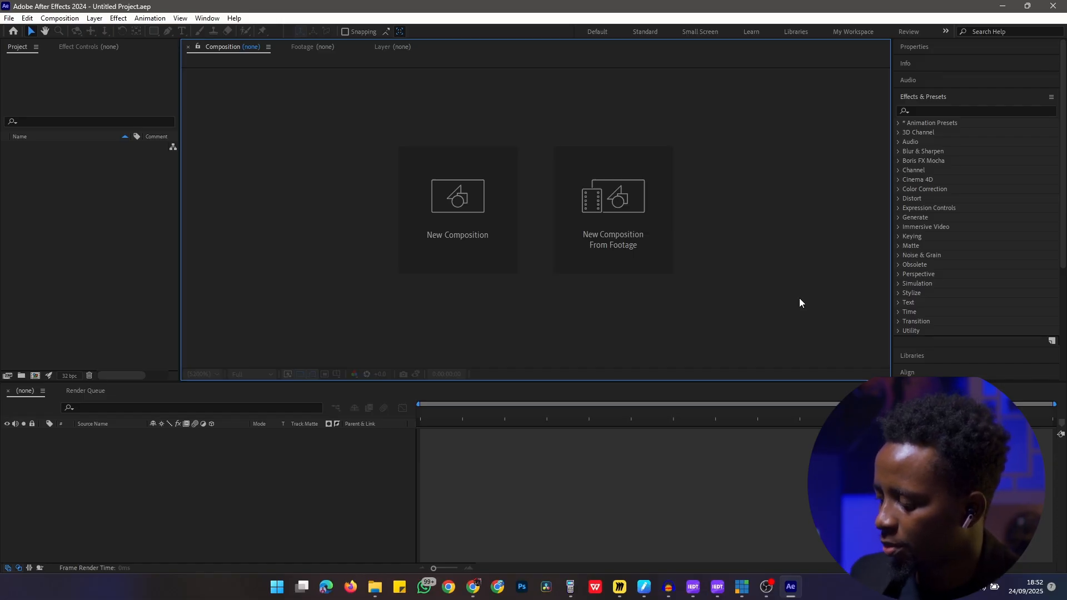
- Import the PNG logos, preview the CapCut and DaVinci Resolve images, and select the BLAST text image
click(374, 586)
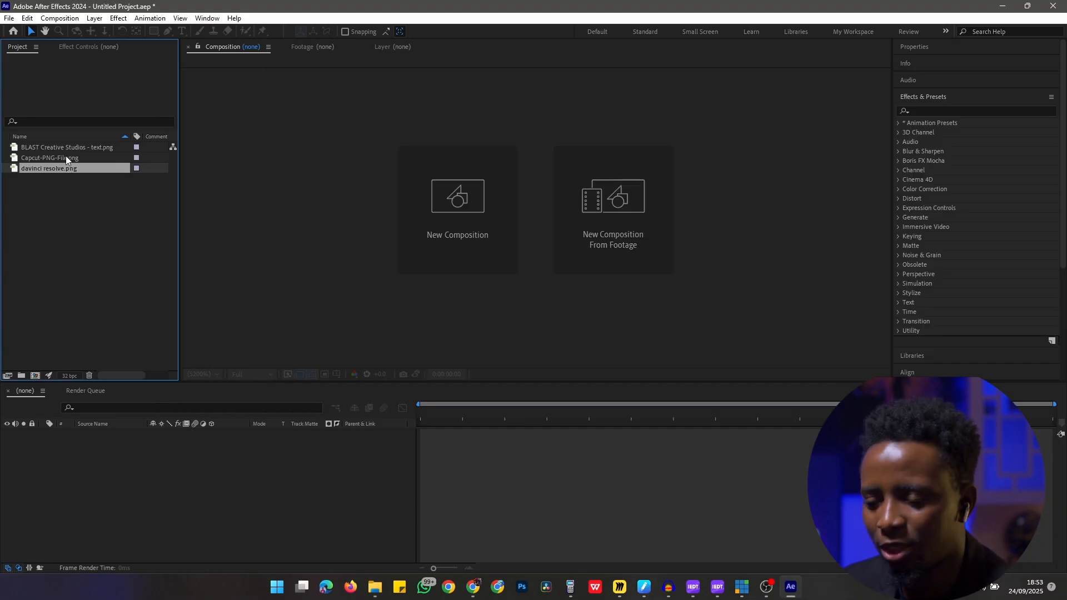
click(51, 157)
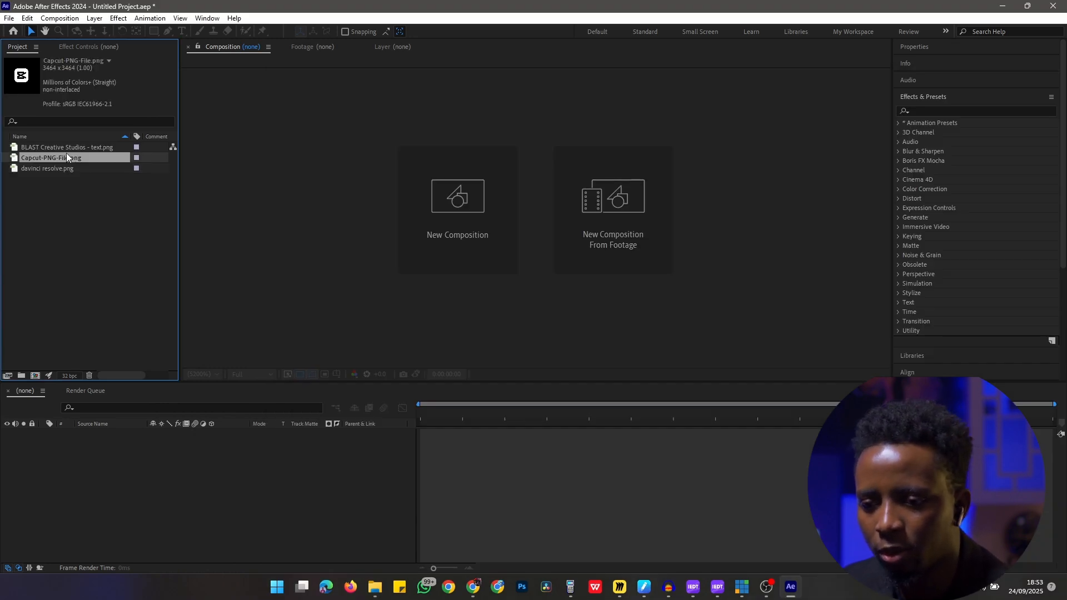
double_click(52, 157)
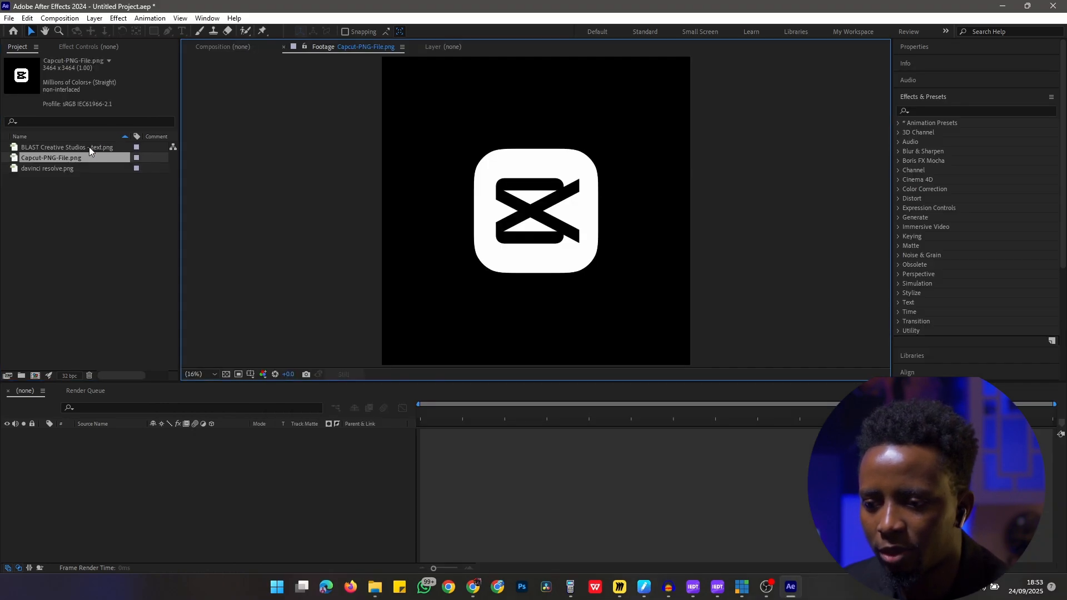
click(67, 147)
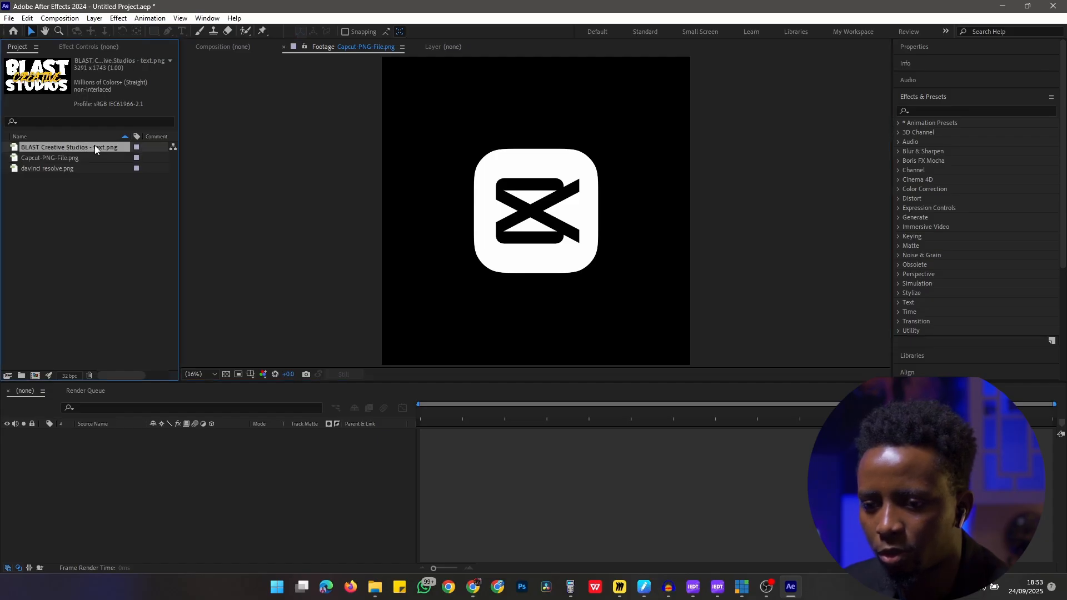
click(47, 168)
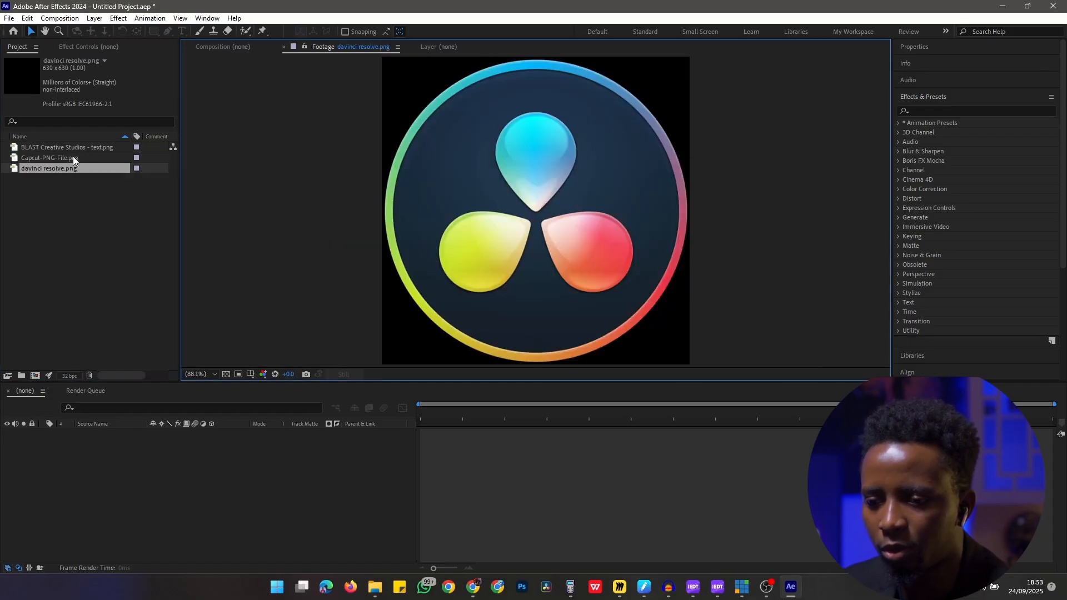
click(67, 147)
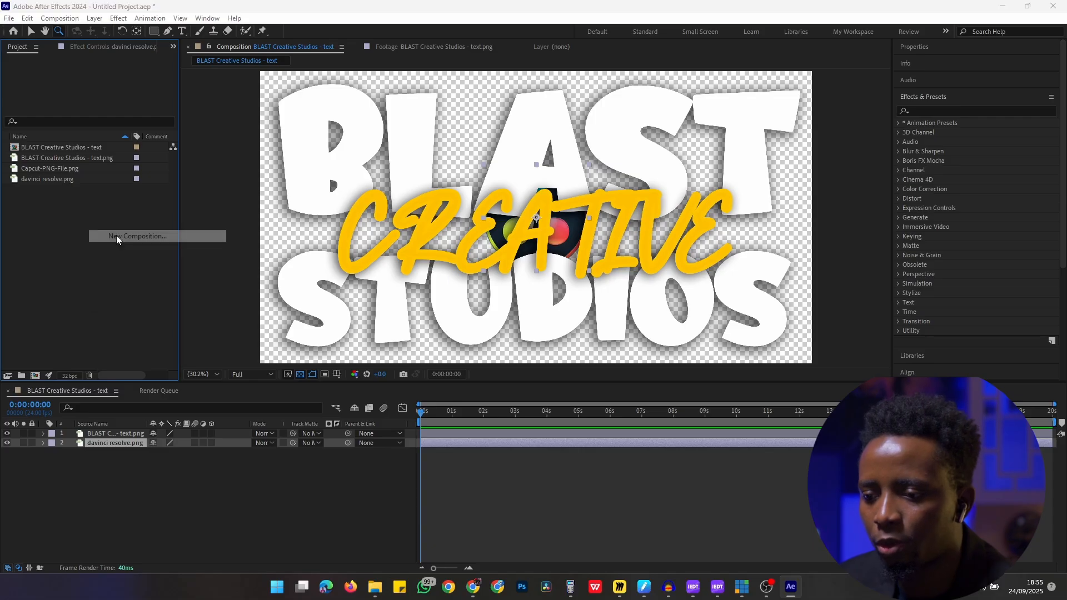
- Create a new 200×200 px, 5-second composition named Animated logo
click(138, 236)
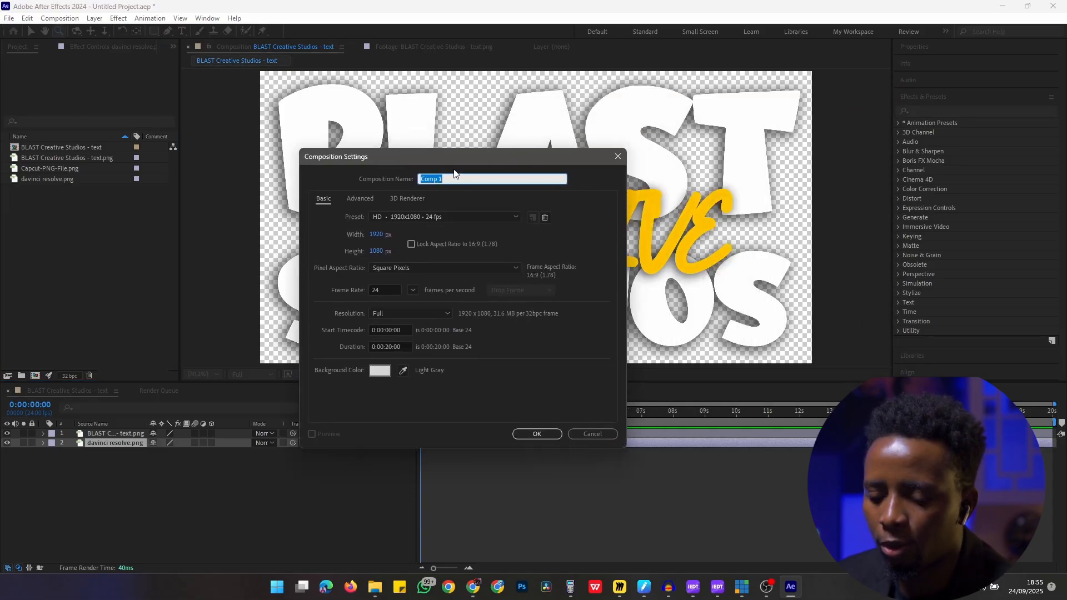
text(Animated logo)
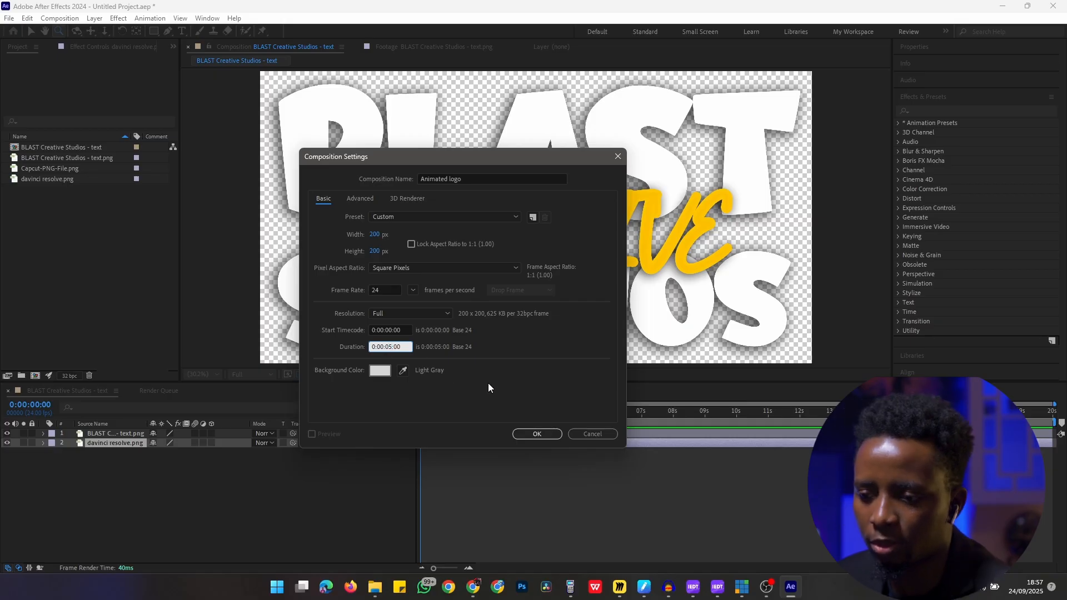
click(536, 435)
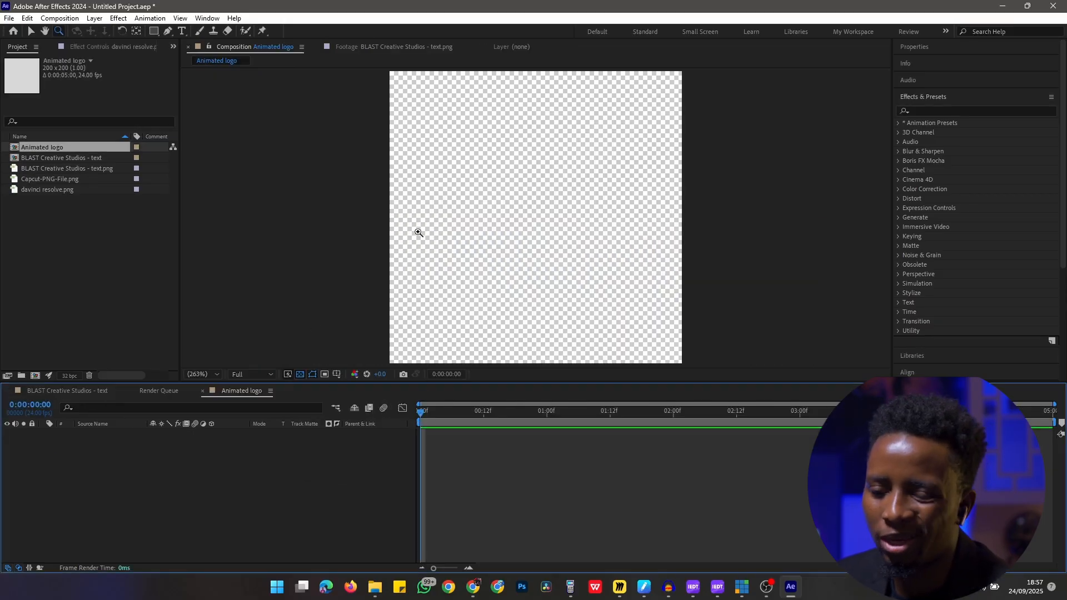
- Add the BLAST Creative Studios text PNG to Animated logo and scale it to about 6%
click(60, 157)
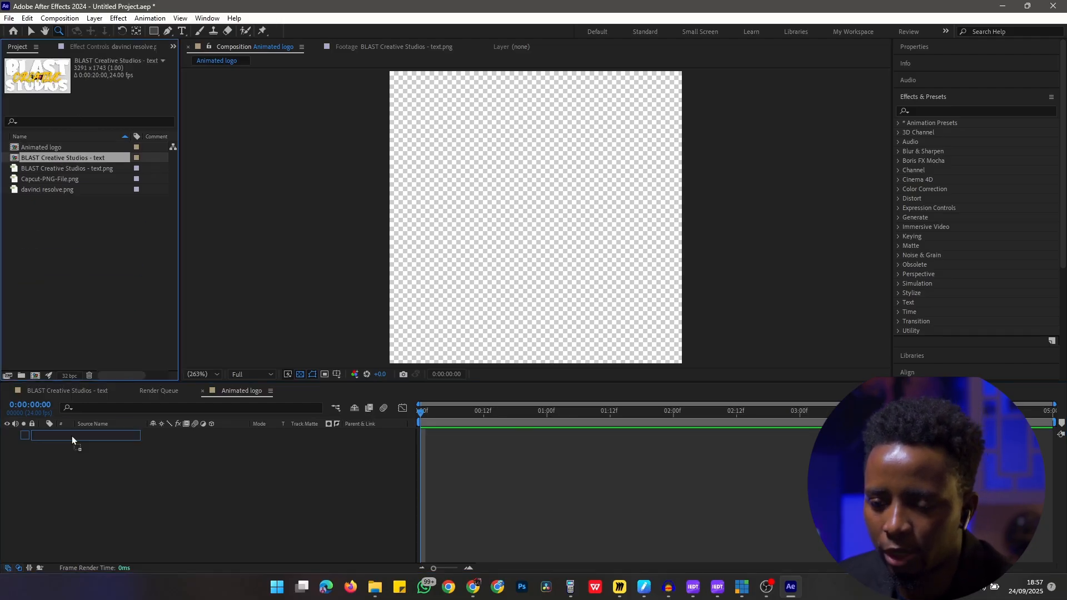
click(68, 168)
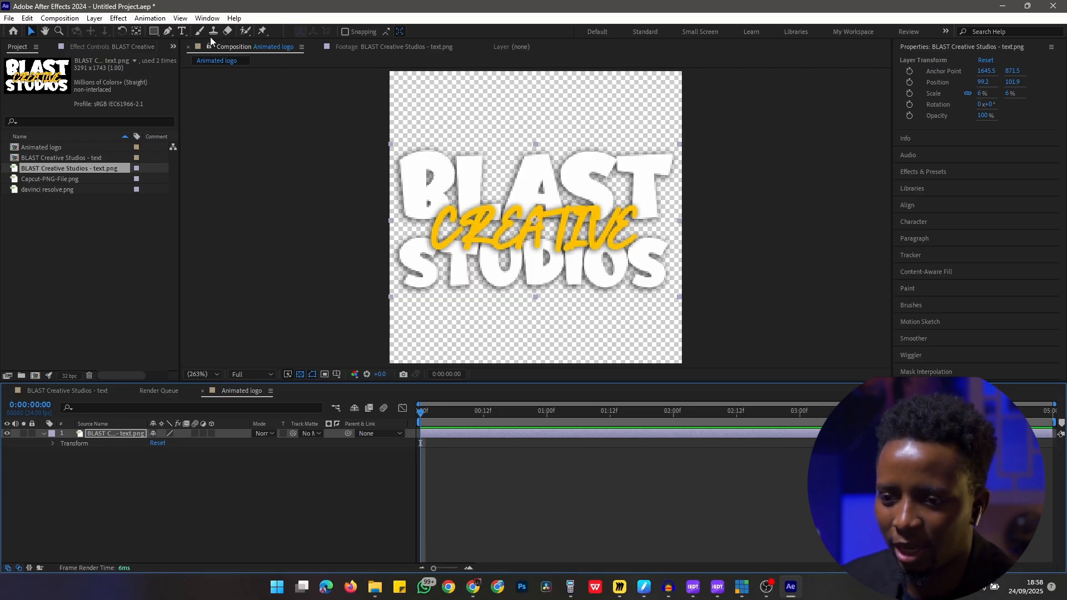
click(181, 31)
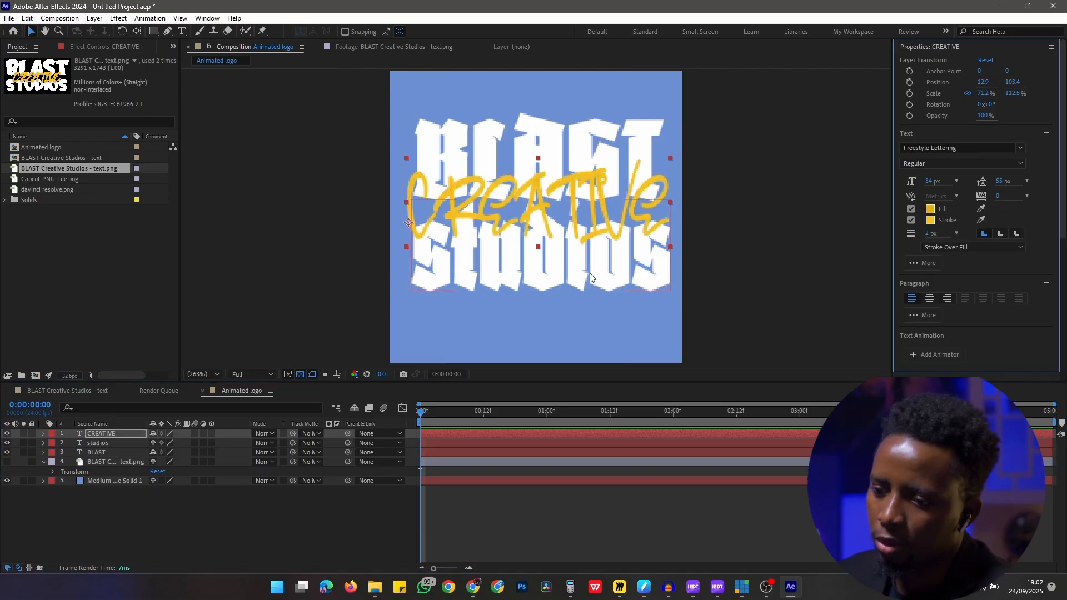
- Review the BLAST and studios text layers and expand the BLAST layer's properties
click(95, 453)
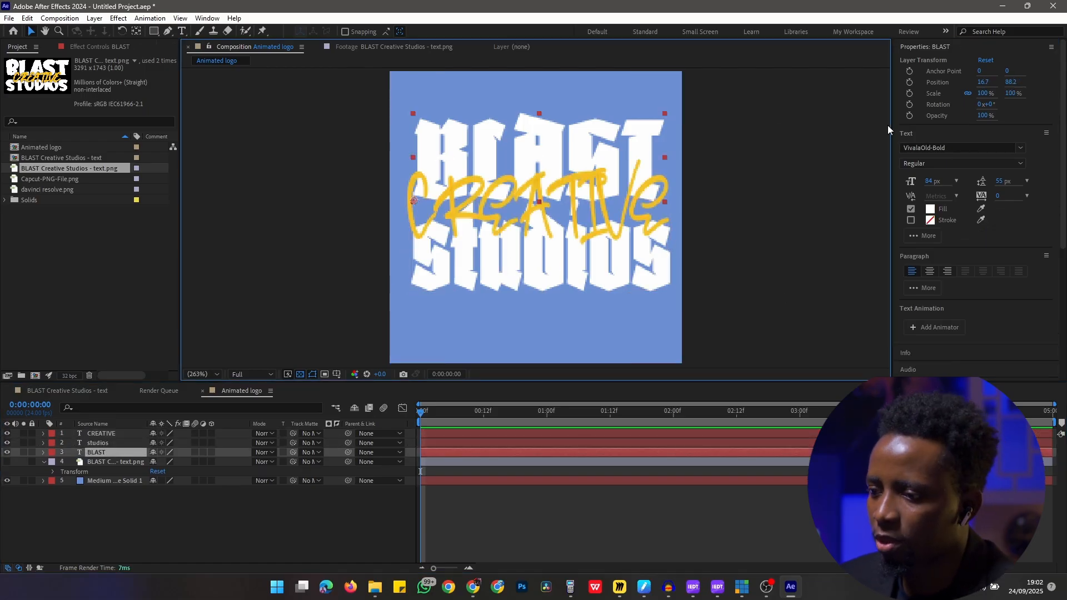
click(98, 444)
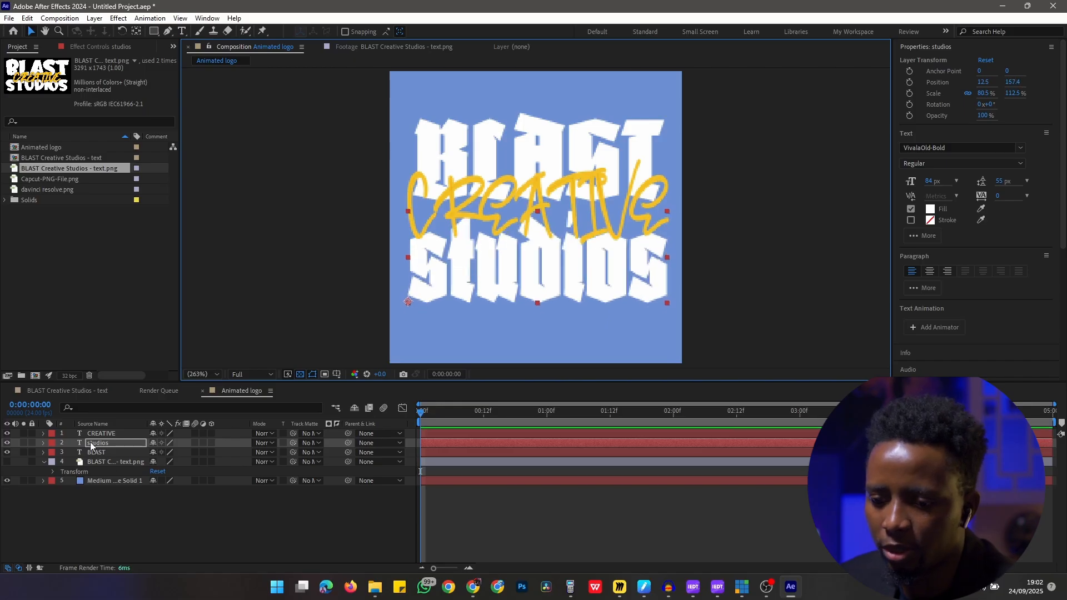
click(95, 452)
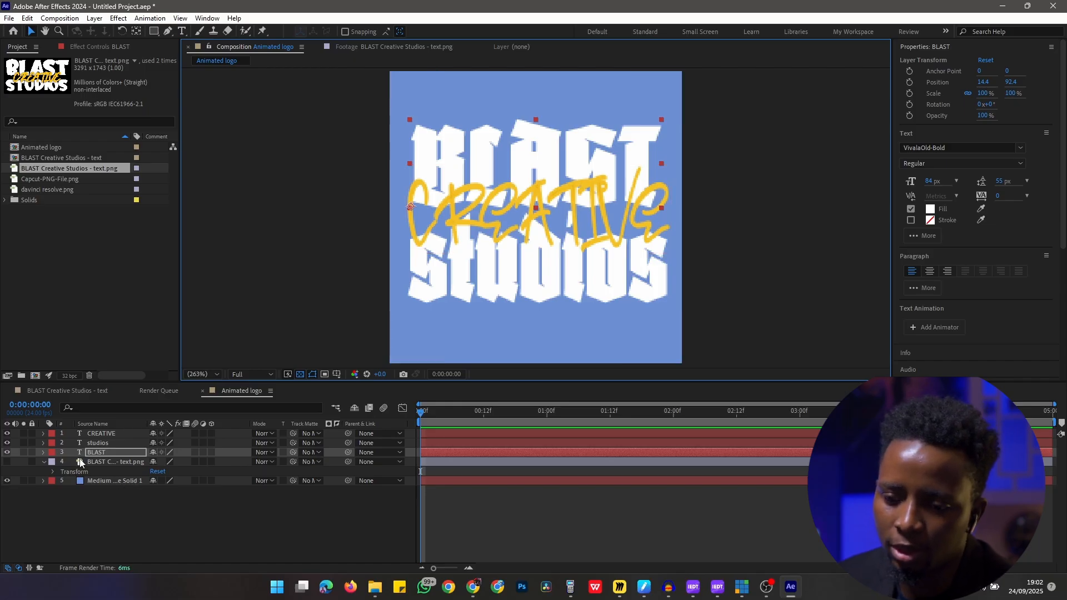
click(44, 452)
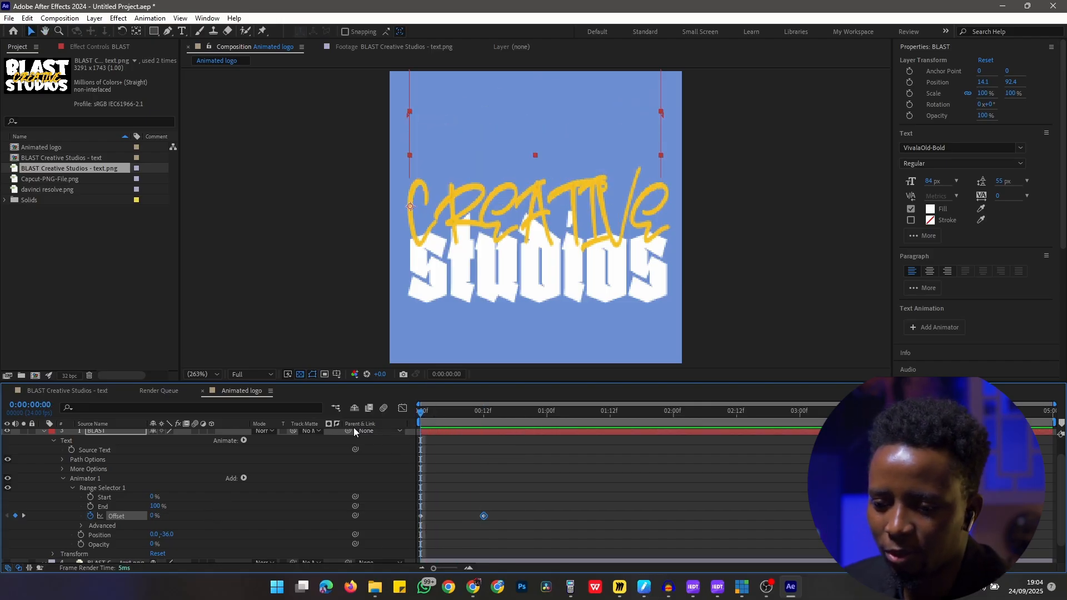
- Show the speed graph of the BLAST range offset animation in the Graph Editor
click(421, 407)
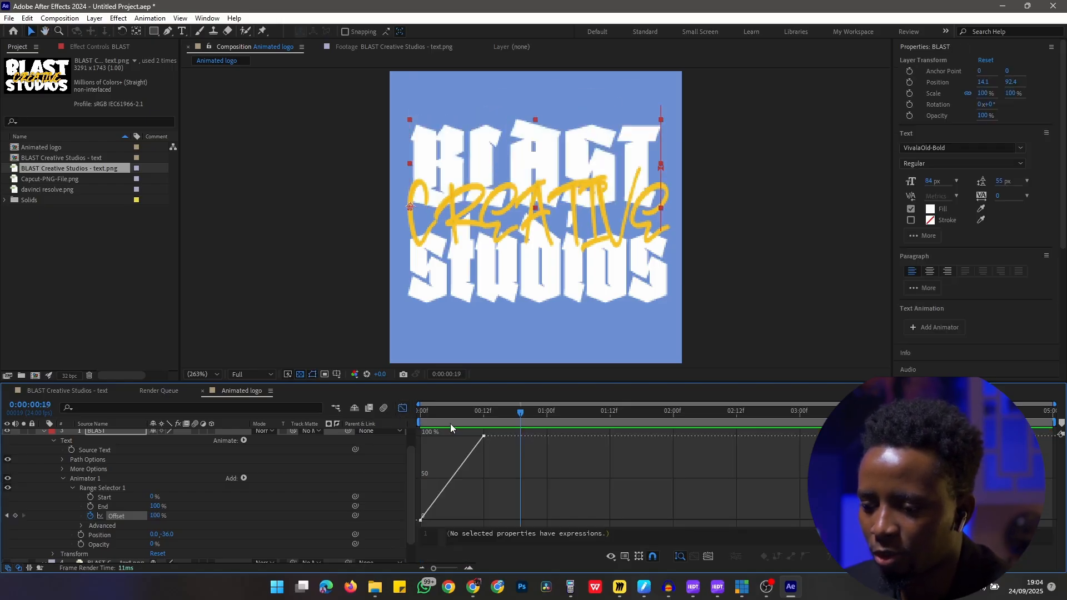
mouse_move(484, 438)
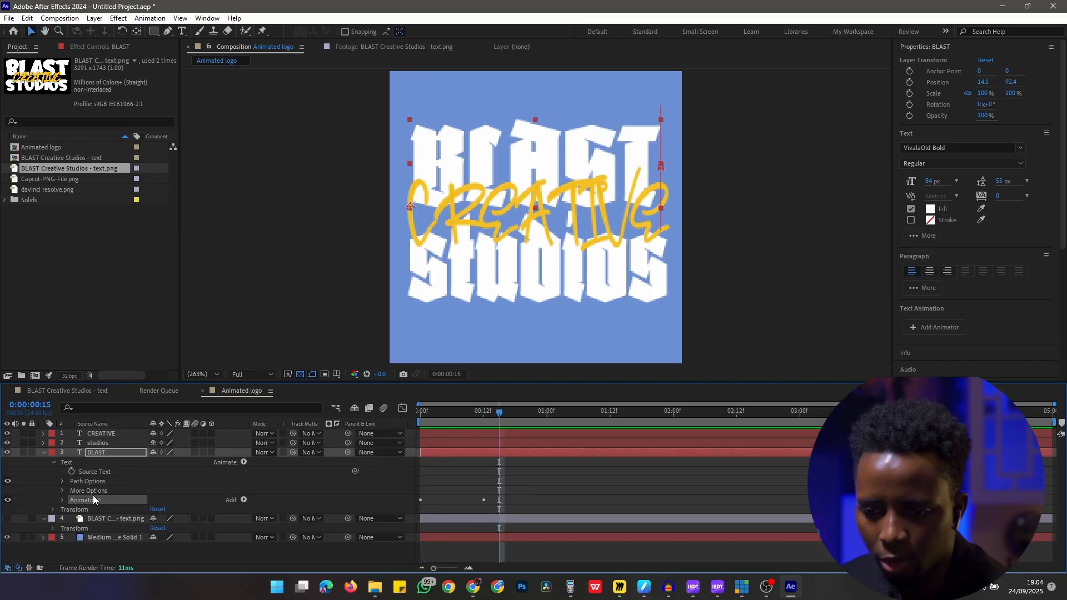
click(98, 443)
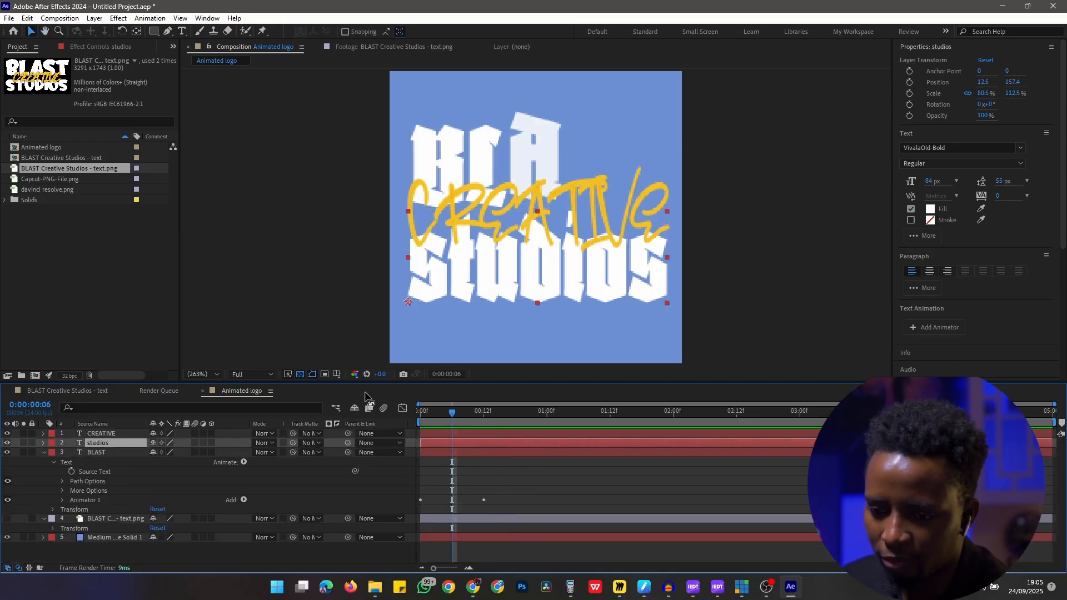
click(101, 433)
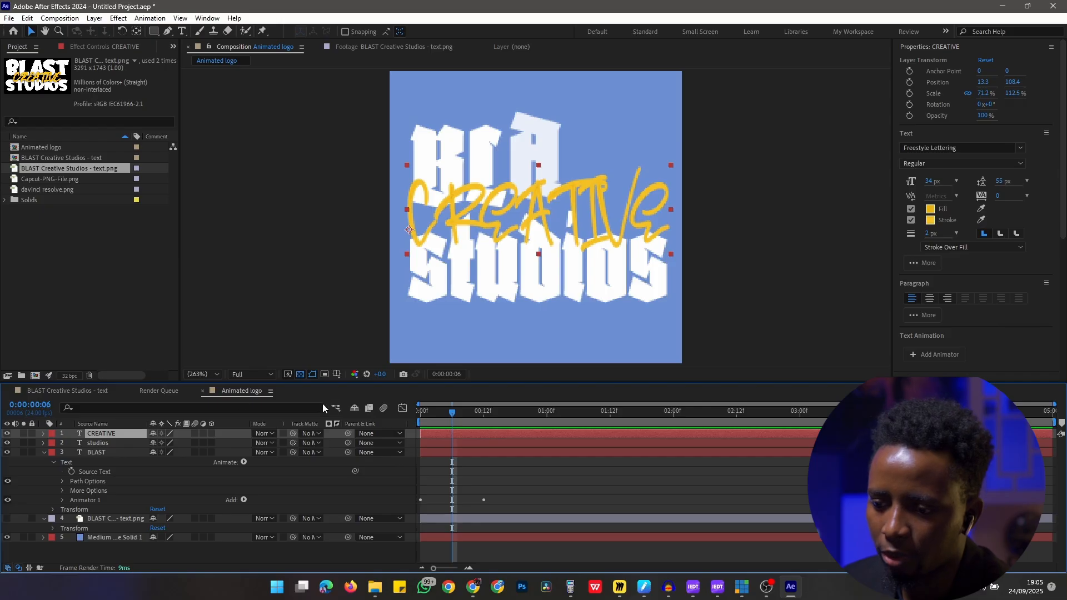
mouse_move(128, 439)
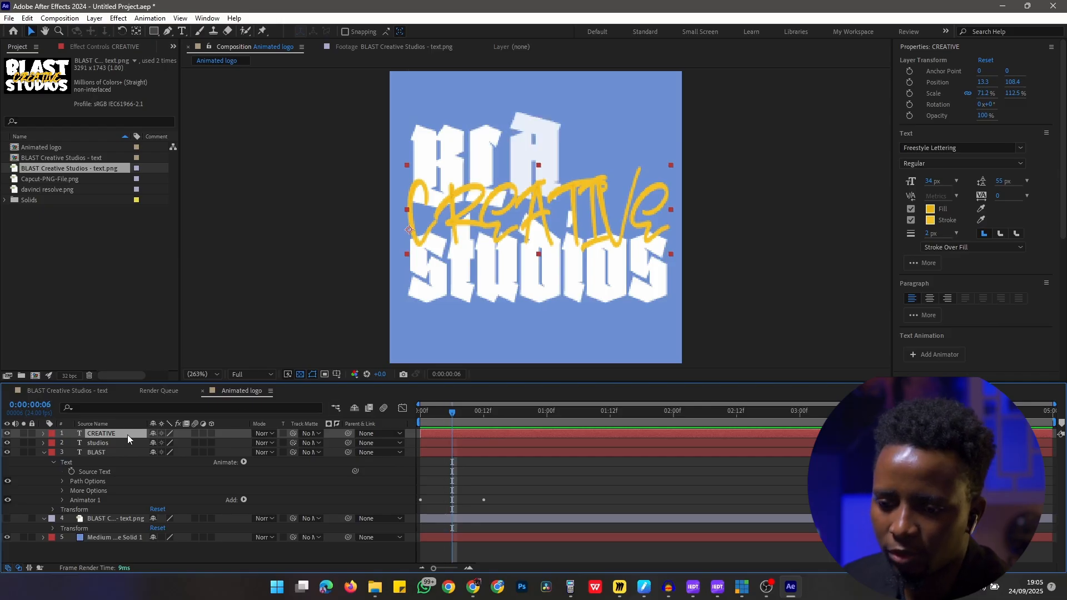
click(97, 443)
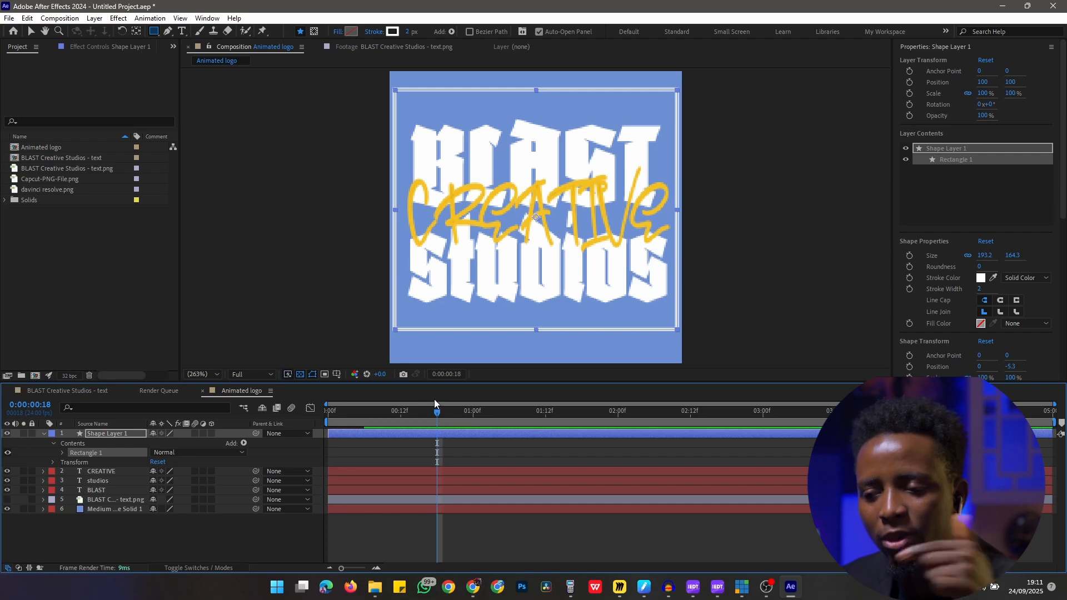
mouse_move(439, 383)
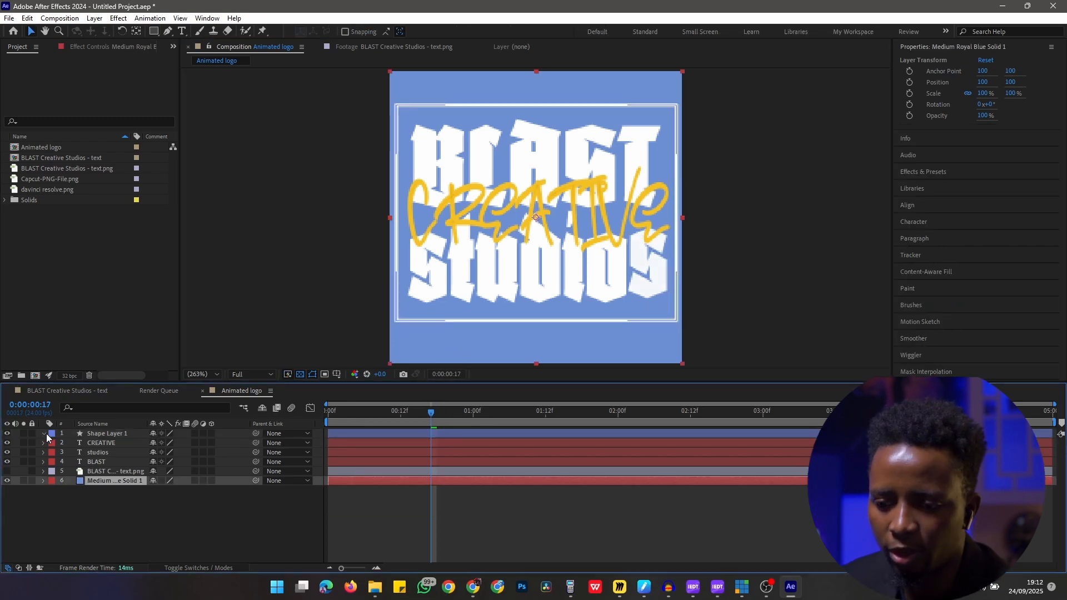
- Add Trim Paths to the rectangle stroke and keyframe its End and Offset so the outline starts hidden
click(244, 444)
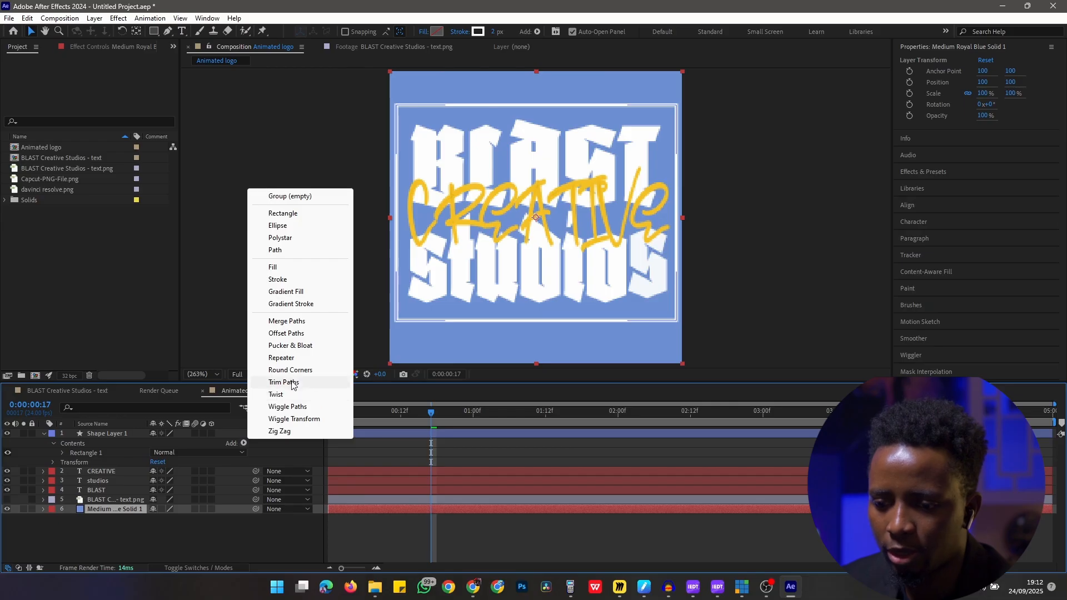
click(283, 381)
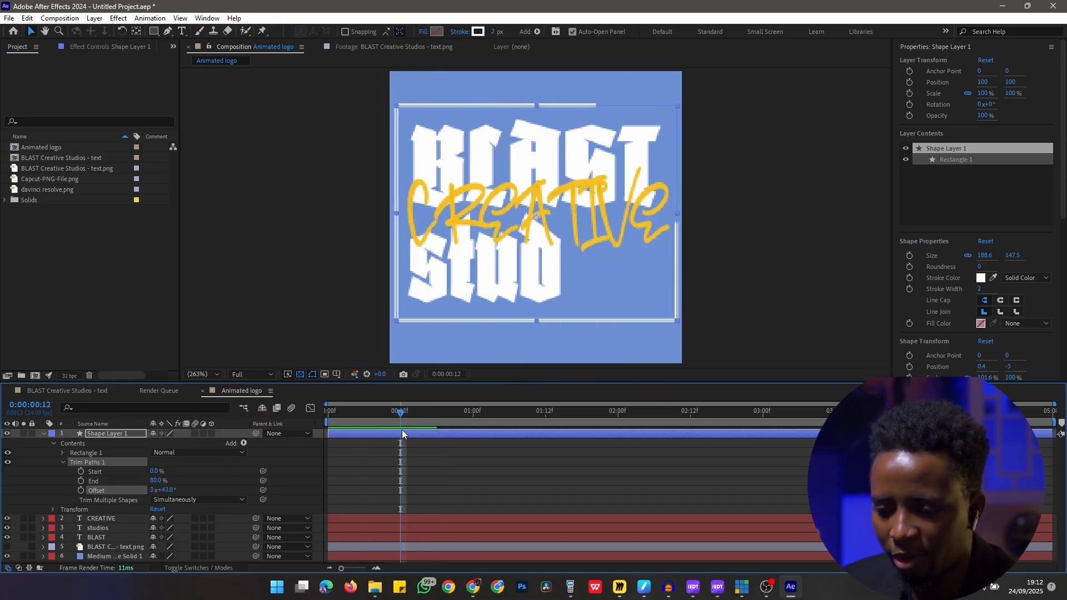
click(81, 490)
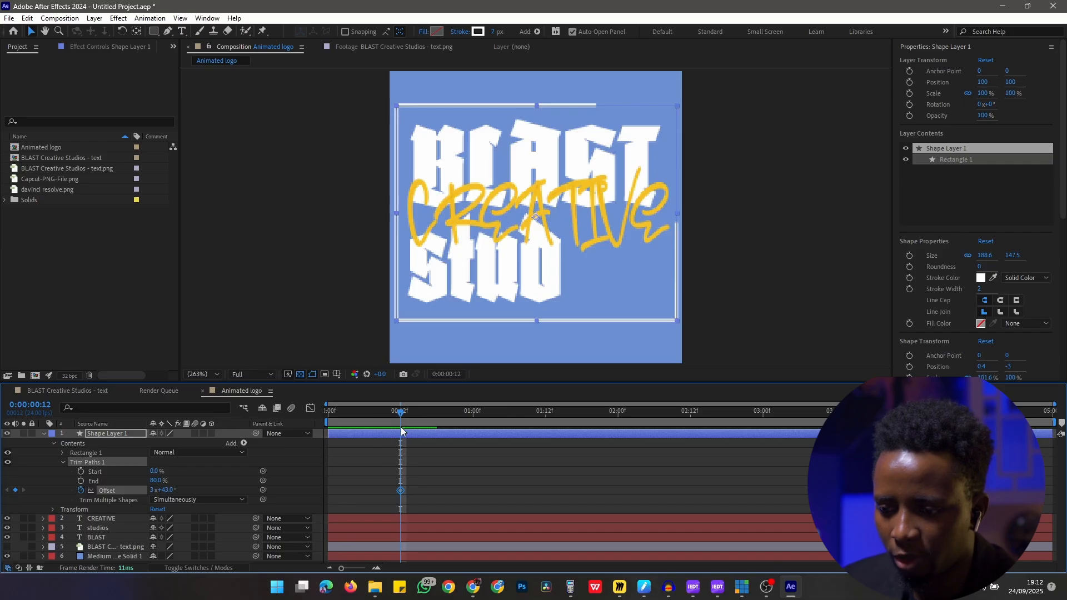
click(618, 410)
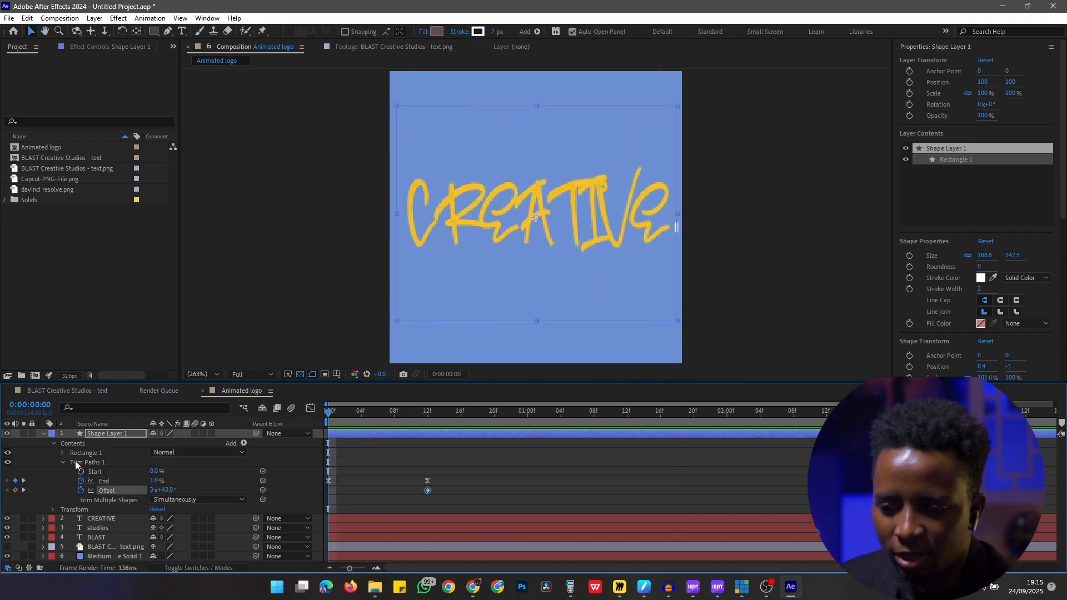
- Convert the CREATIVE text layer into a CREATIVE Outlines shape layer
right_click(100, 462)
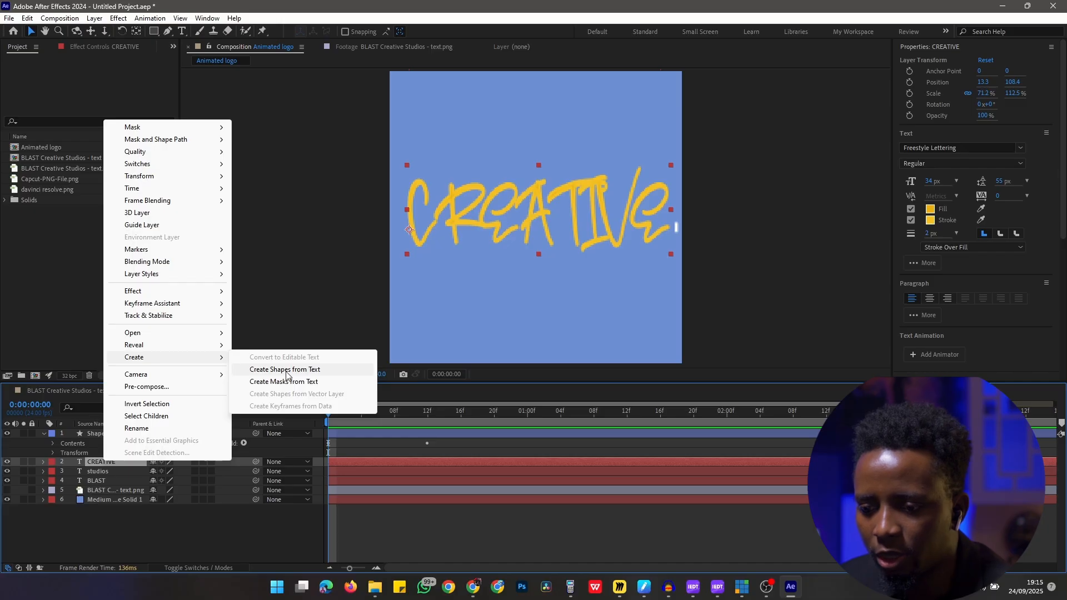
click(285, 369)
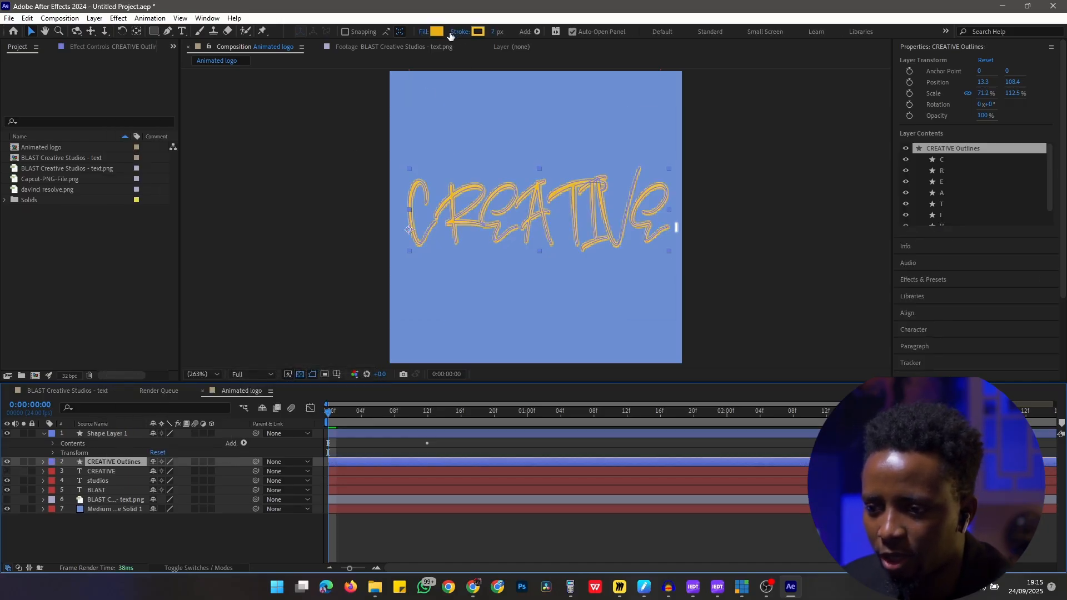
- Set the CREATIVE Outlines fill to None so only the yellow strokes remain
click(424, 31)
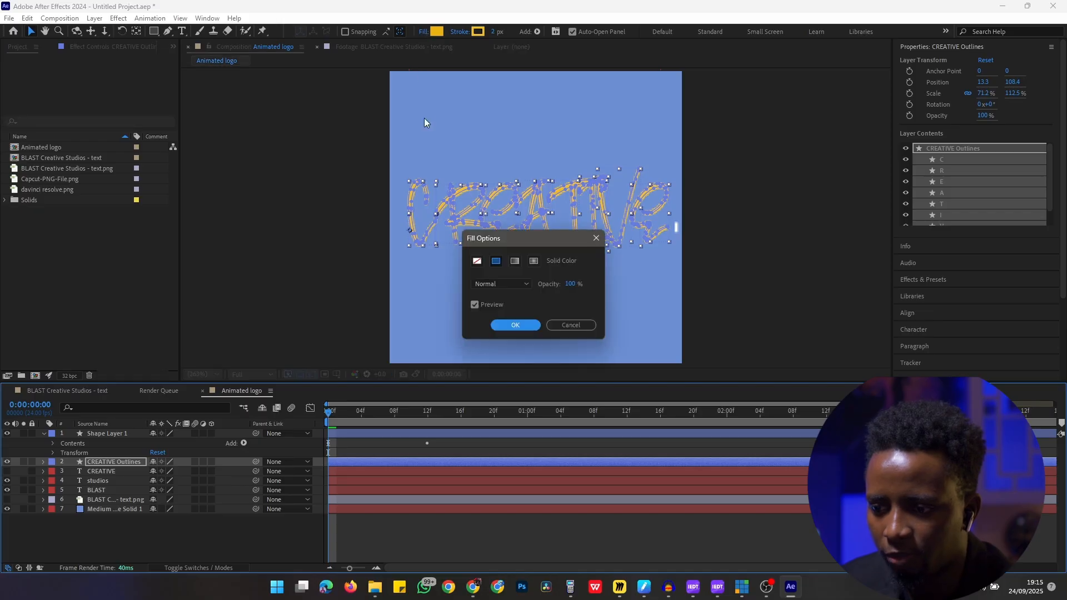
click(515, 325)
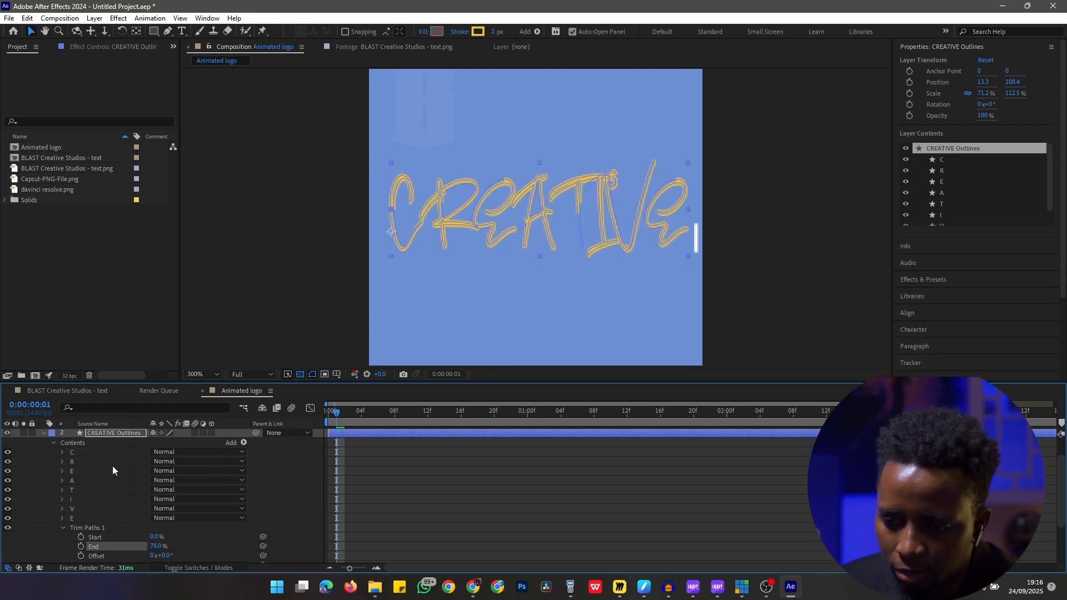
- Set Trim Paths 1 to trim multiple shapes Individually and start editing the trim amount
scroll(down, 3)
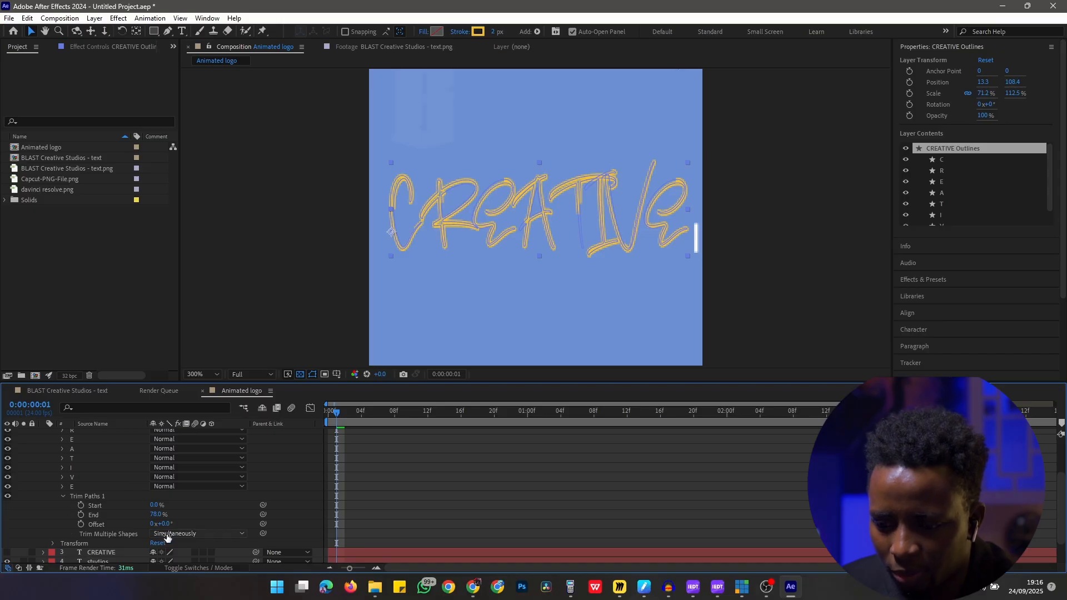
click(198, 533)
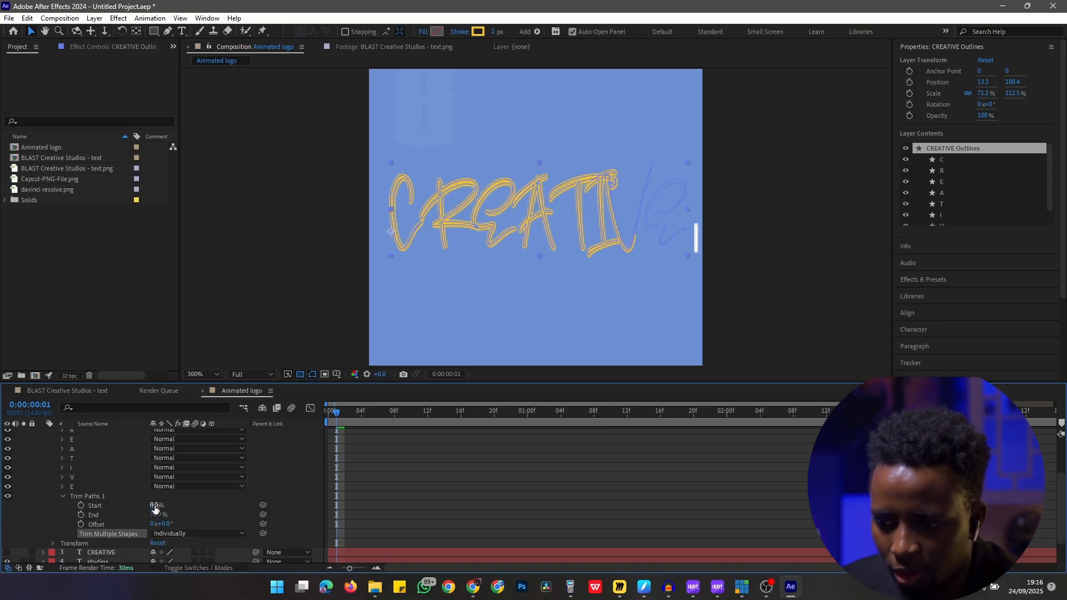
click(157, 515)
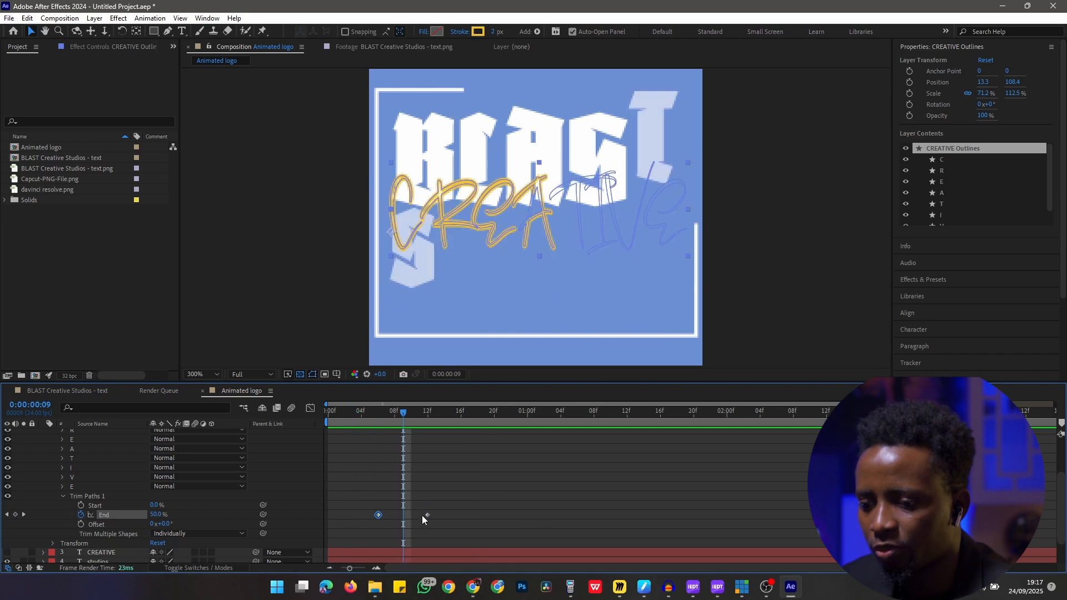
- Keyframe Trim Paths End from near 0% to 100% so CREATIVE draws on over about a second
click(361, 411)
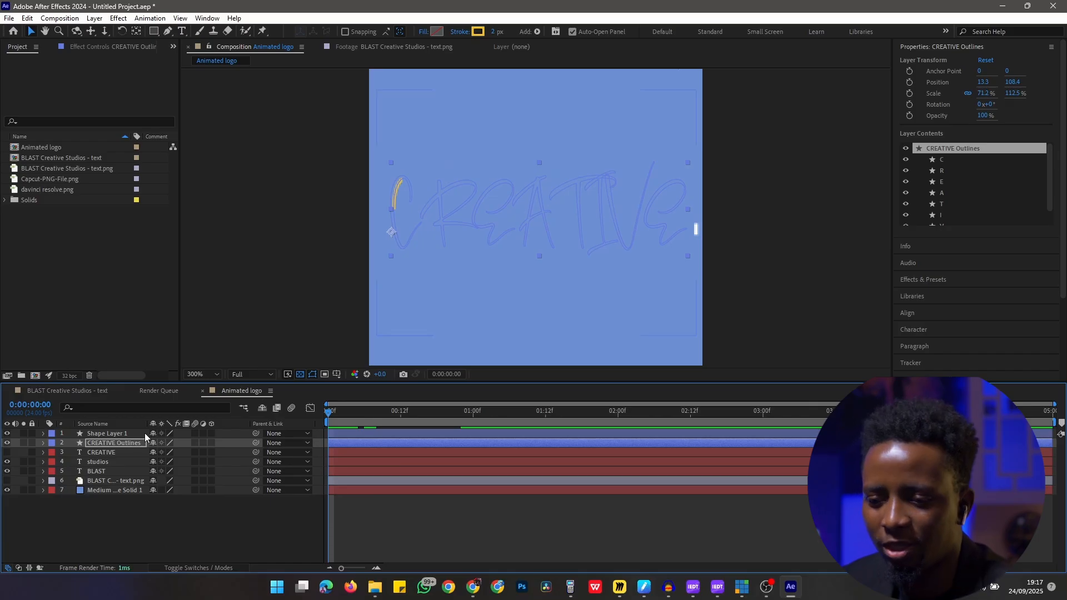
click(42, 434)
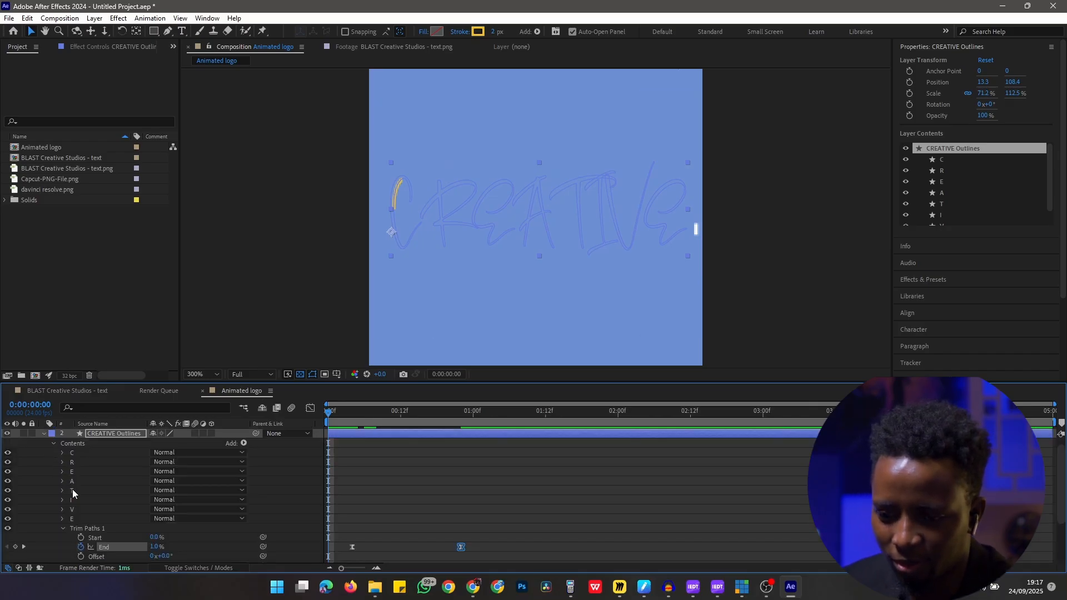
mouse_move(24, 550)
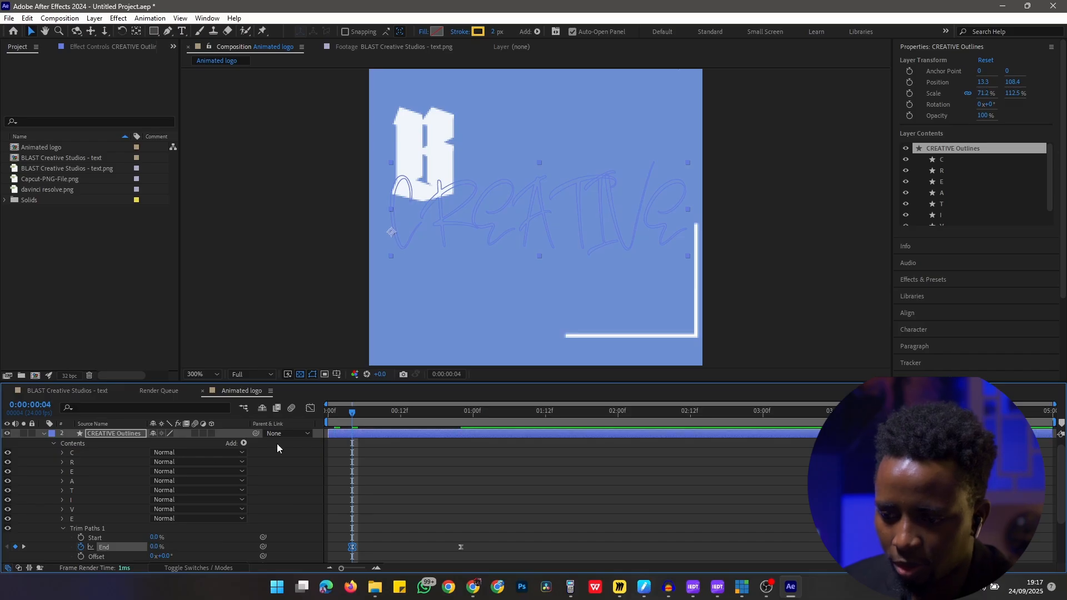
click(327, 411)
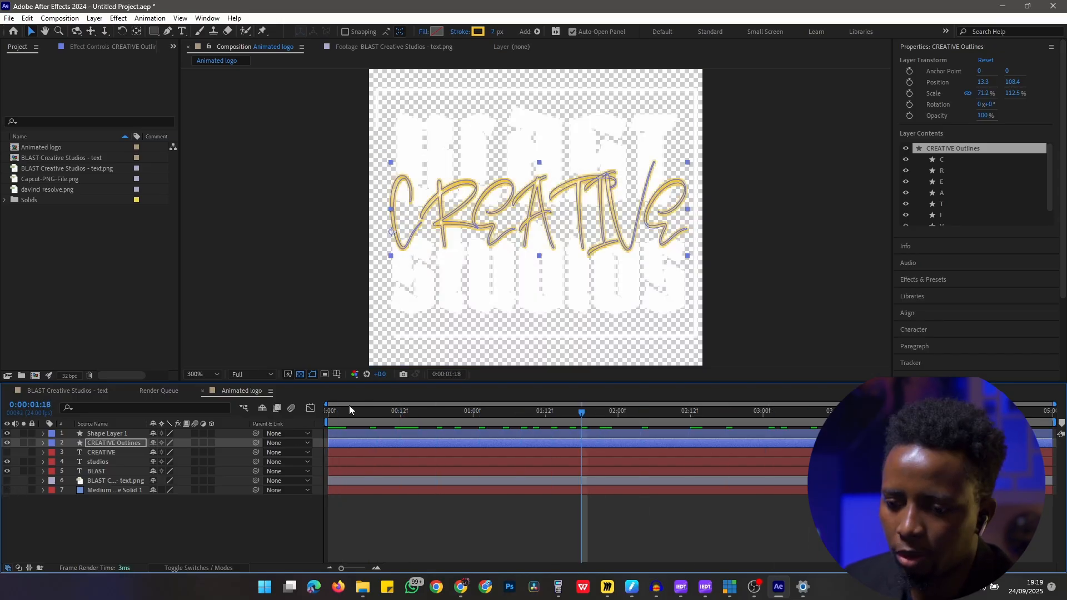
- Find Drop Shadow in Effects & Presets, apply it to BLAST and angle it to about 140°
click(116, 480)
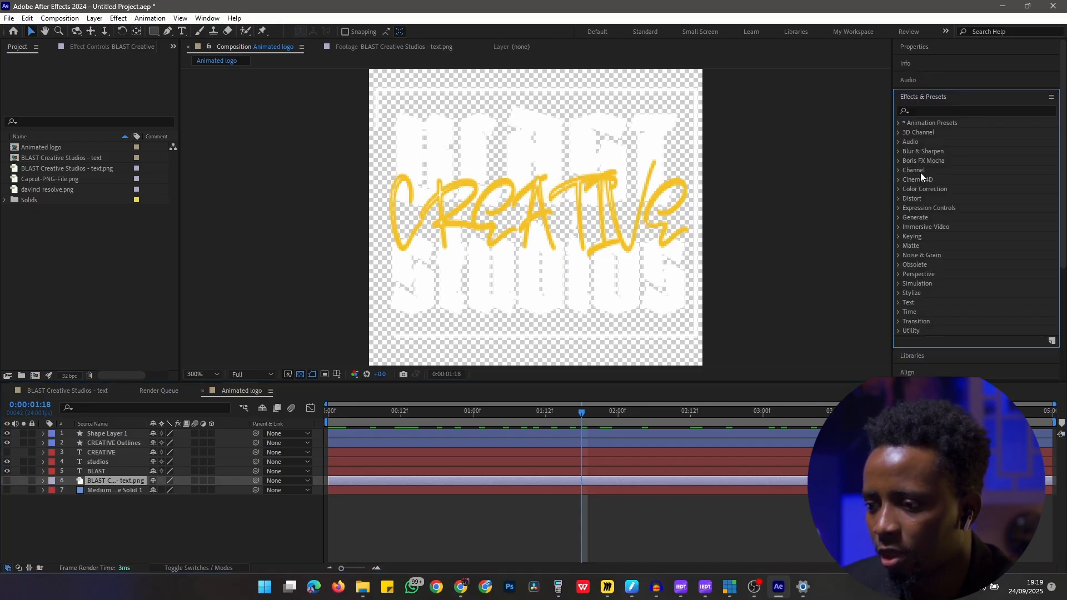
click(974, 110)
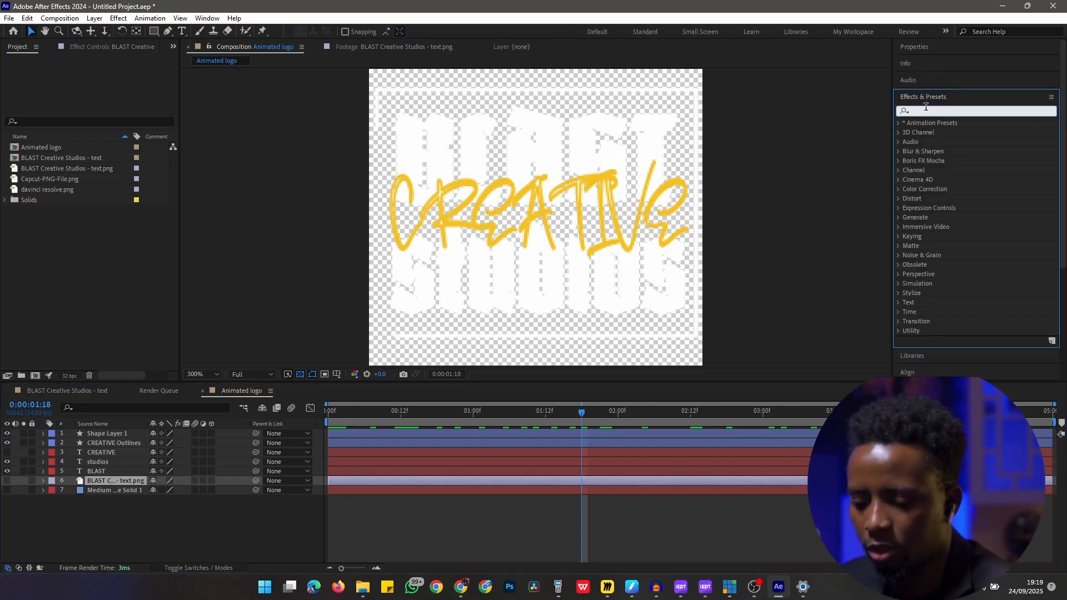
text(shadow)
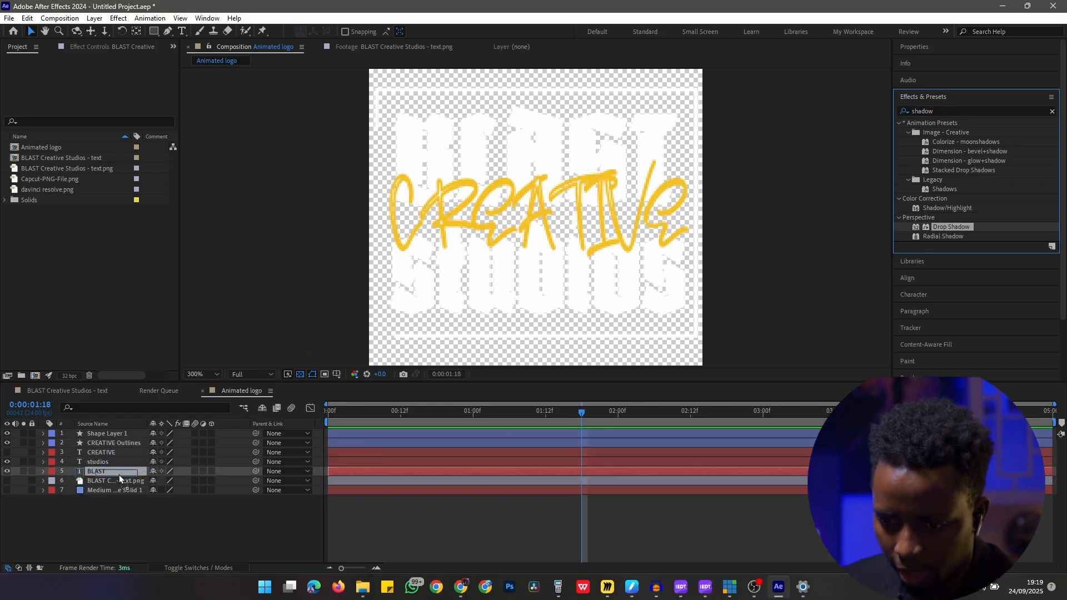
double_click(951, 226)
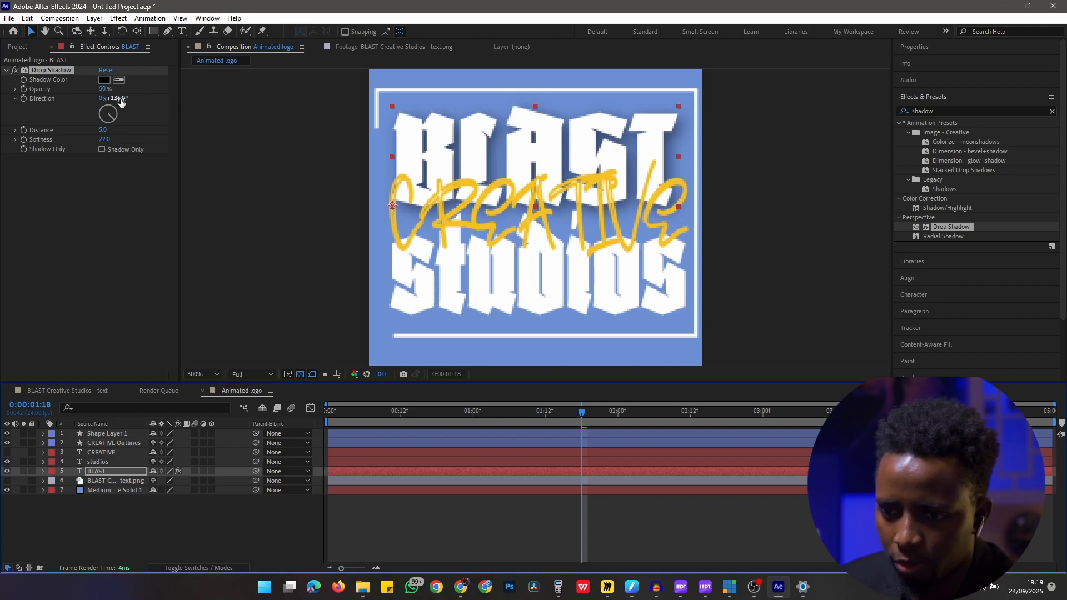
drag(109, 113, 115, 119)
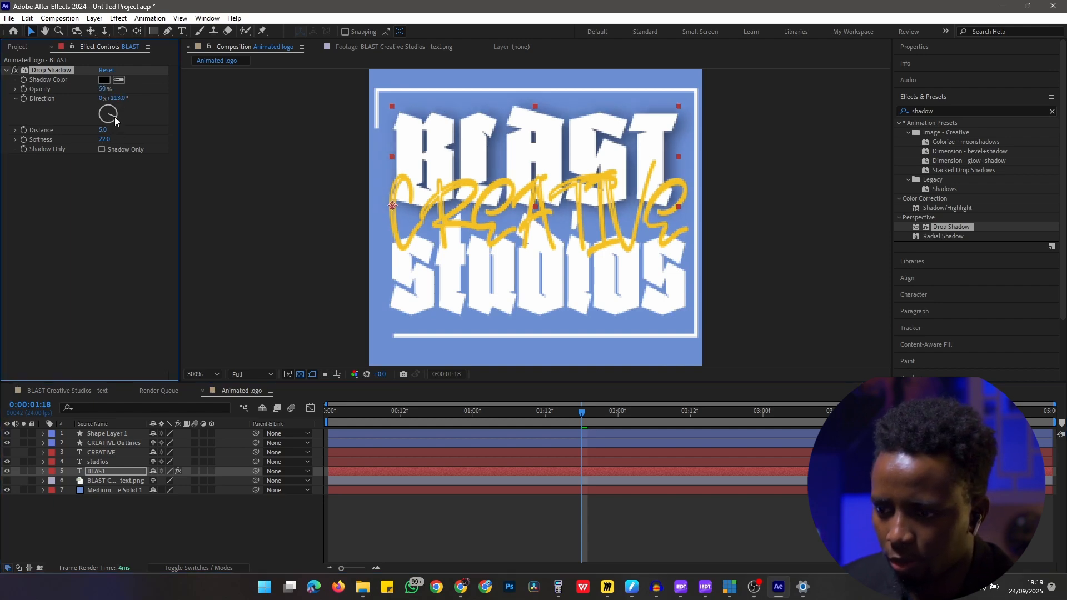
drag(109, 112, 112, 106)
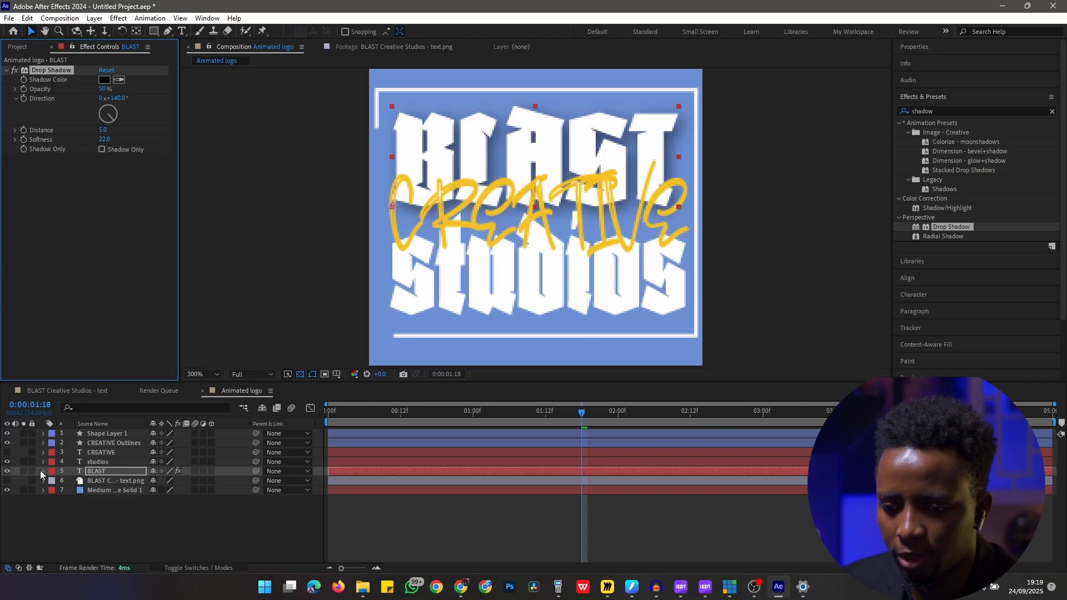
- Copy the Drop Shadow from BLAST onto the studios text layer
click(43, 471)
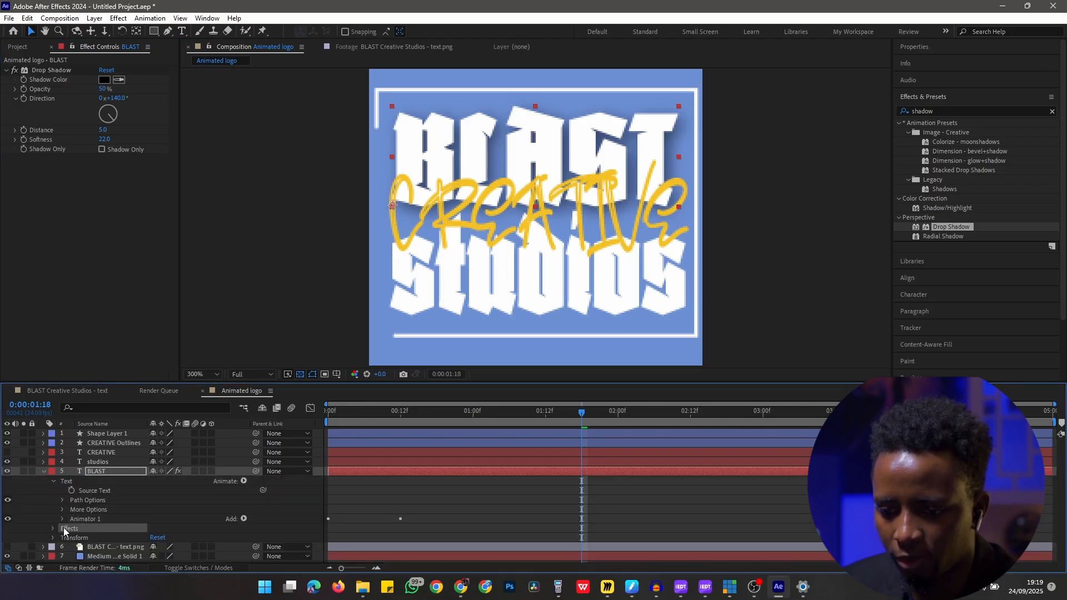
click(53, 528)
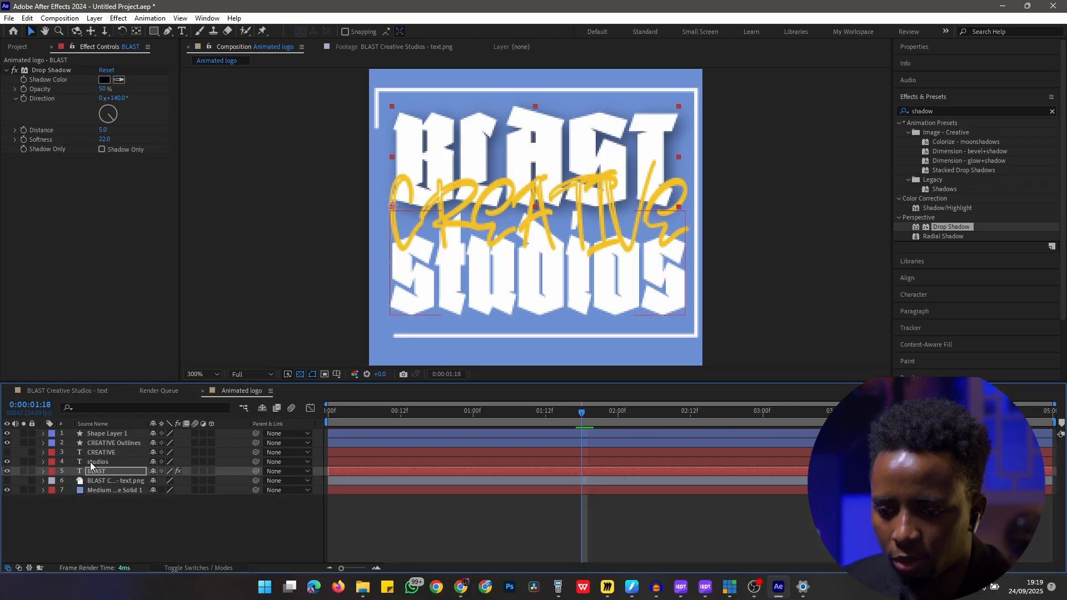
click(98, 461)
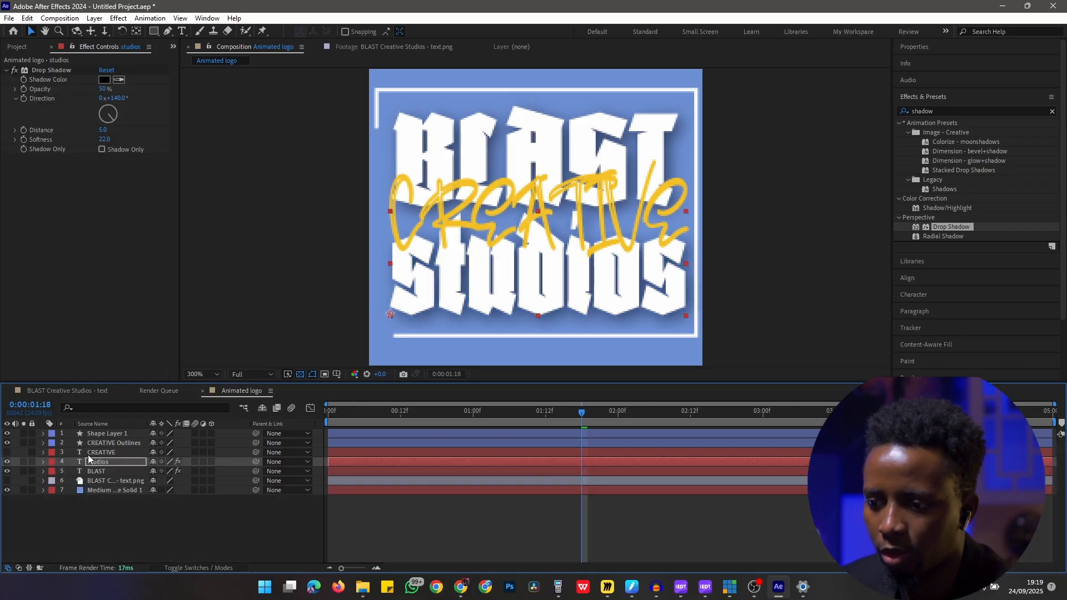
click(101, 452)
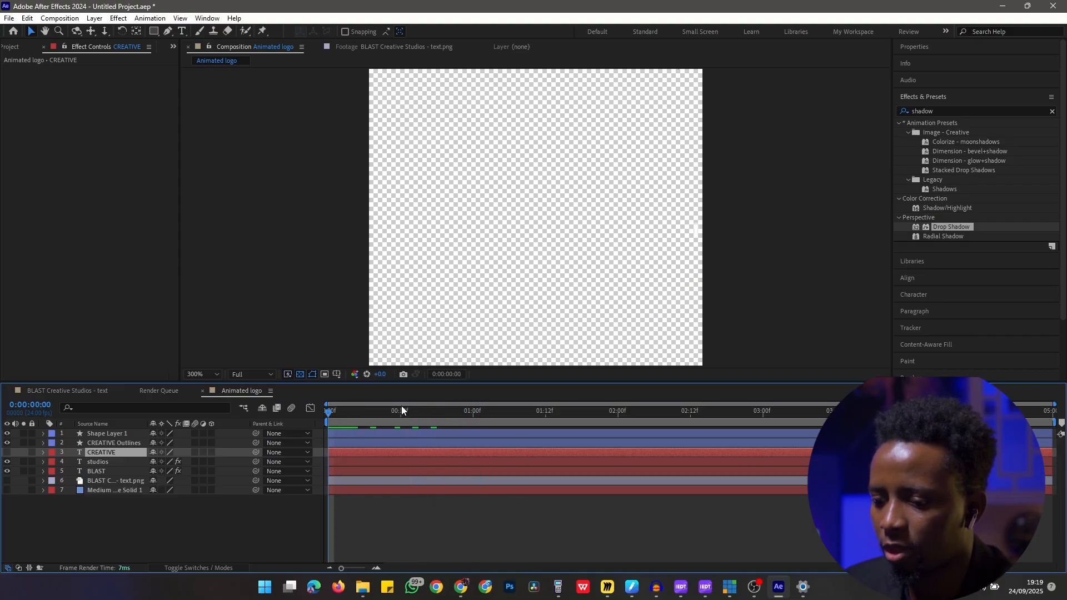
mouse_move(429, 403)
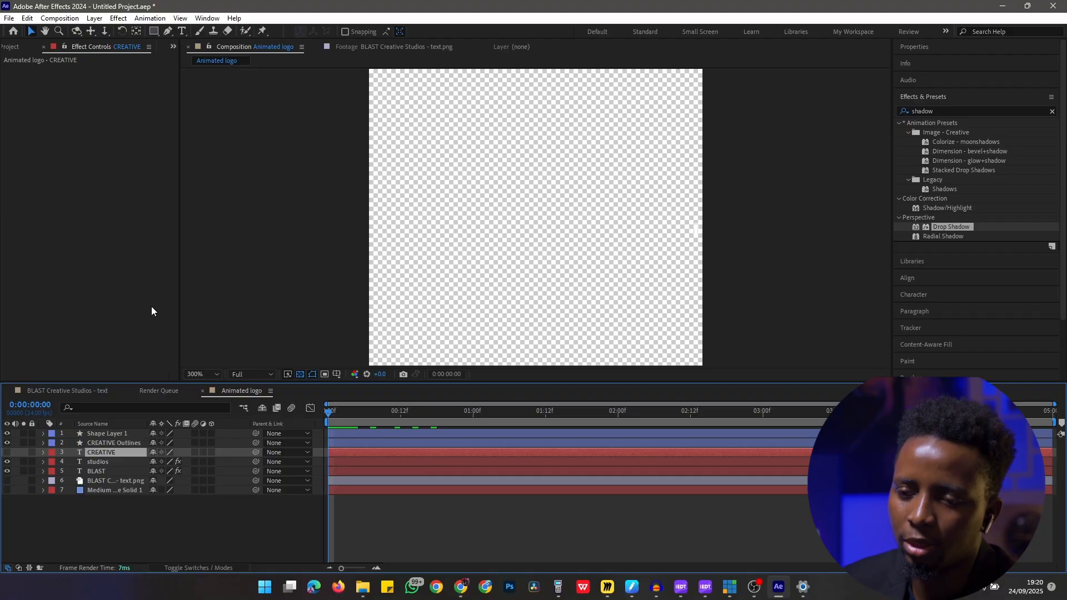
- Add the Animated logo composition to the Render Queue and select its render item
click(9, 17)
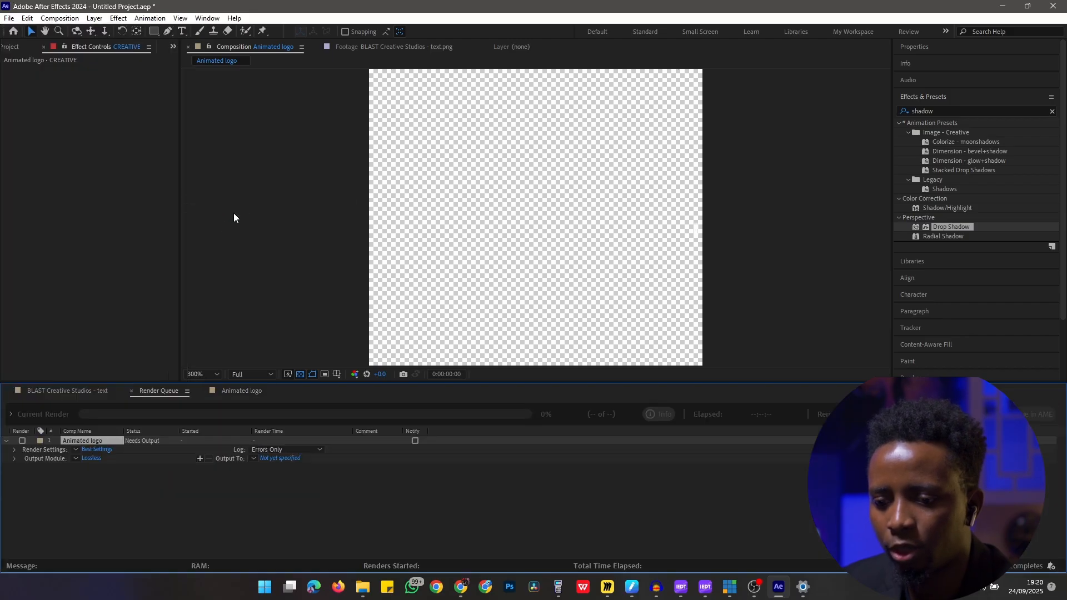
mouse_move(138, 362)
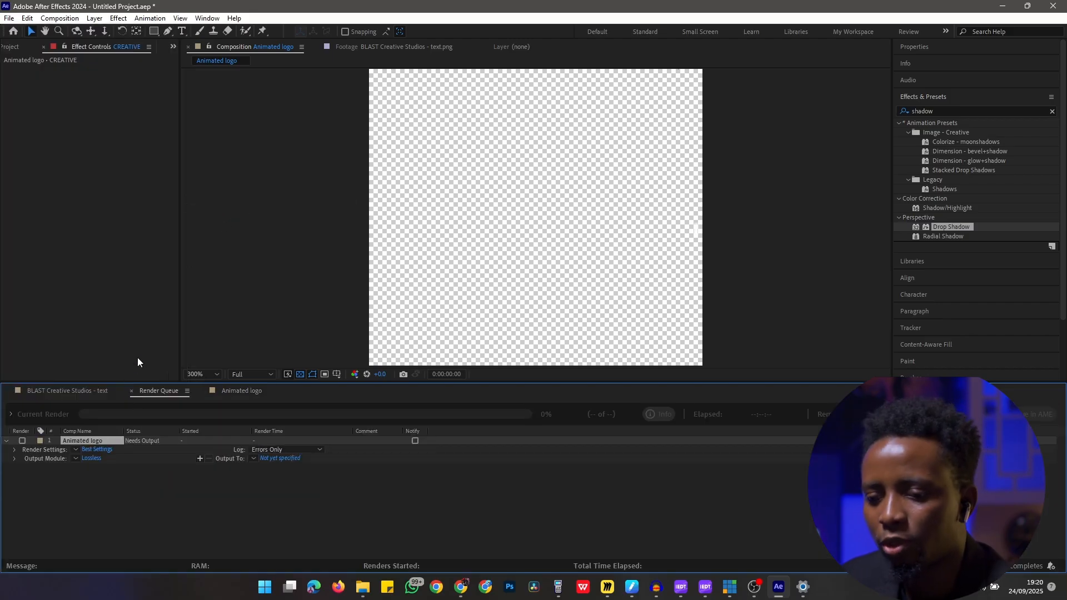
mouse_move(248, 405)
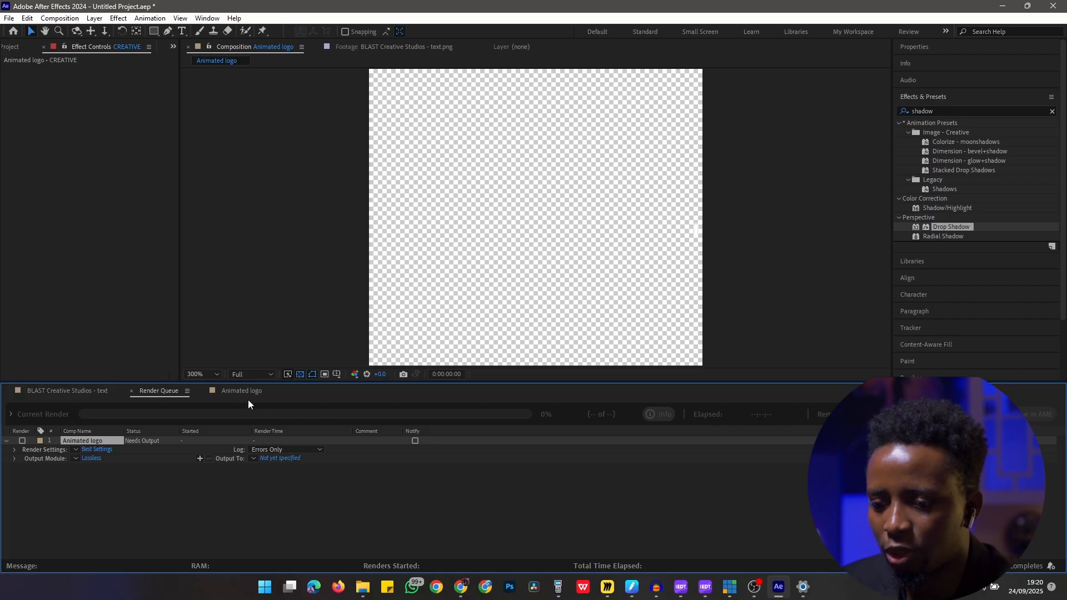
mouse_move(96, 397)
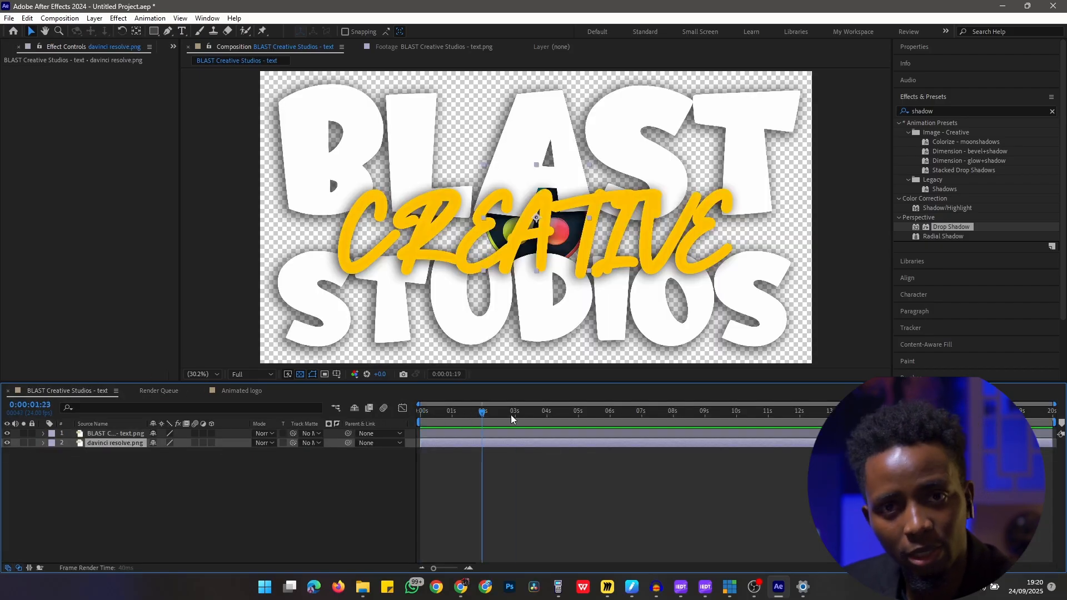
click(723, 411)
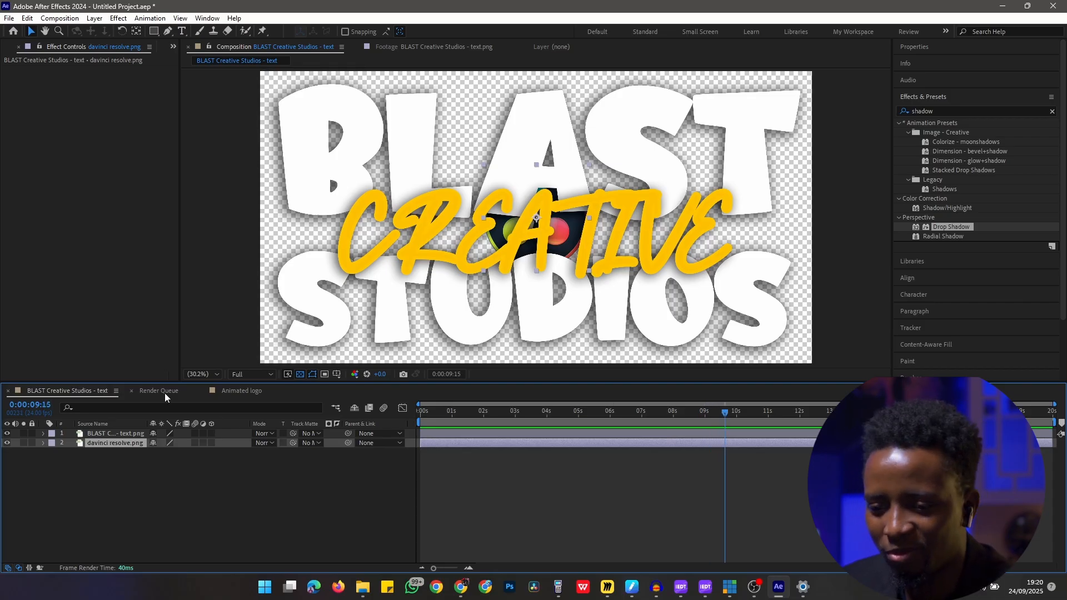
click(159, 390)
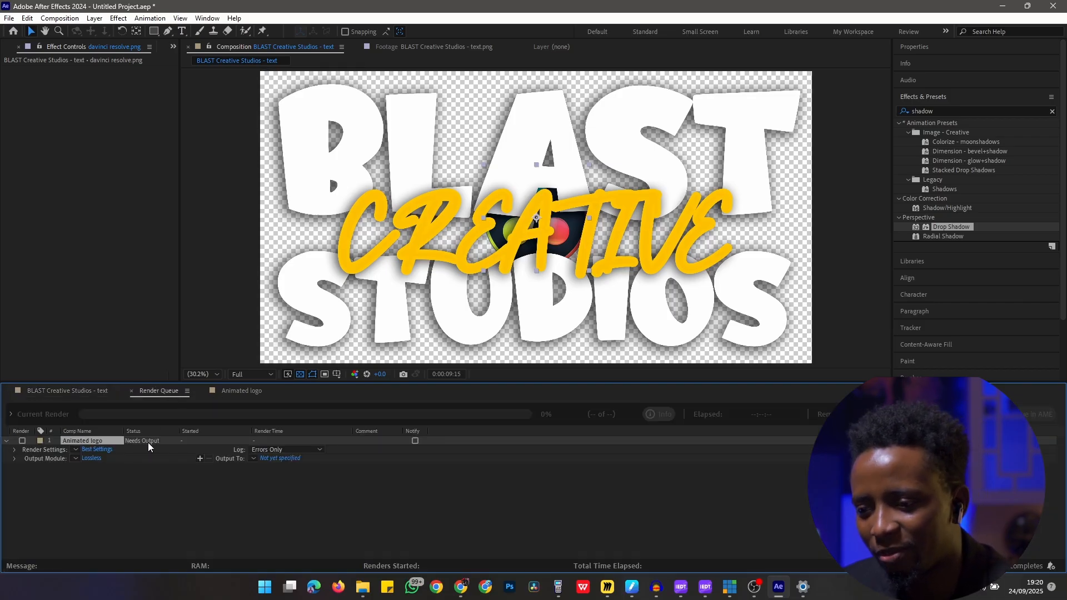
click(59, 390)
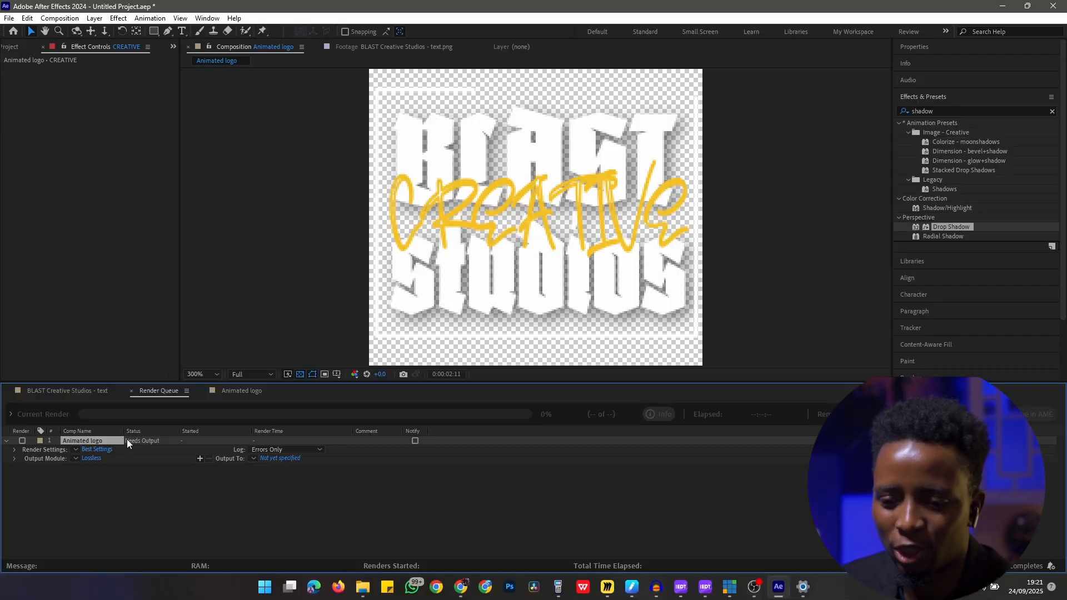
- Set the output module to QuickTime with RGB + Alpha channels for a transparent background
click(91, 458)
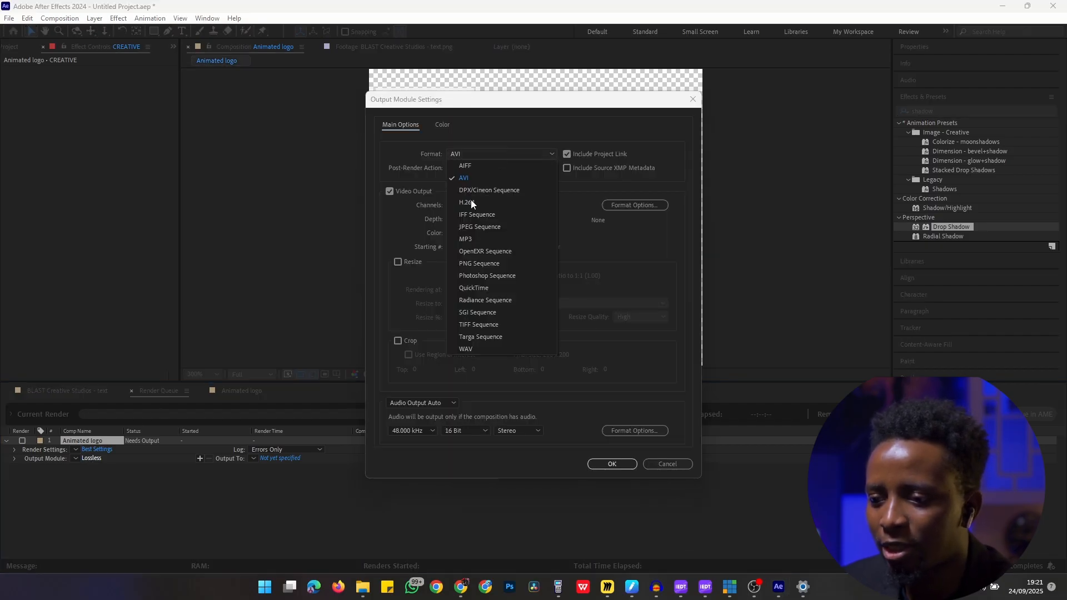
mouse_move(487, 279)
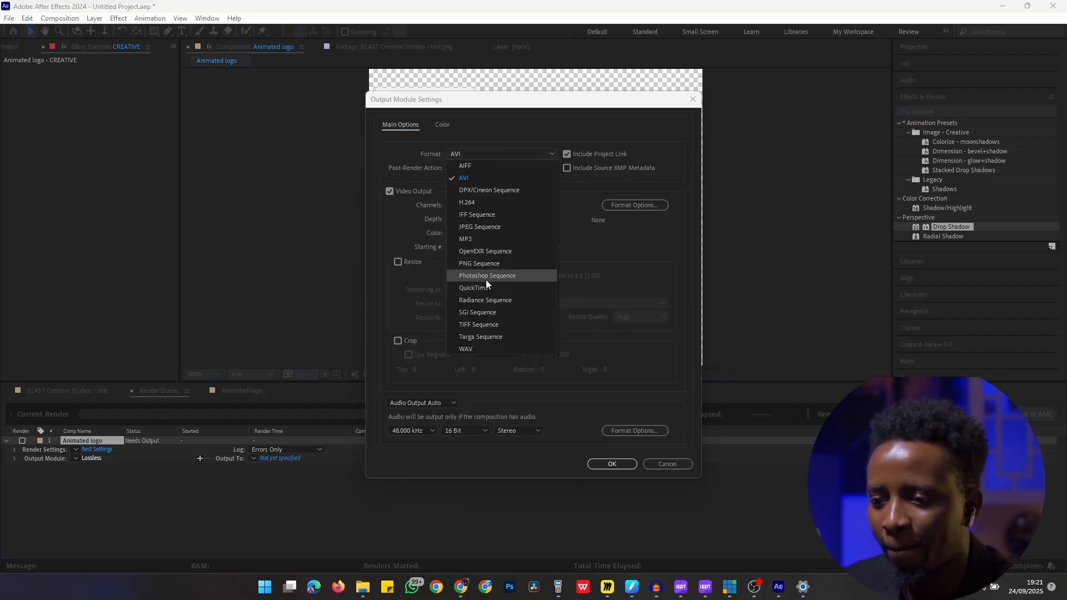
click(466, 286)
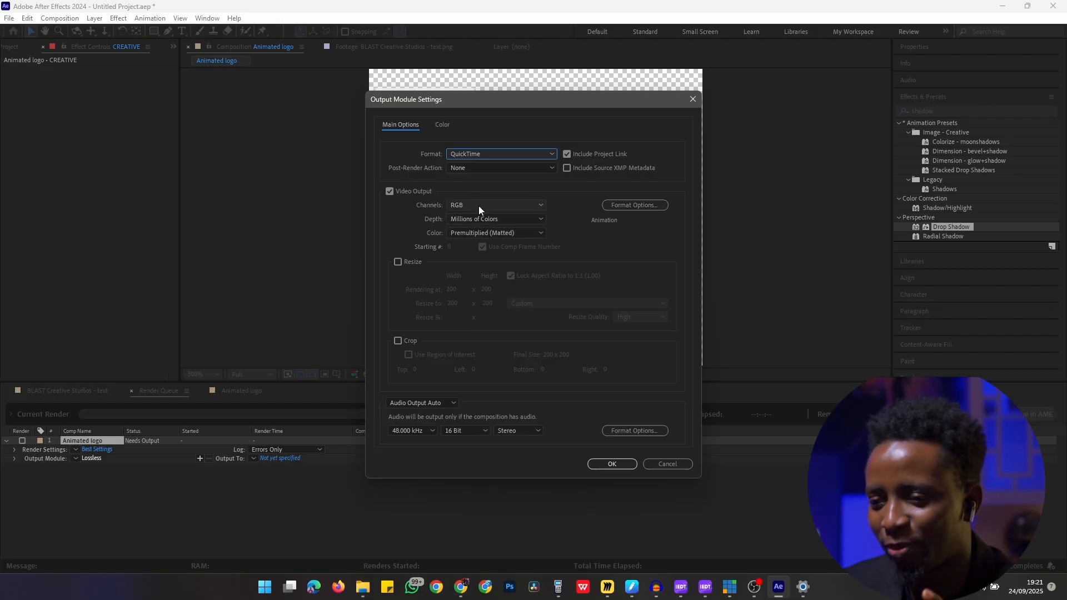
mouse_move(483, 211)
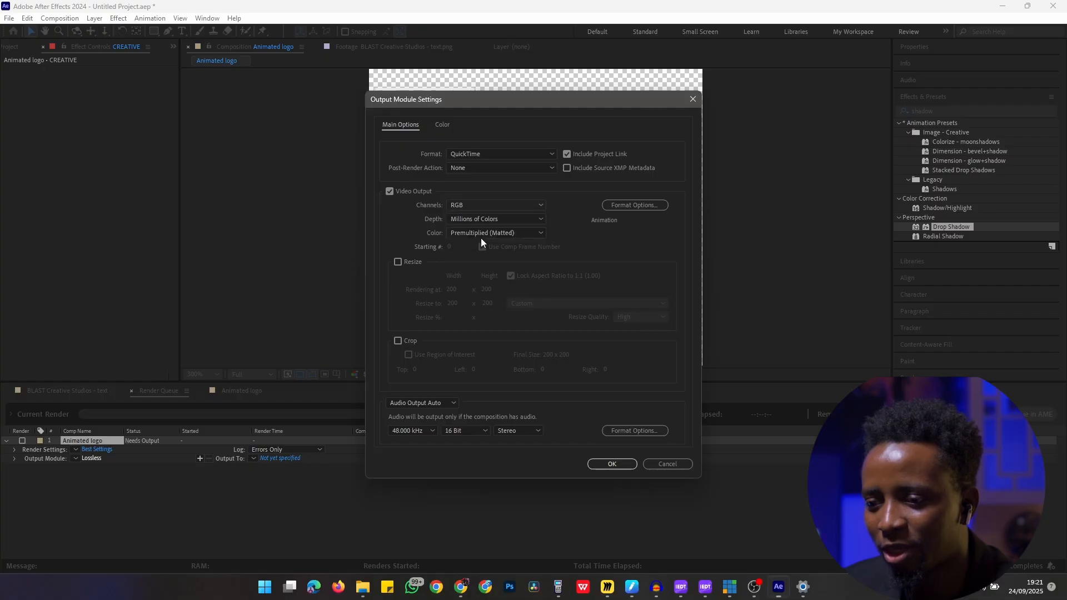
click(497, 204)
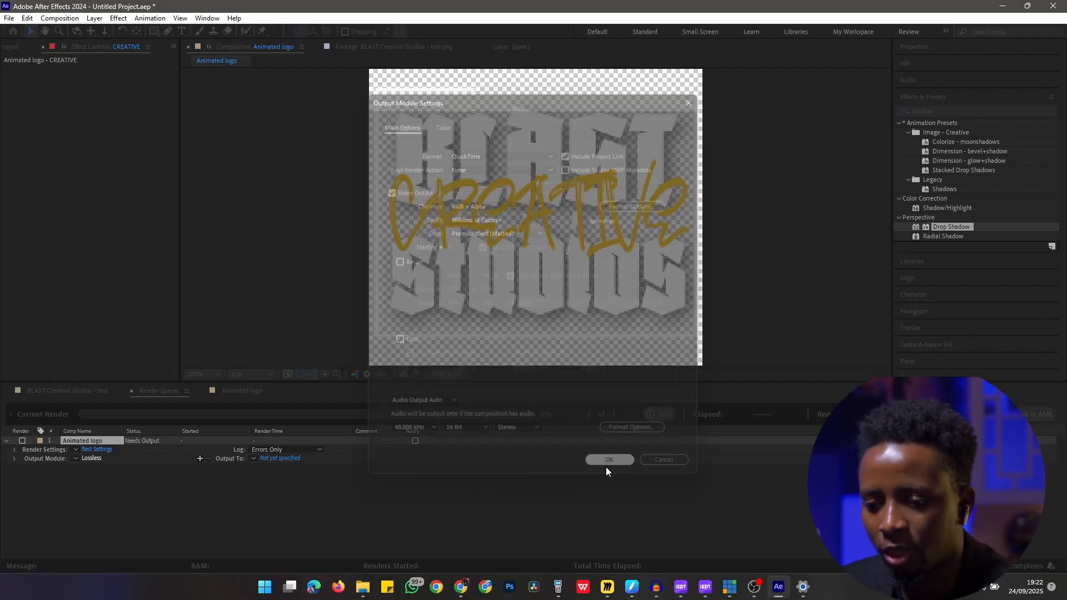
click(608, 459)
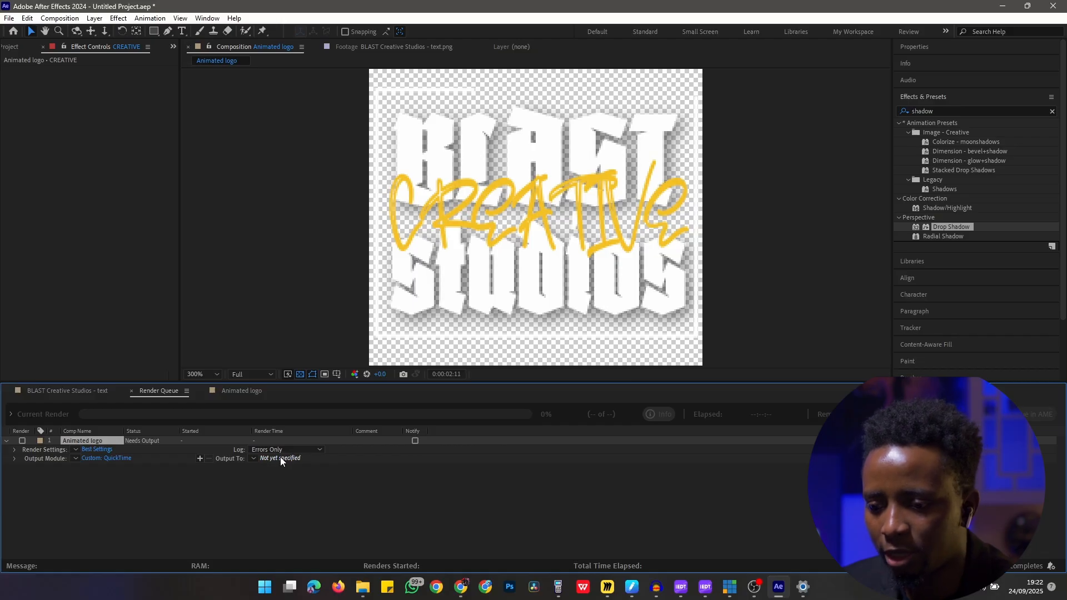
- Save Animated logo.mov into a new TRANSPARENT LOGO folder inside VMIX LOGO ANIMATION on the Desktop and render
click(282, 458)
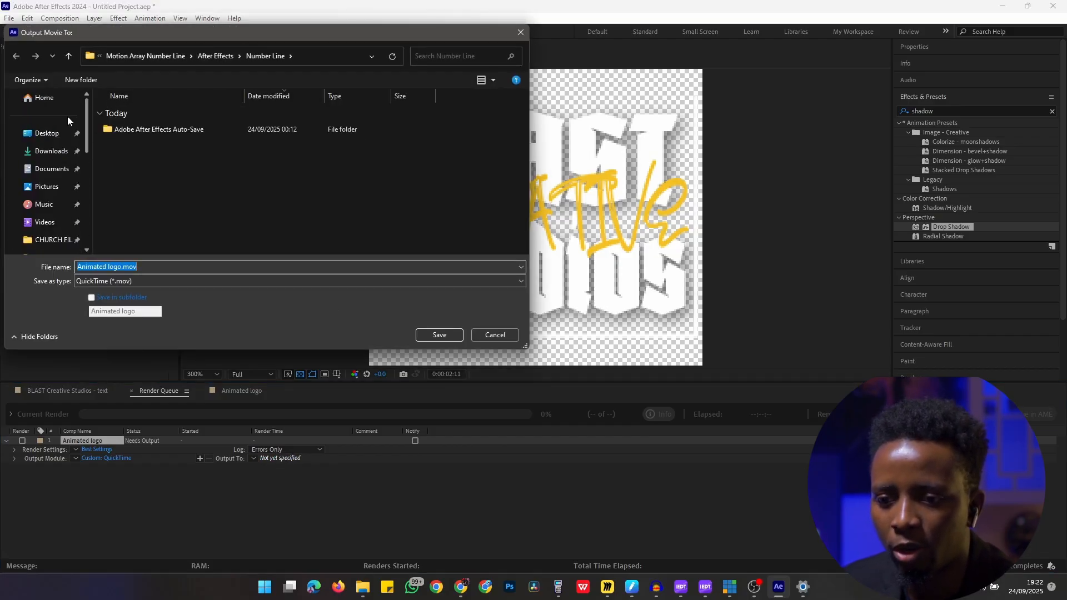
click(46, 133)
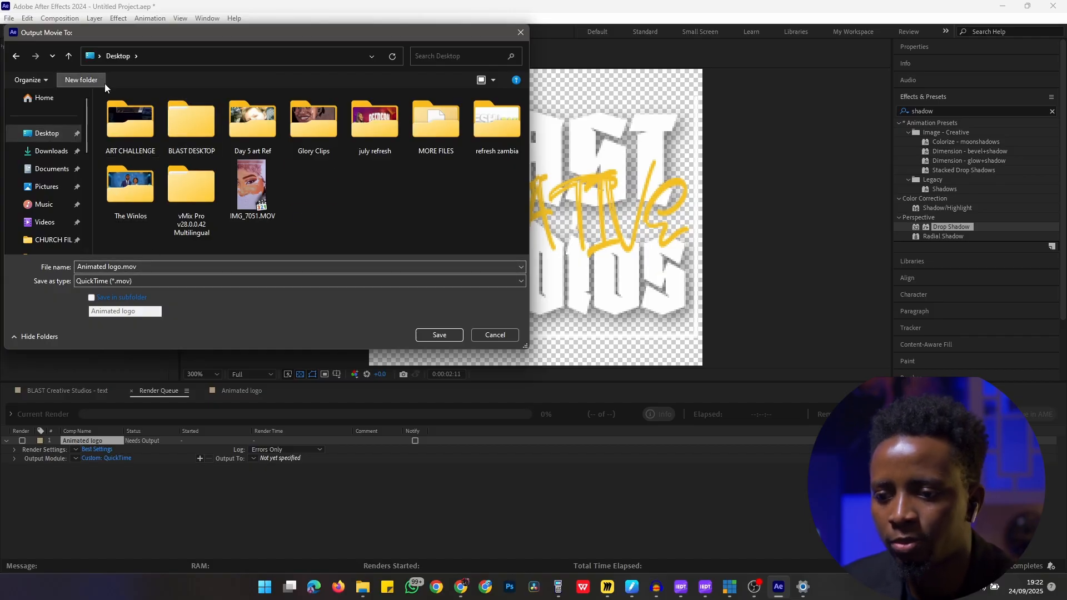
click(80, 80)
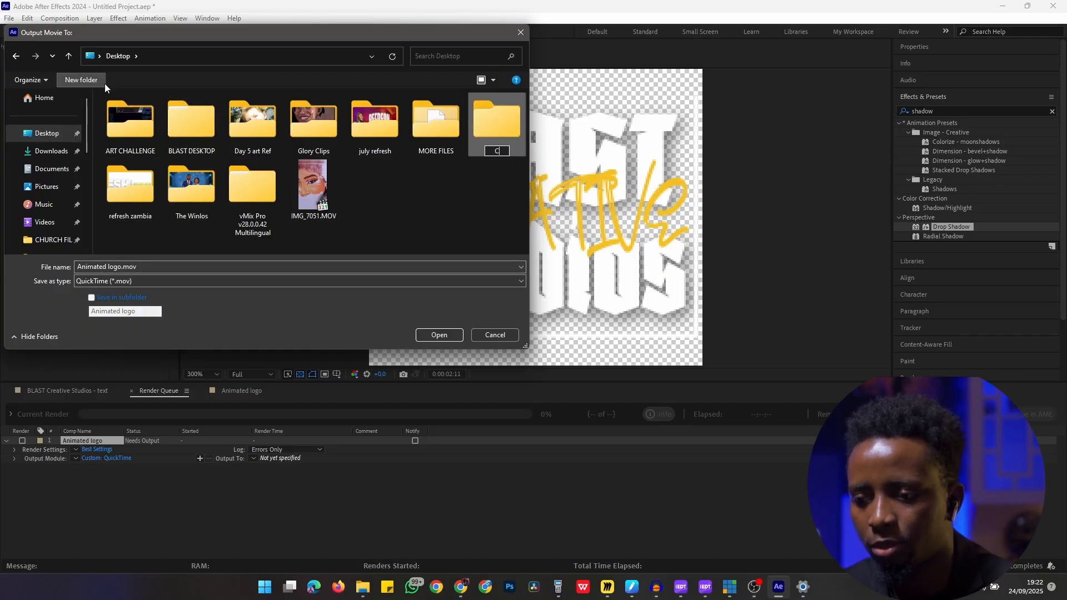
text(VMIX LOGO ANIMATI)
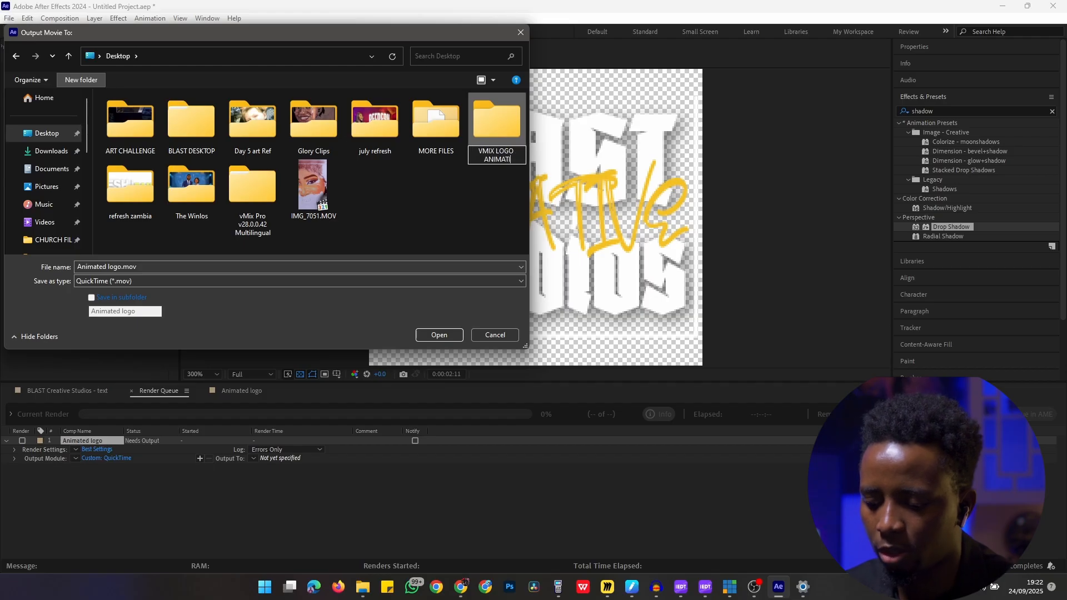
double_click(496, 119)
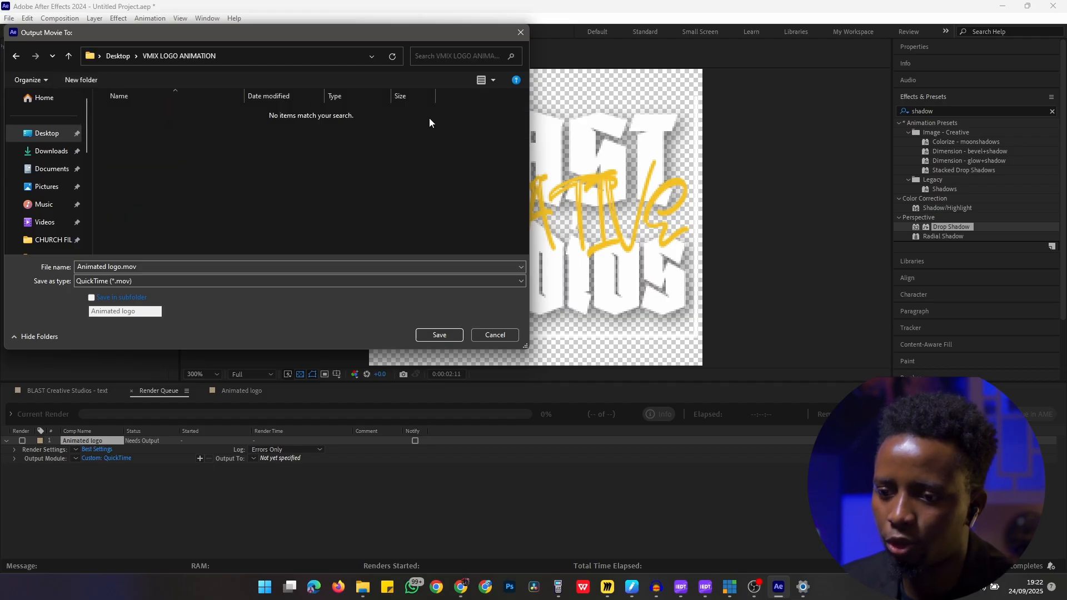
click(80, 80)
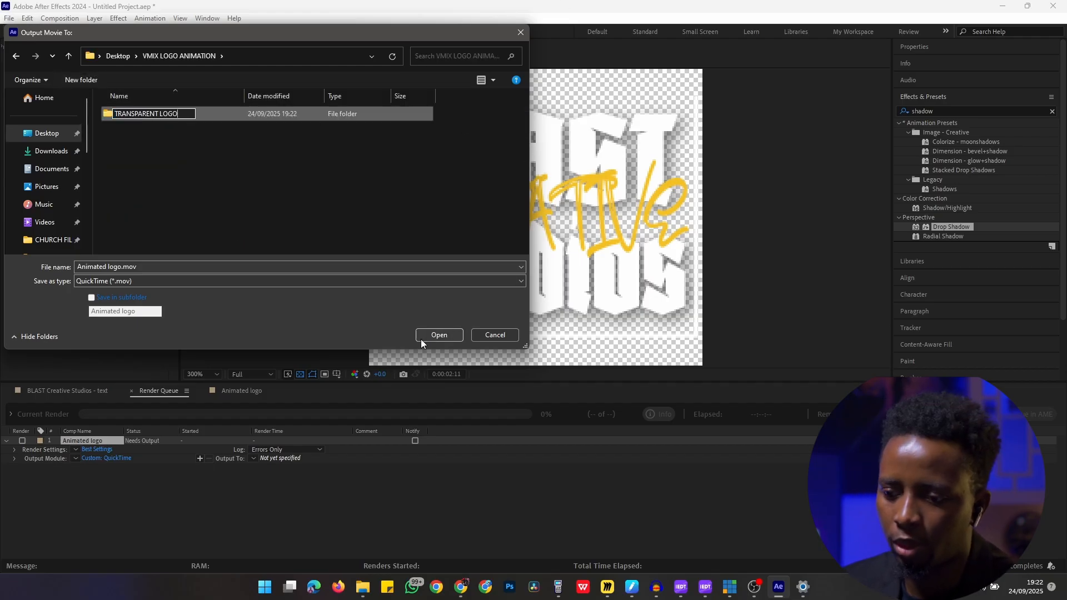
double_click(146, 113)
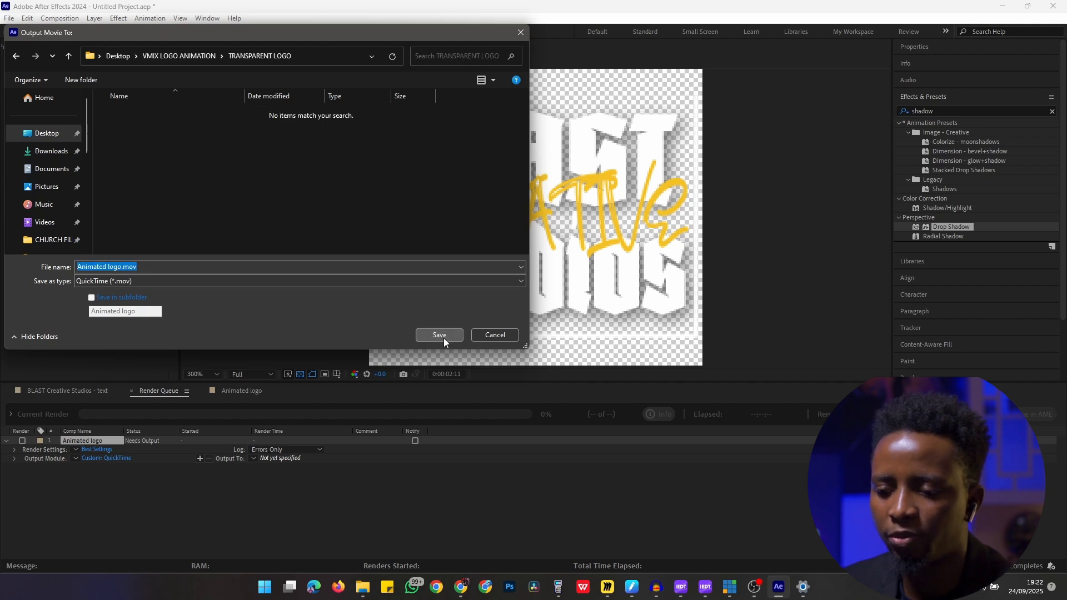
click(439, 334)
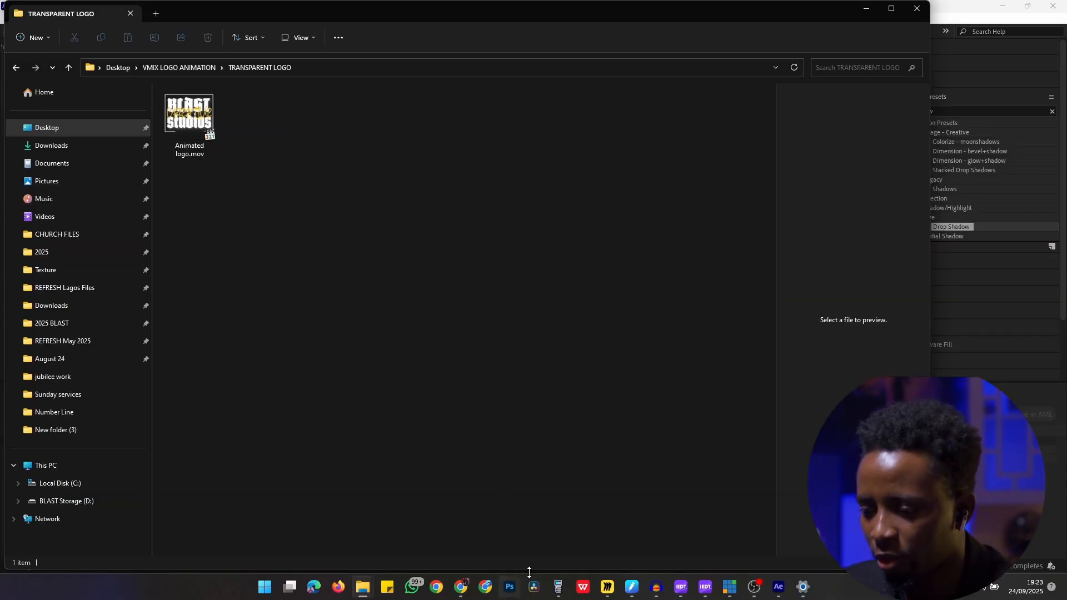
- Bring vMix forward and drag Animated logo.mov in as a seventh input
click(729, 587)
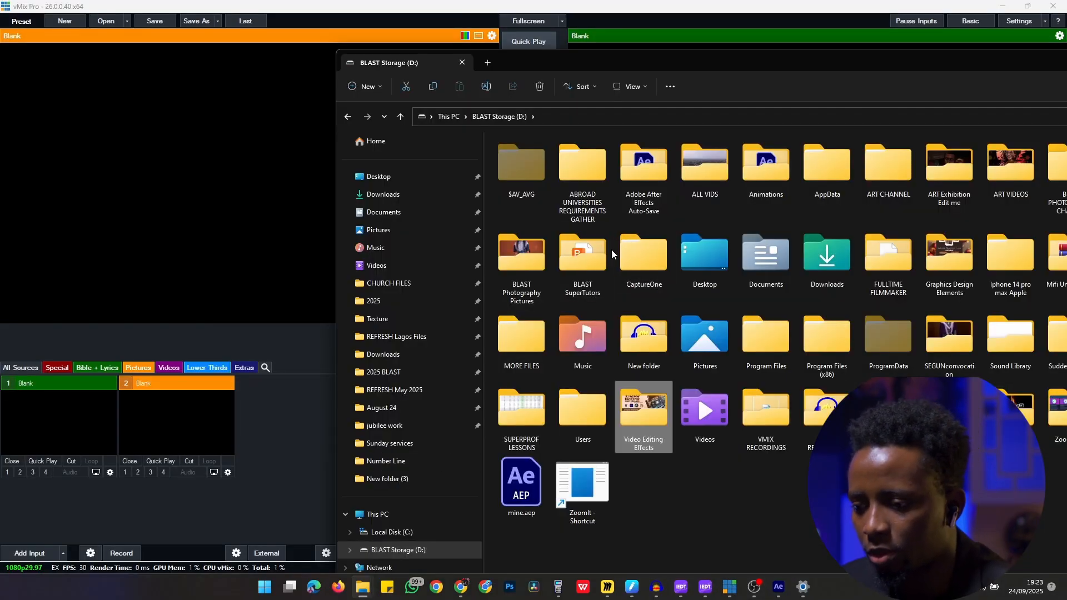
double_click(643, 407)
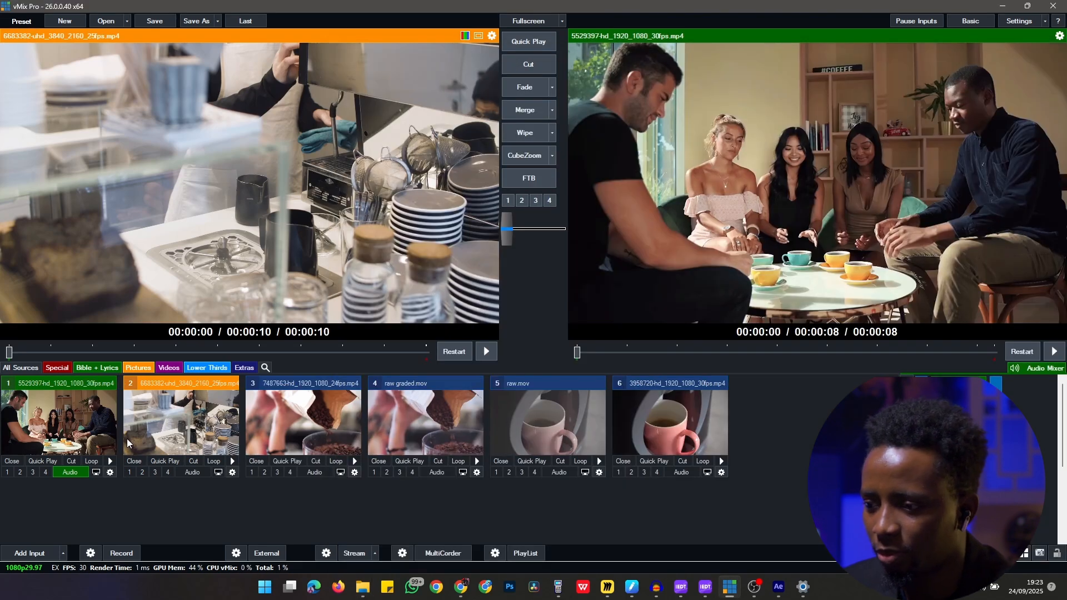
mouse_move(158, 507)
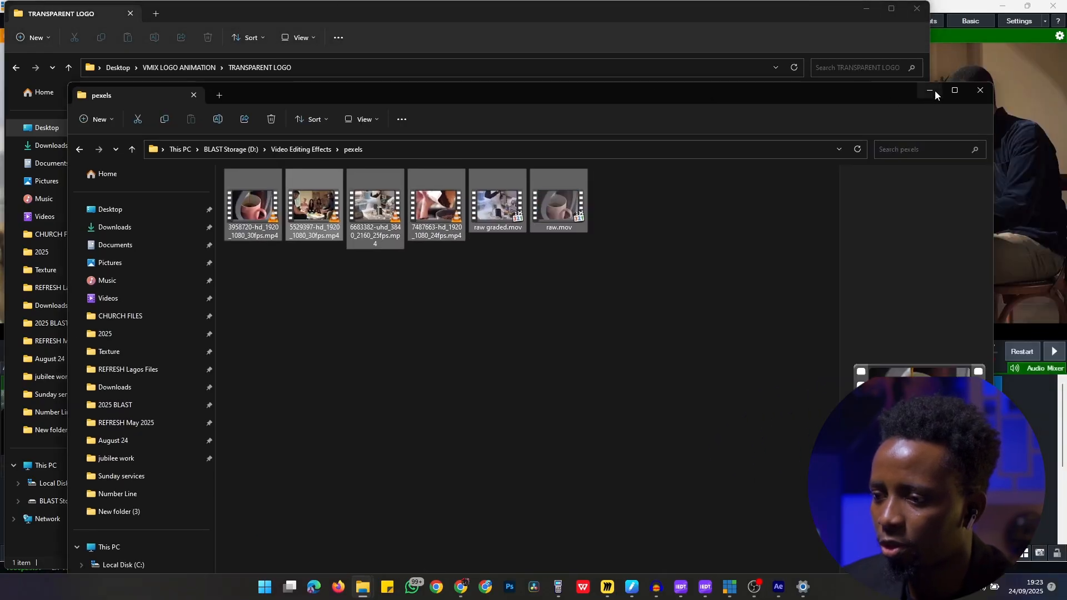
click(979, 90)
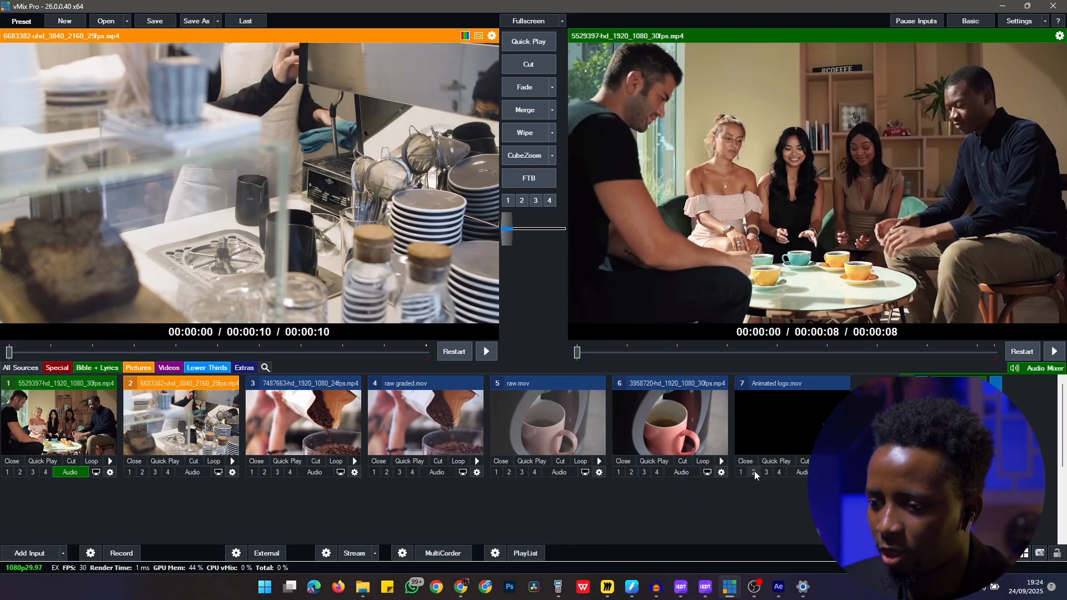
- In input 7's Position settings, zoom the logo to about 0.2 and pan it to the top-right as overlay 2
click(754, 471)
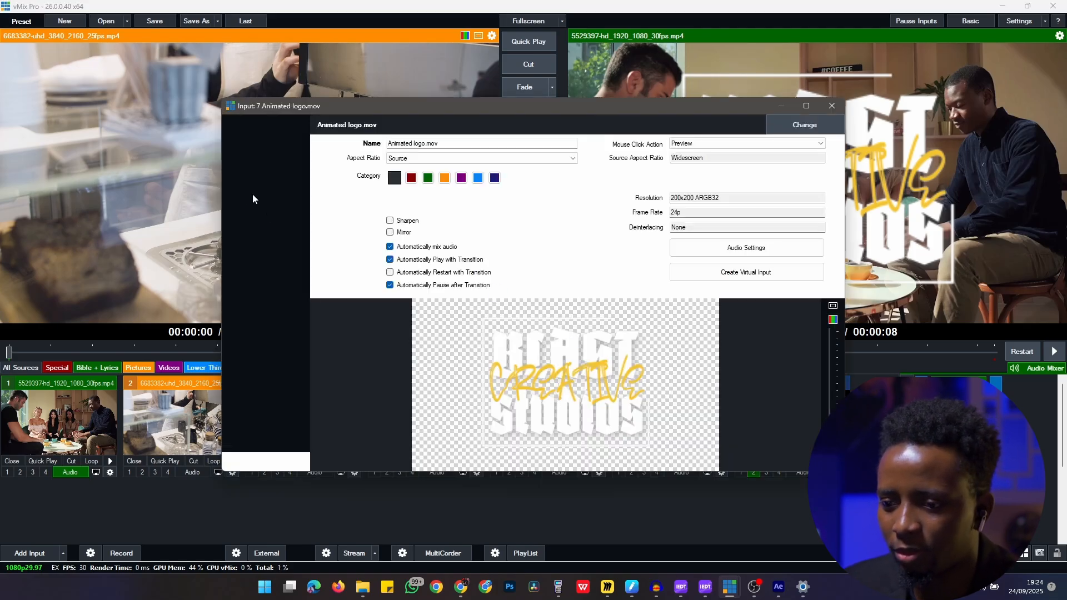
click(238, 206)
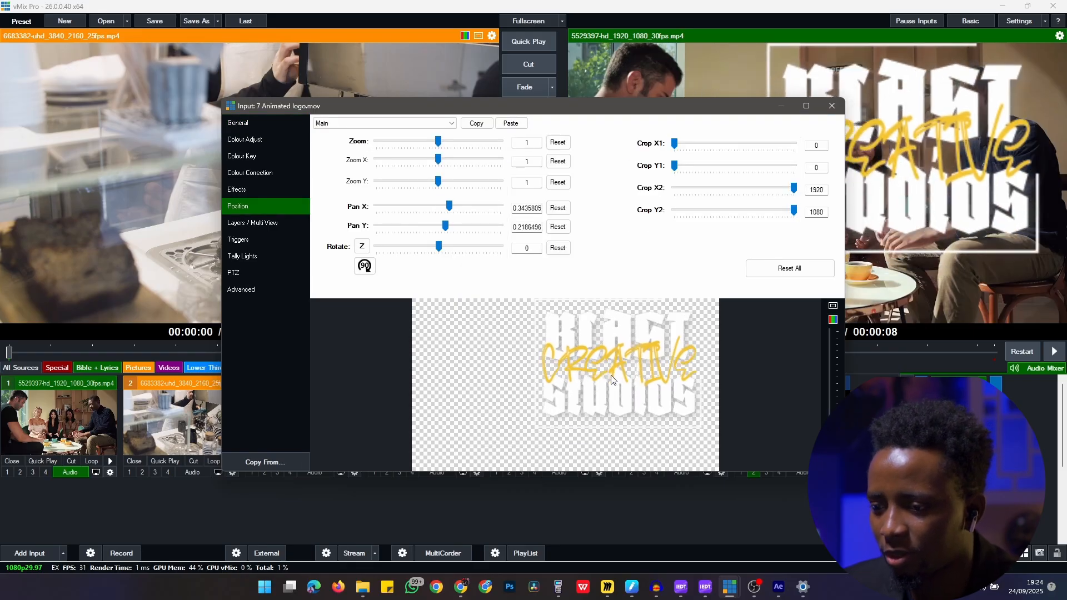
drag(438, 142, 420, 141)
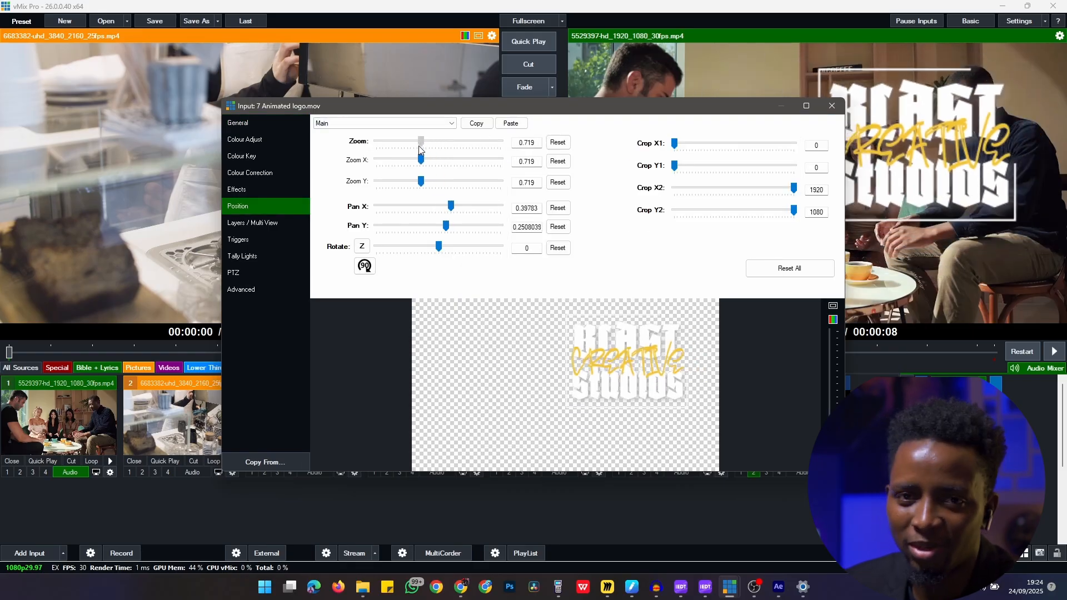
drag(420, 141, 390, 141)
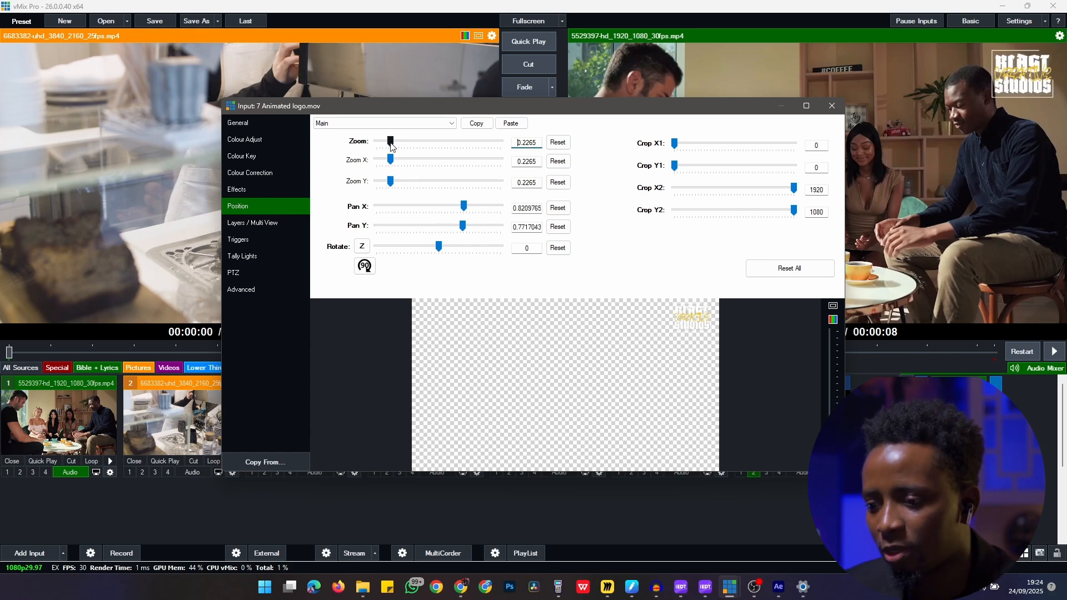
drag(390, 141, 389, 142)
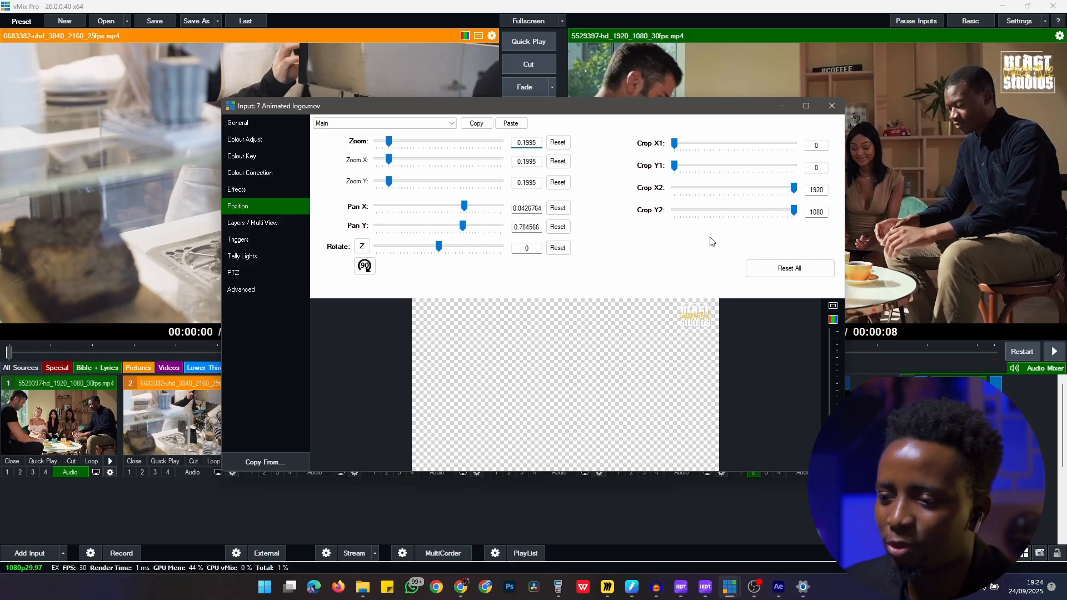
mouse_move(832, 109)
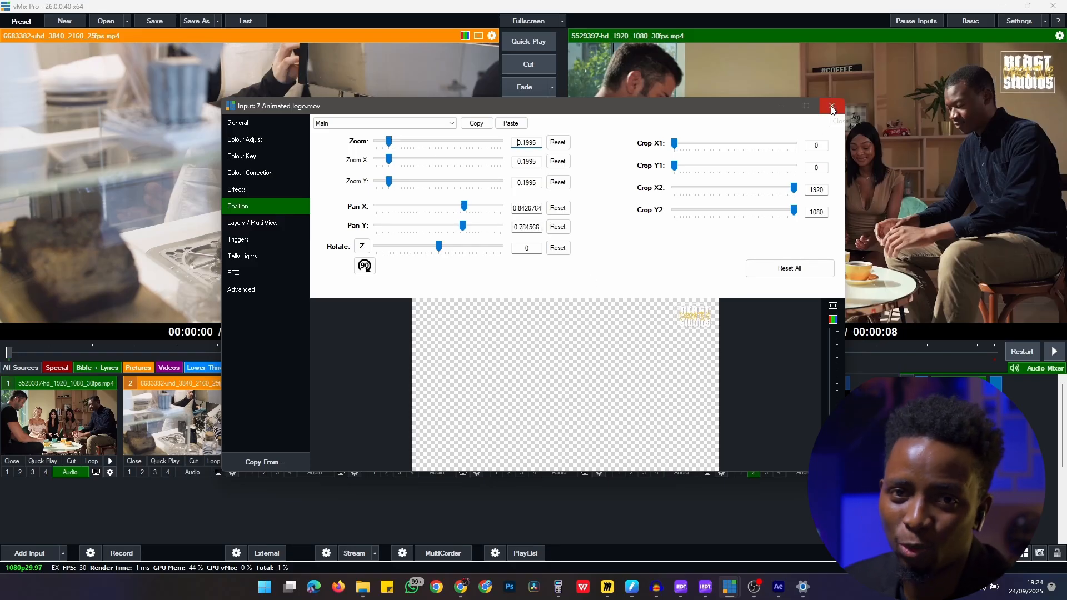
click(831, 107)
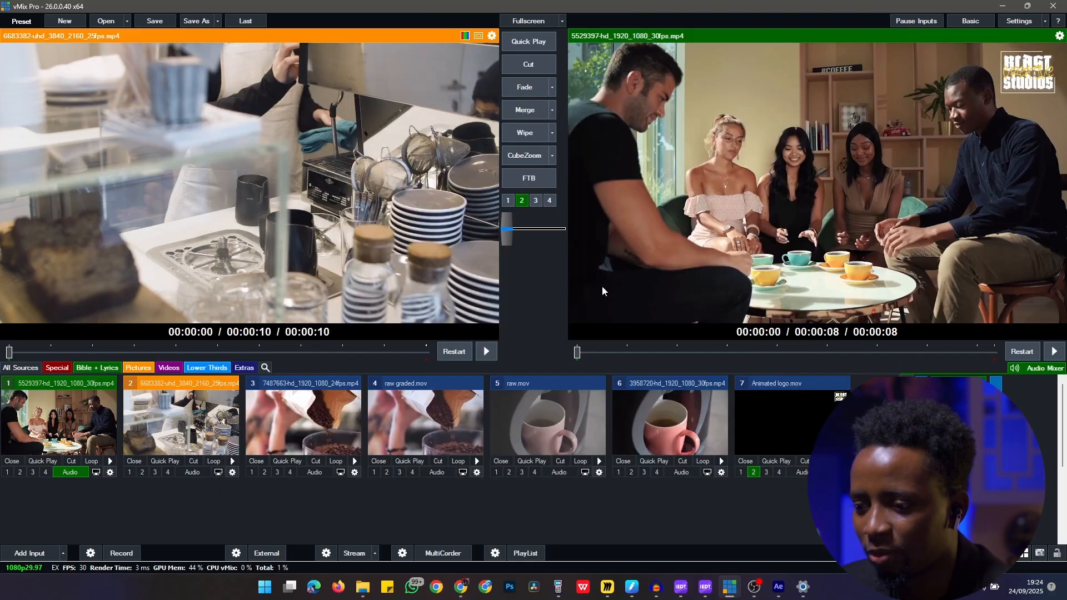
mouse_move(748, 416)
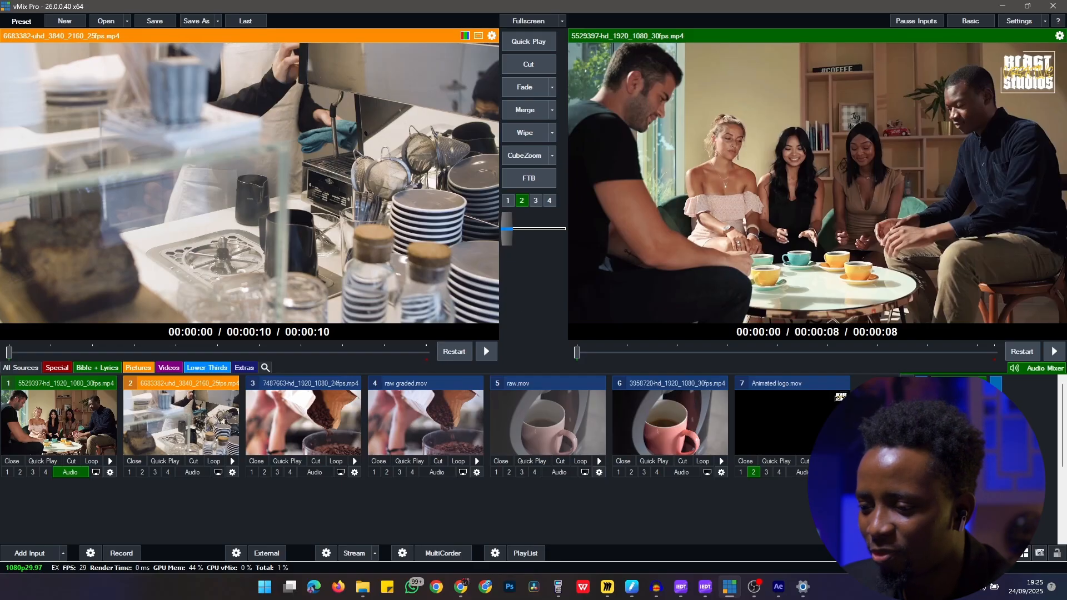
- Alt+Tab to the TRANSPARENT LOGO Explorer window beside the vMix output
key(alt+tab)
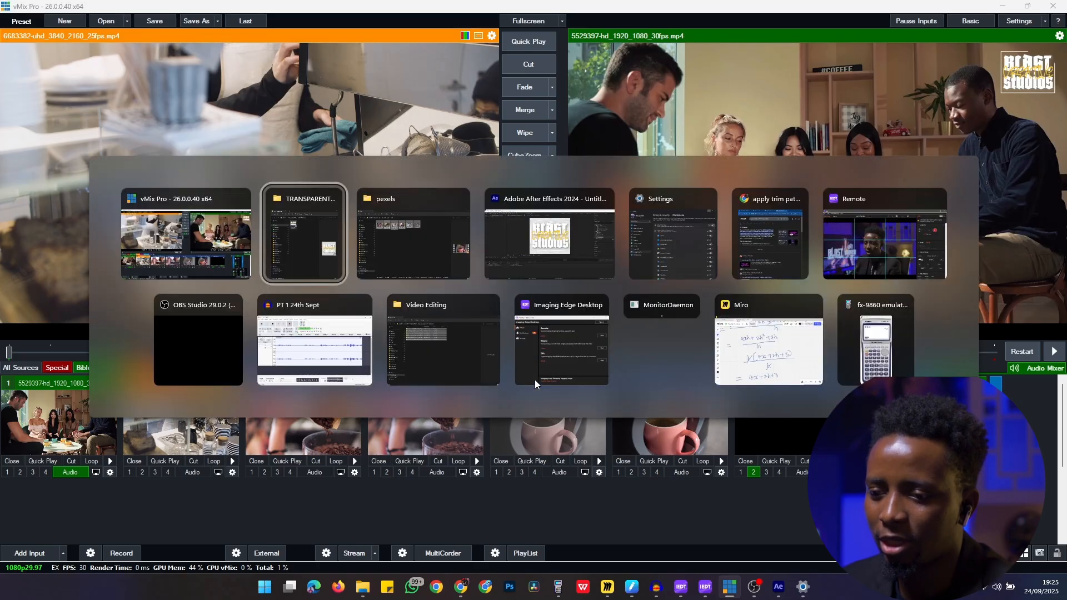
click(304, 234)
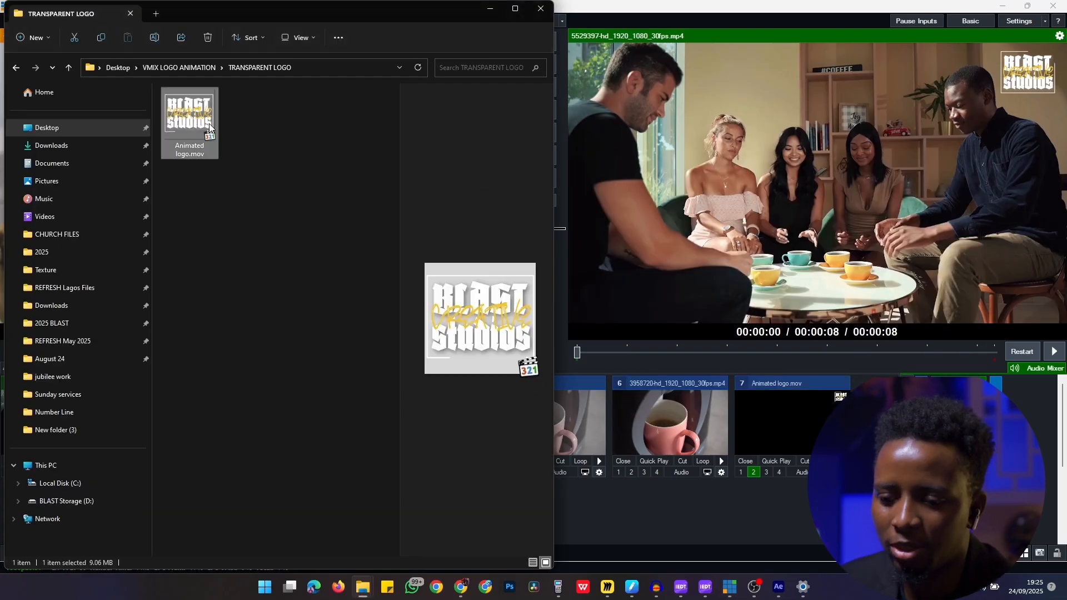
mouse_move(215, 121)
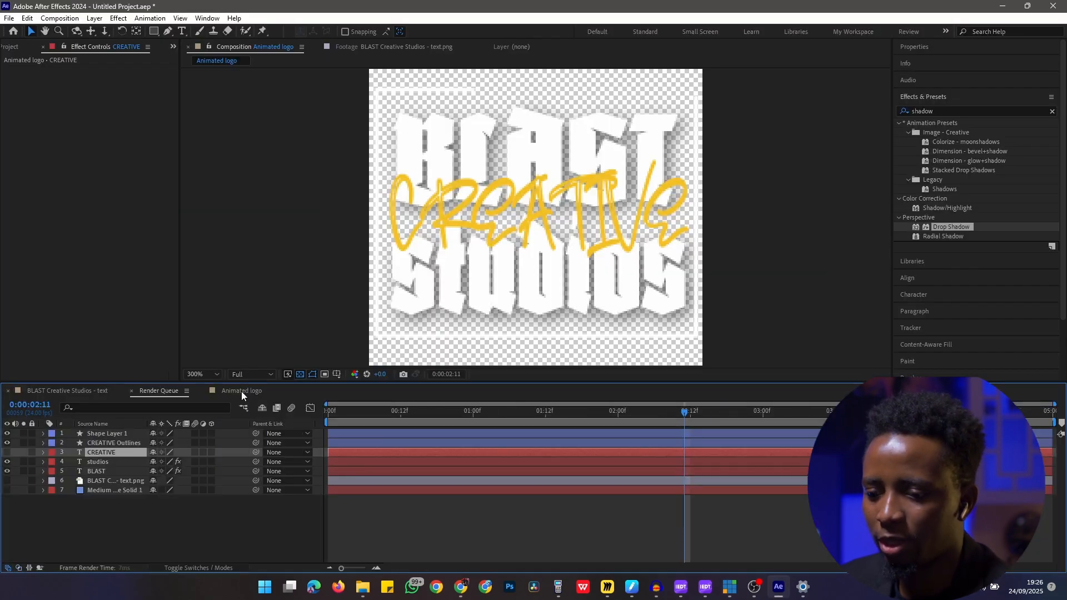
- Queue Animated logo again via File > Export with a PNG Sequence, RGB + Alpha output module
click(9, 17)
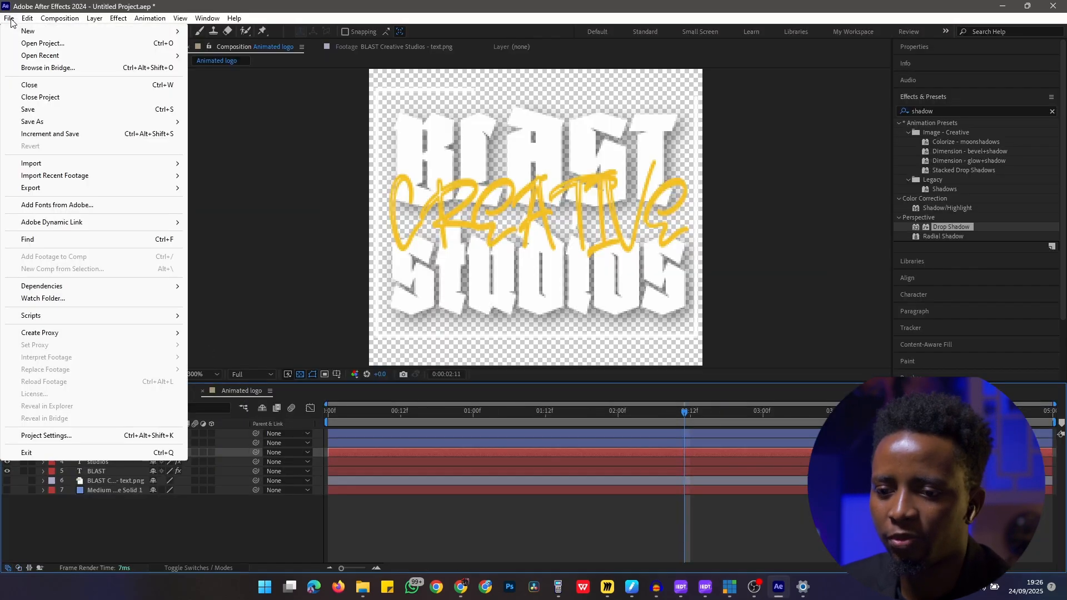
click(31, 188)
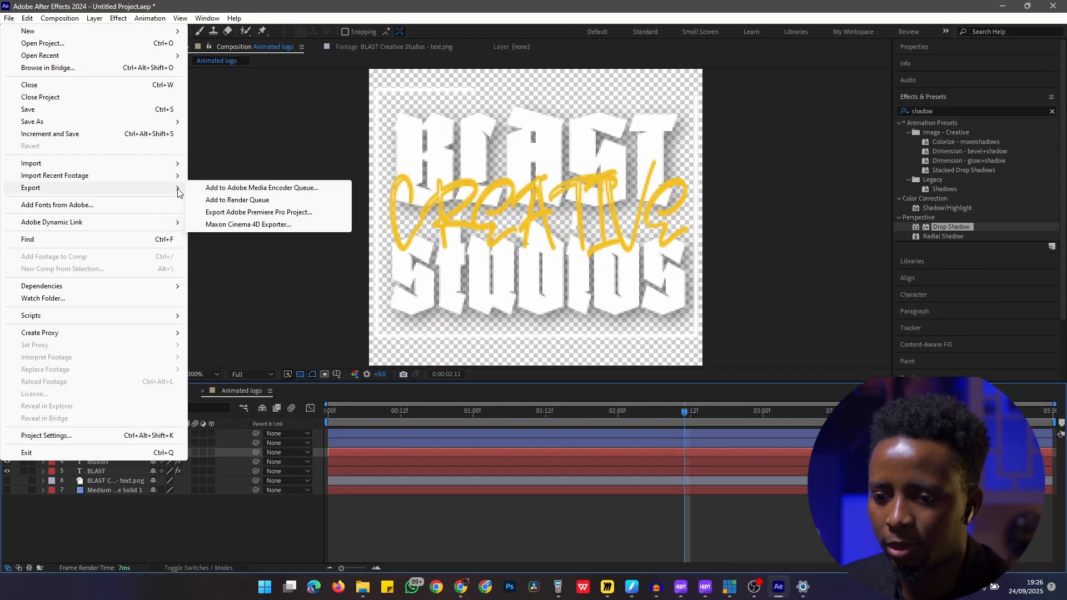
click(238, 200)
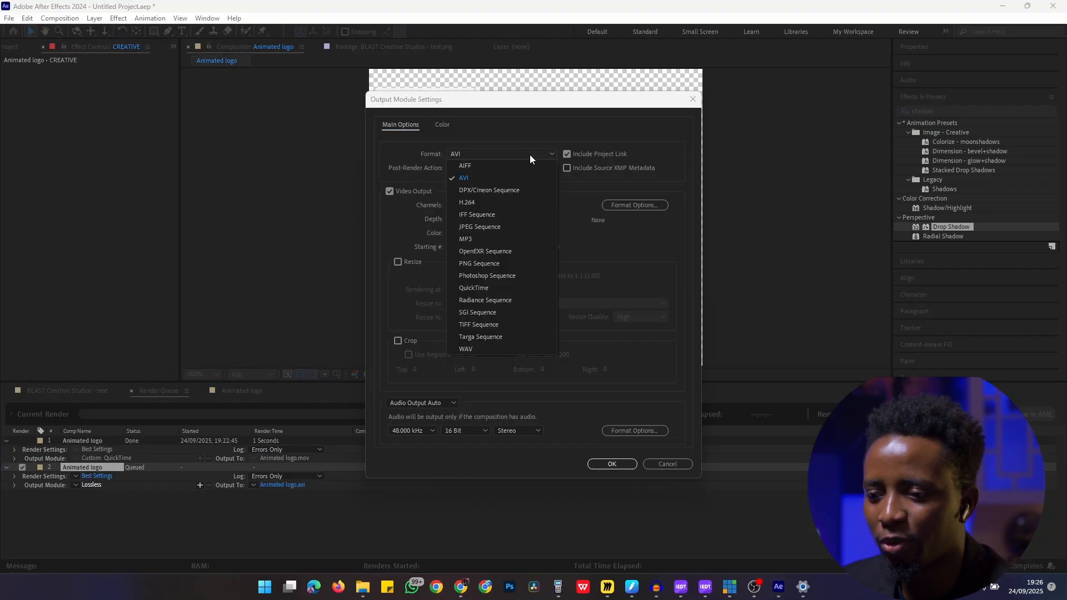
mouse_move(479, 264)
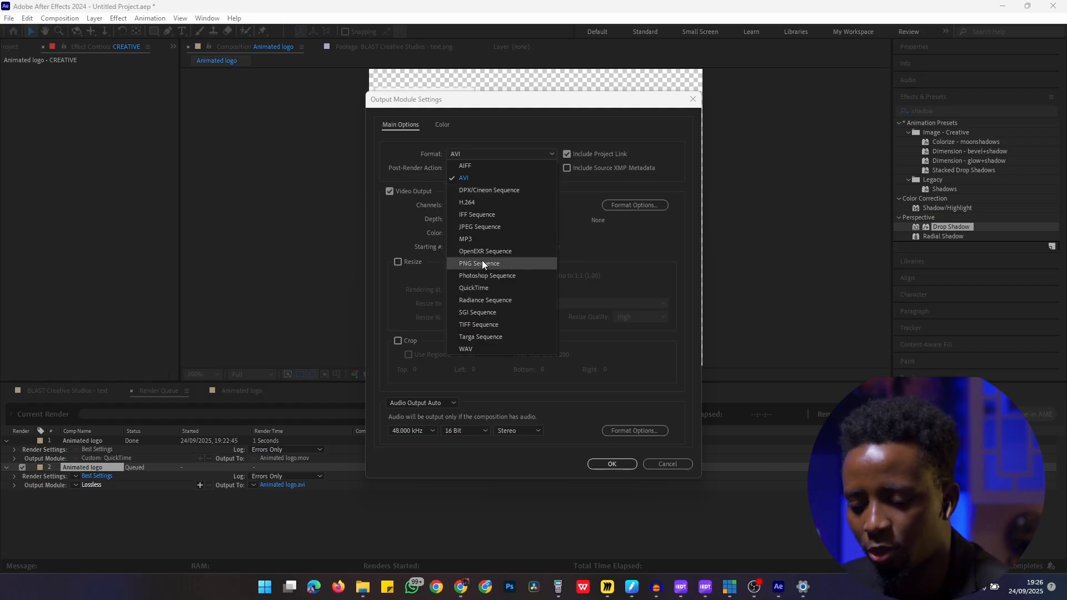
click(479, 263)
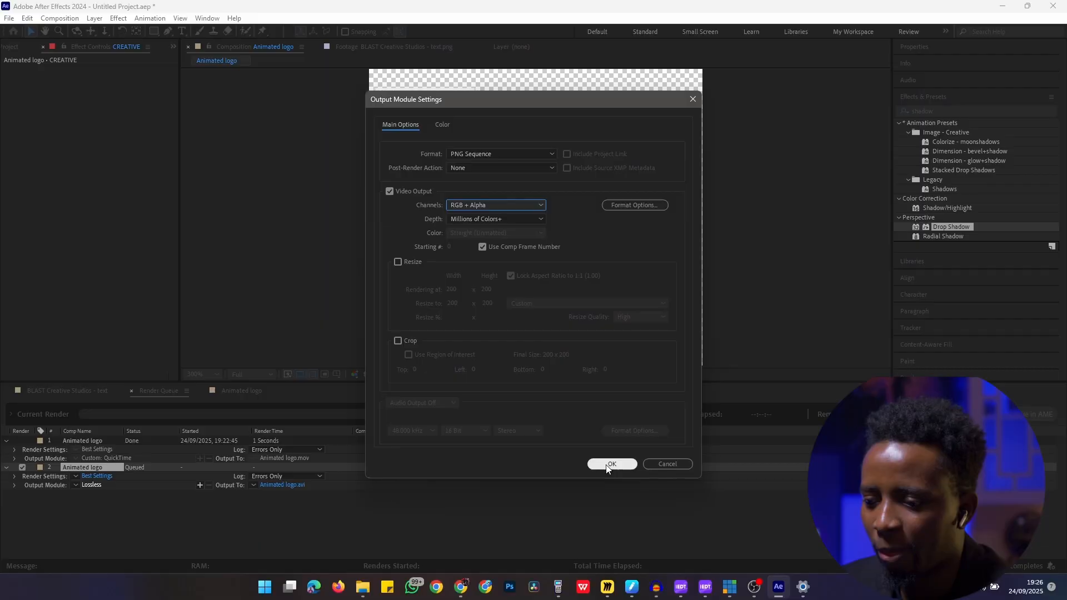
click(611, 464)
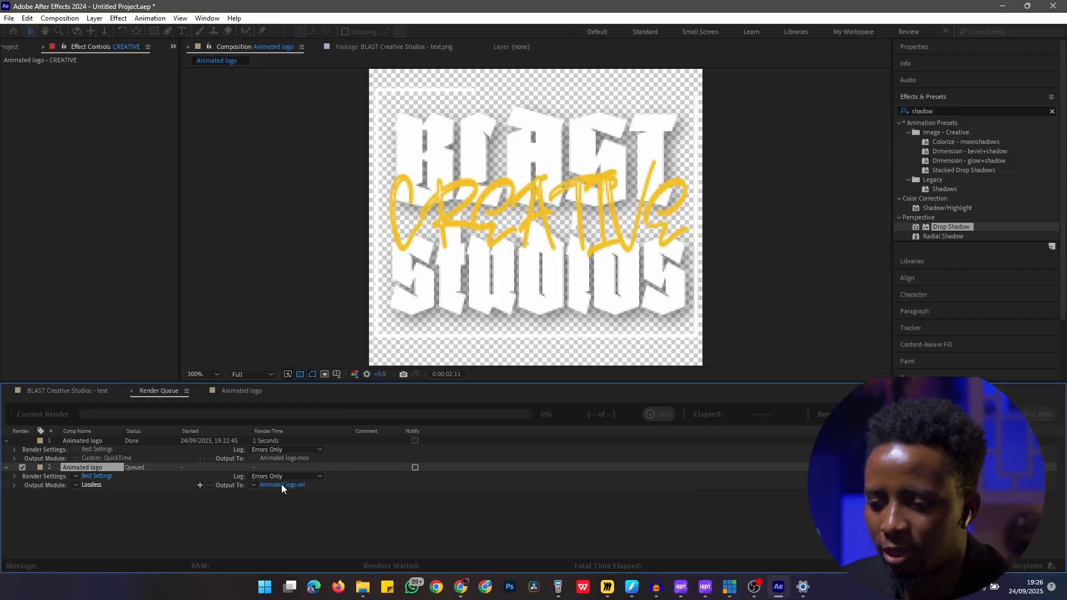
- Set the PNG sequence output folder to LOGO IMAGE SEQUENCE, render, and check all 120 Animated logo frames exist
click(90, 485)
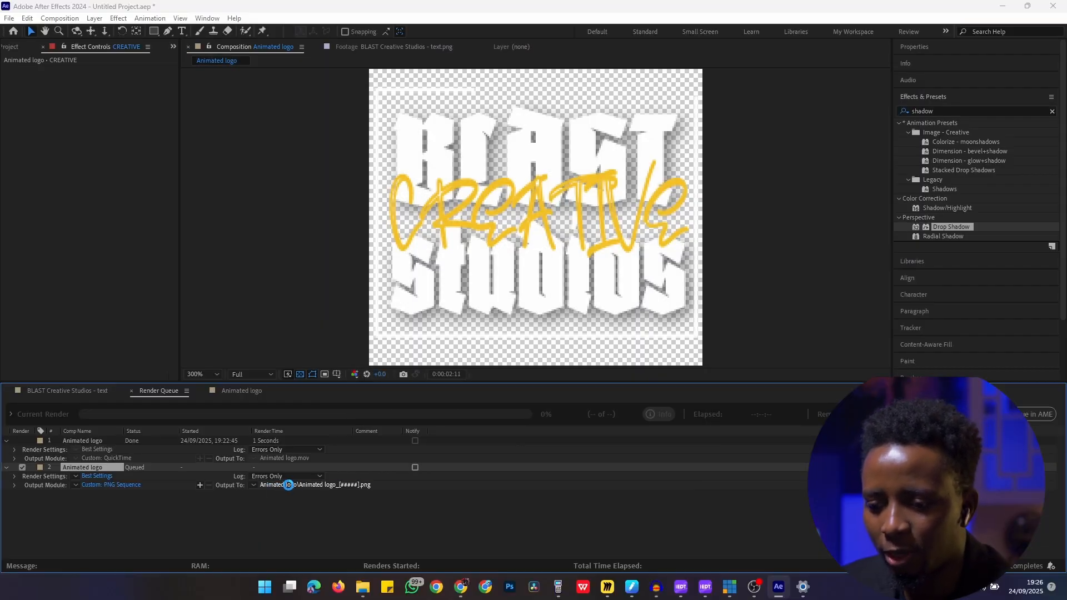
click(326, 484)
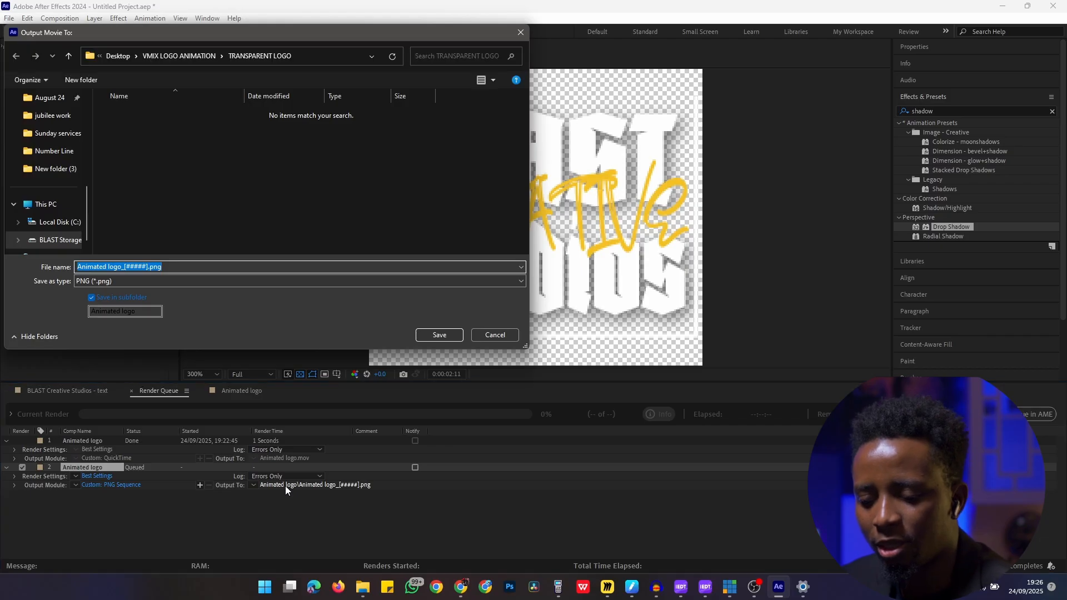
click(439, 334)
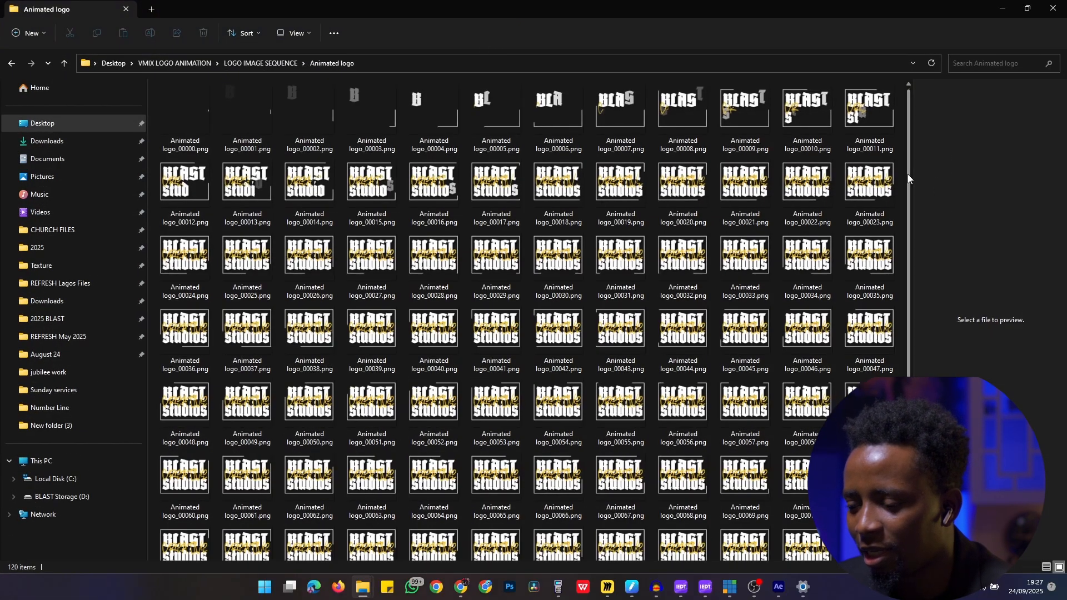
scroll(down, 3)
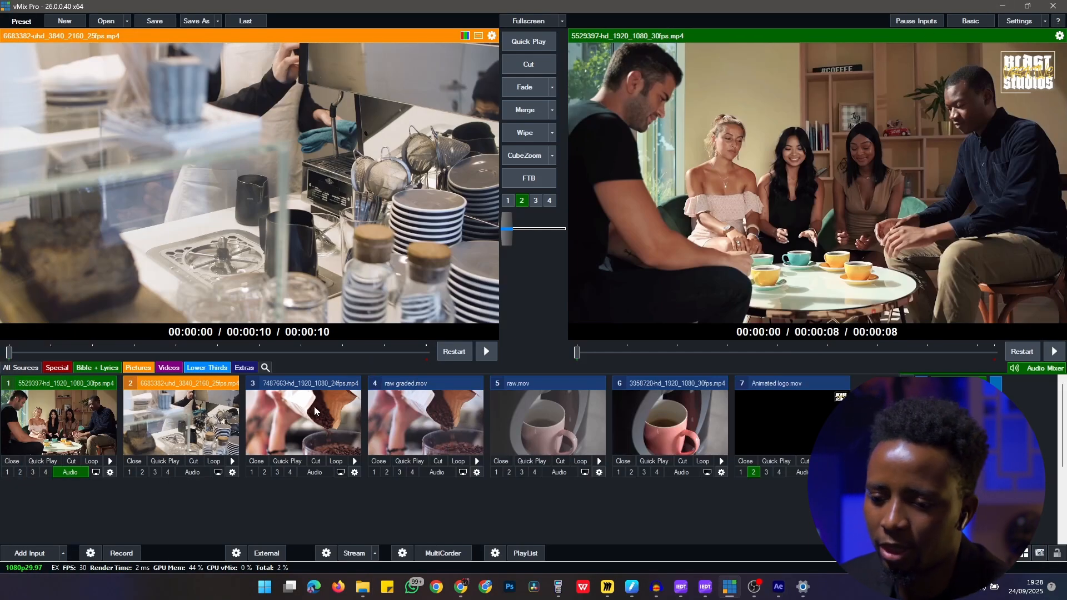
mouse_move(593, 415)
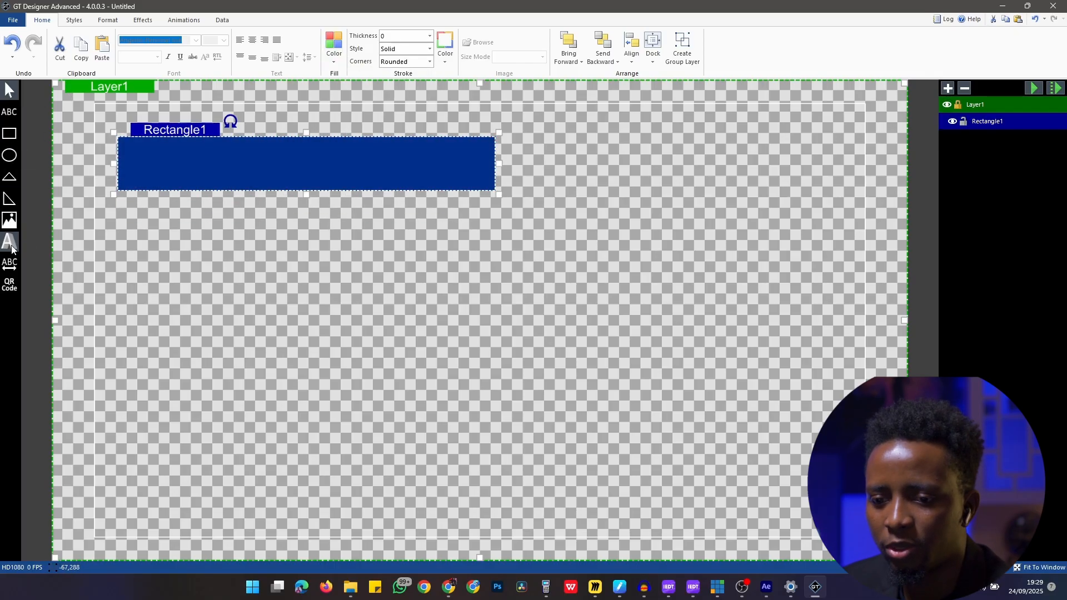
- Add the caption MINISTERING: PASTOR STEVE on the blue bar in Bebas Neue at size 96
click(10, 241)
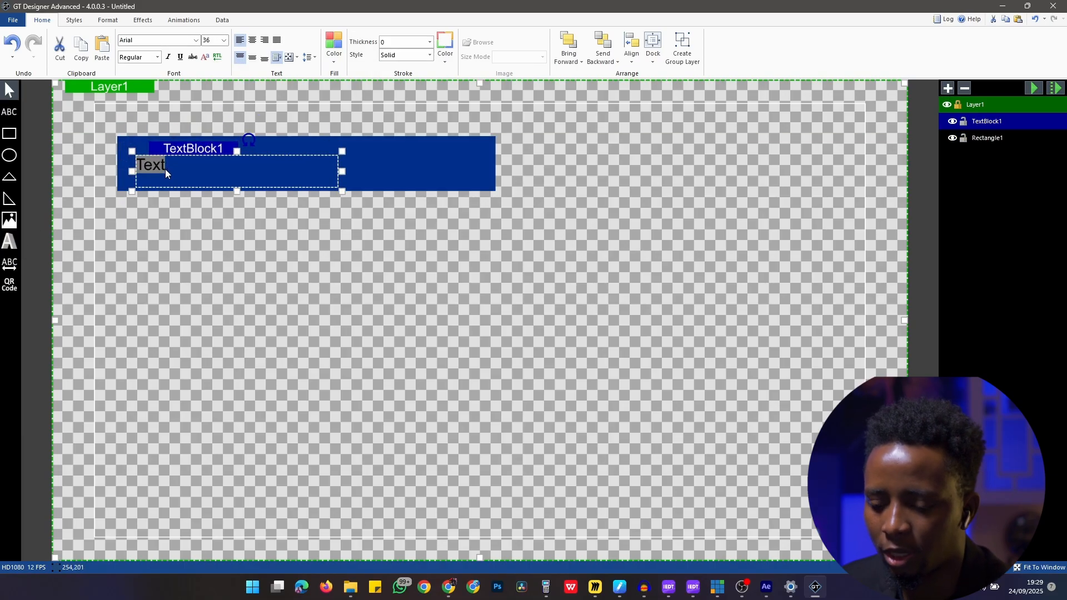
click(333, 52)
text(Ministering: Pastor Steve)
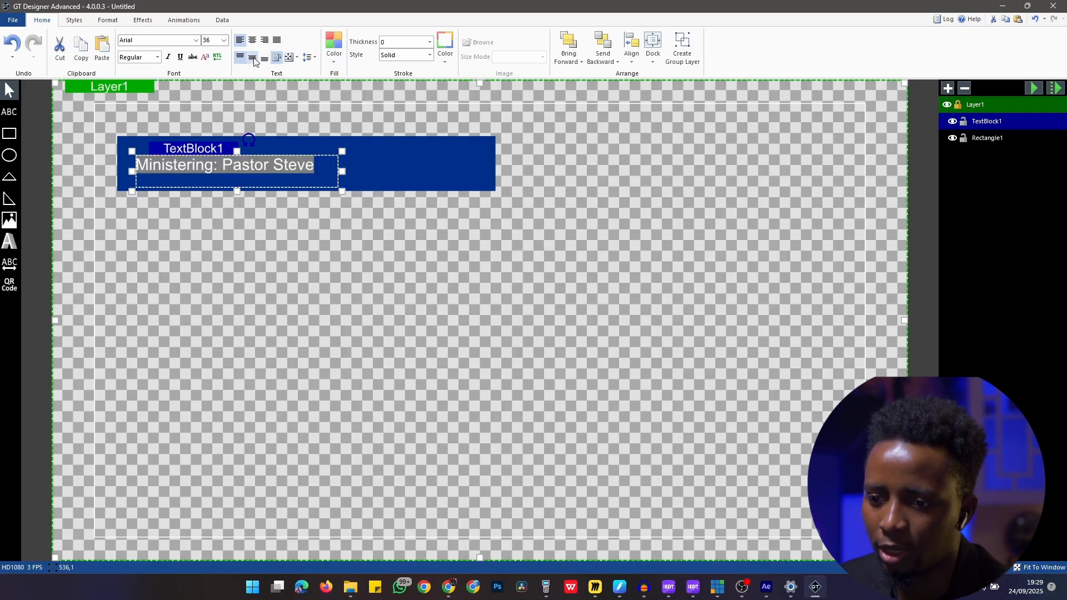
click(214, 40)
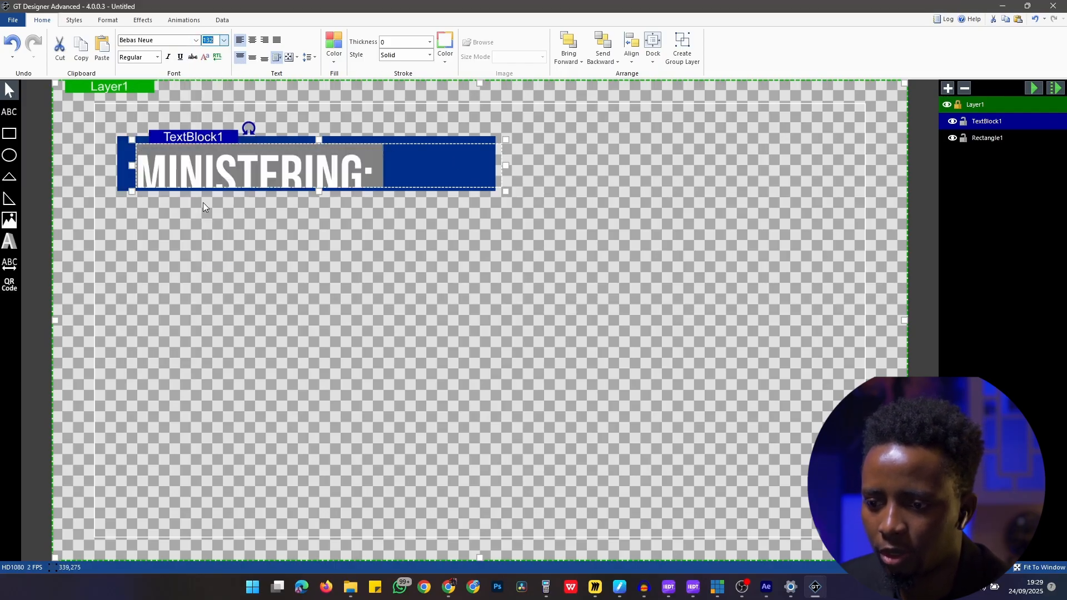
click(223, 40)
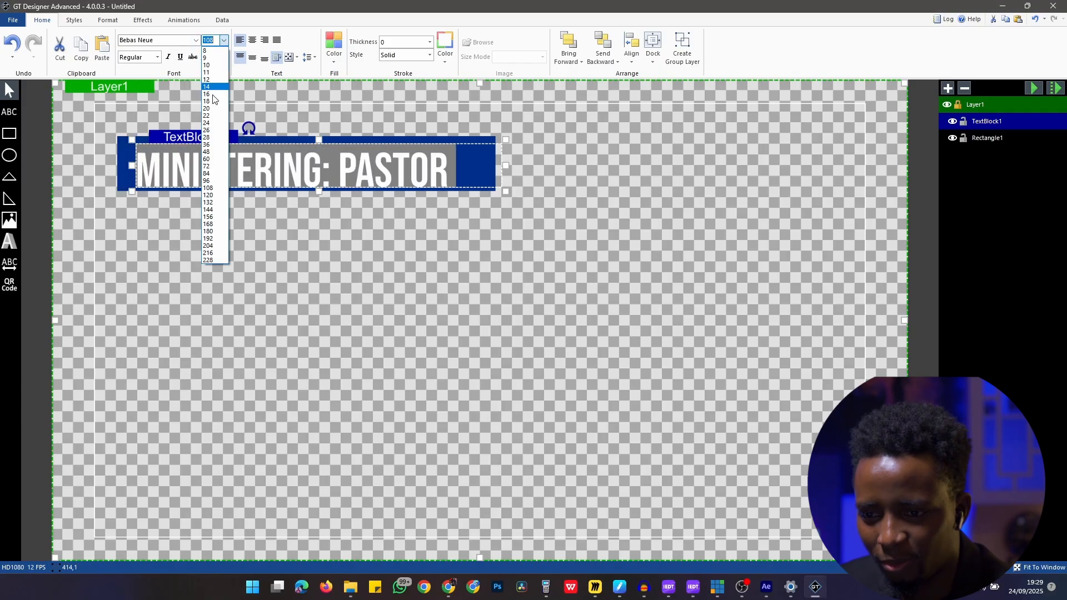
click(207, 180)
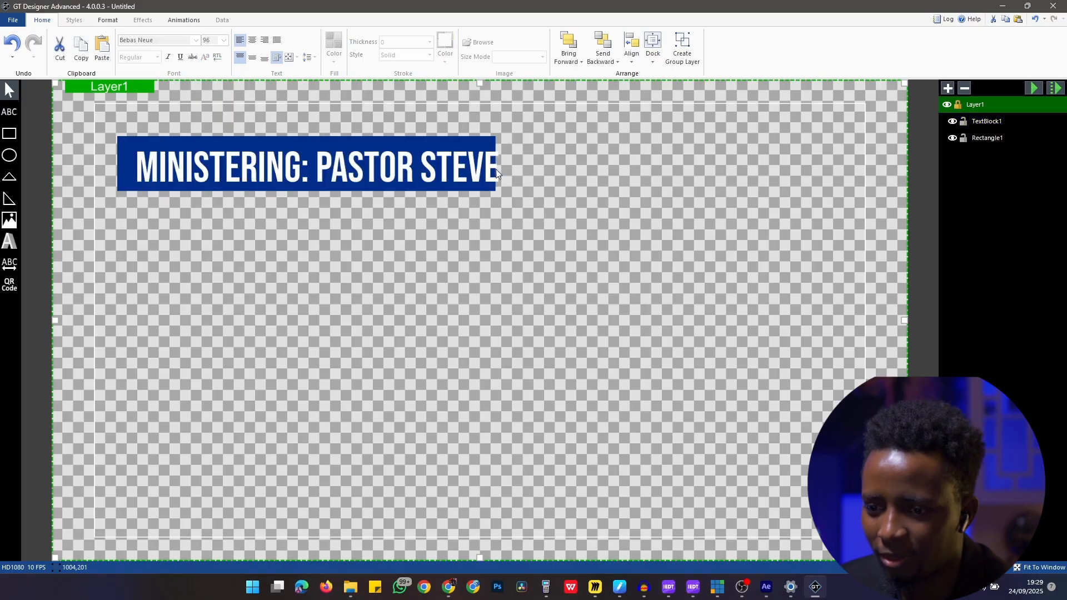
- Move the blue bar and caption together to the bottom-left as a lower third
click(987, 138)
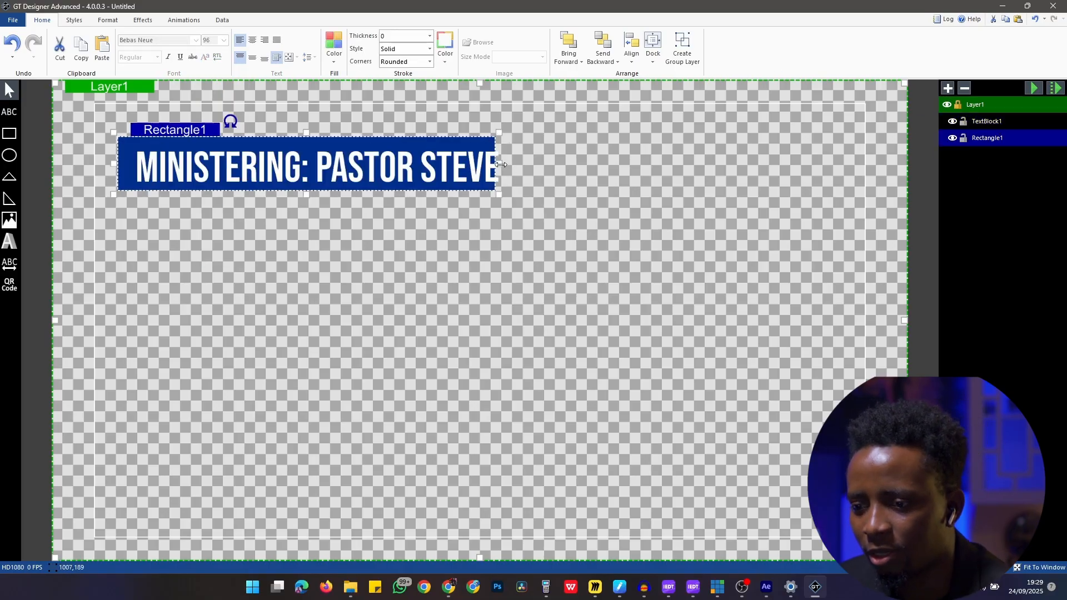
click(320, 164)
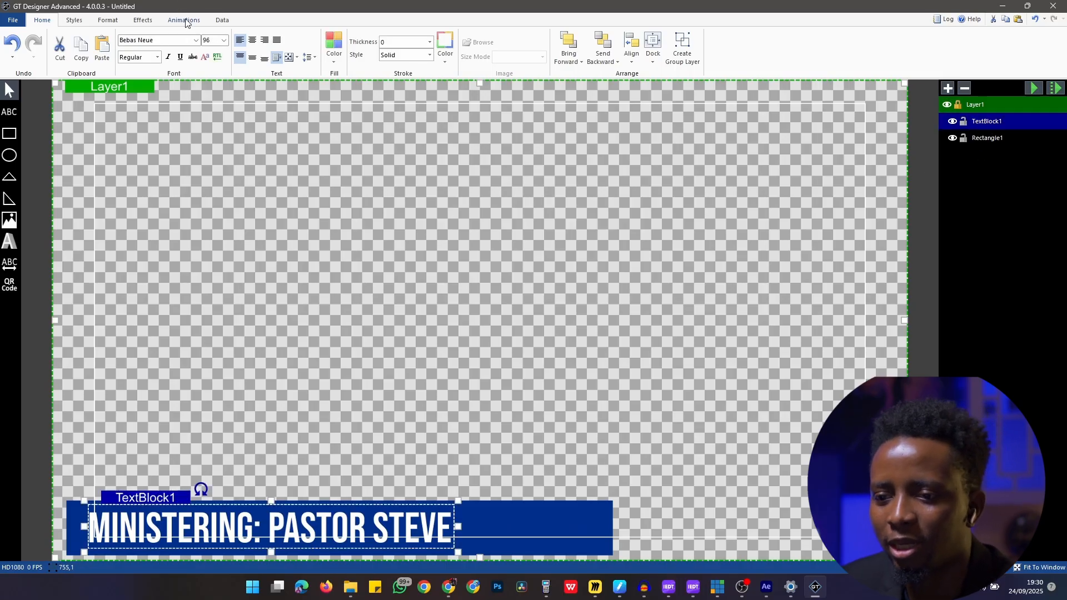
- Give Rectangle1 a Reveal transition-in rising upward with CubicEasingIn style
click(183, 19)
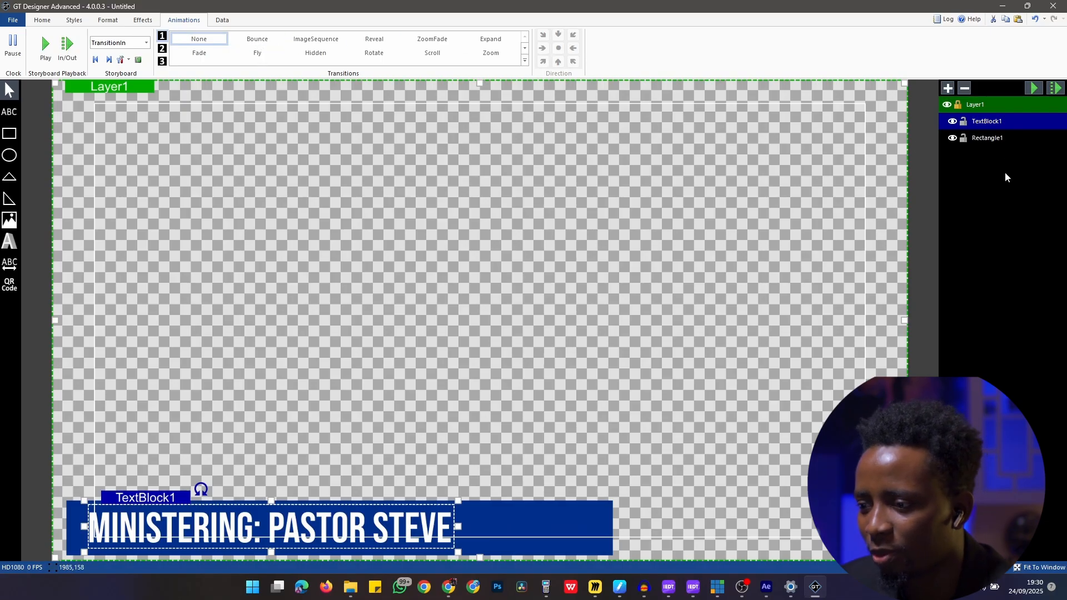
click(987, 138)
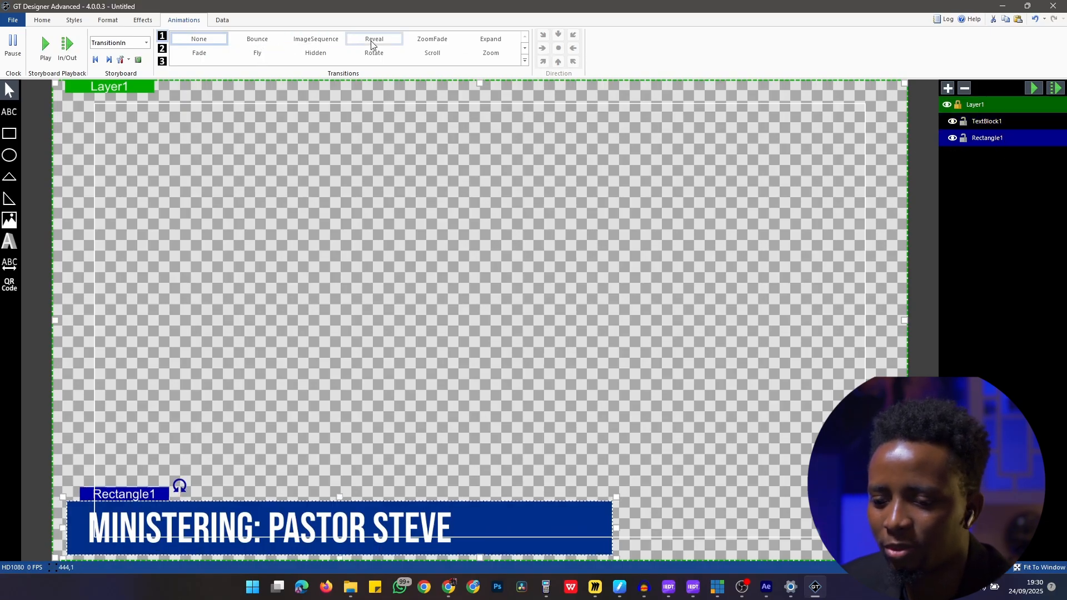
click(373, 39)
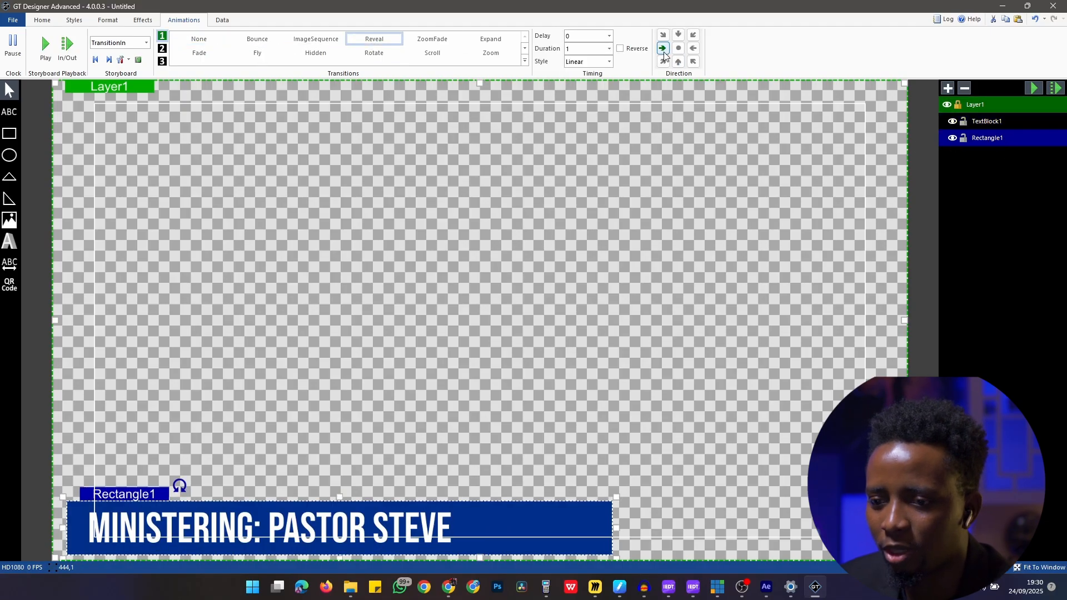
click(45, 45)
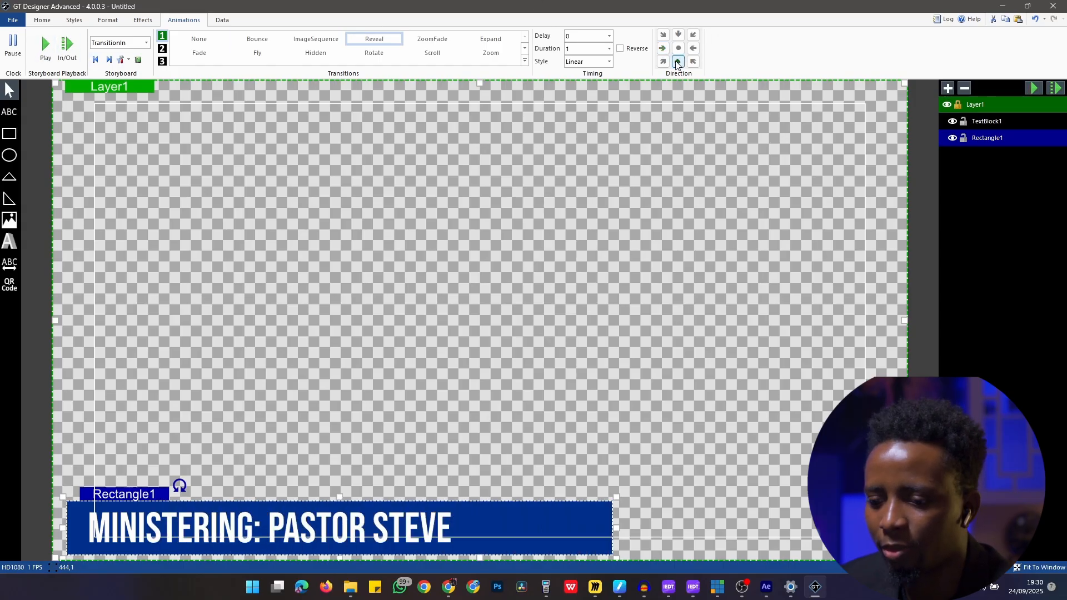
click(678, 61)
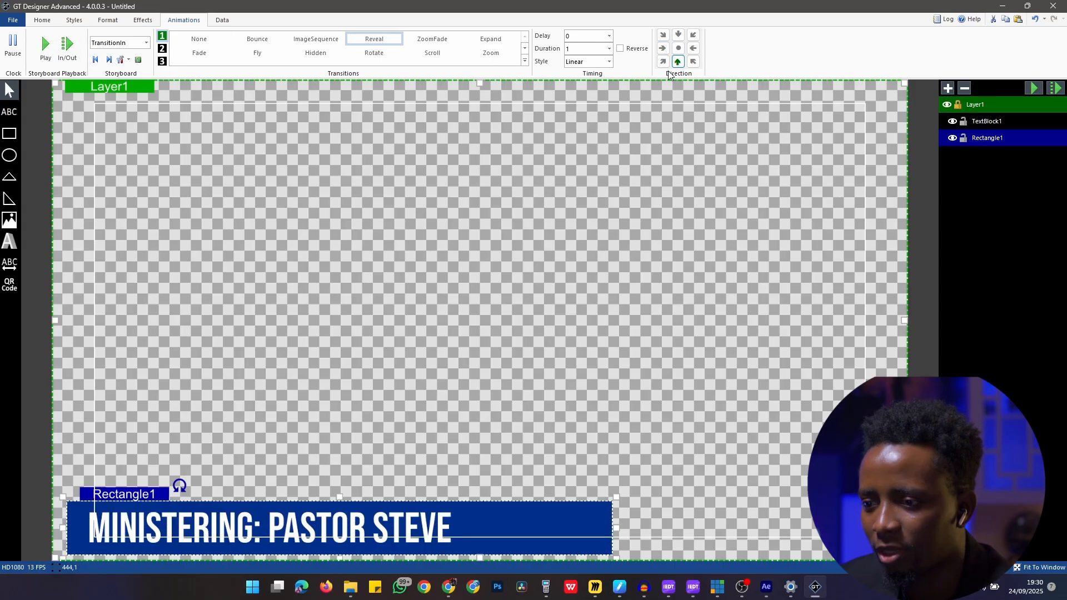
click(587, 61)
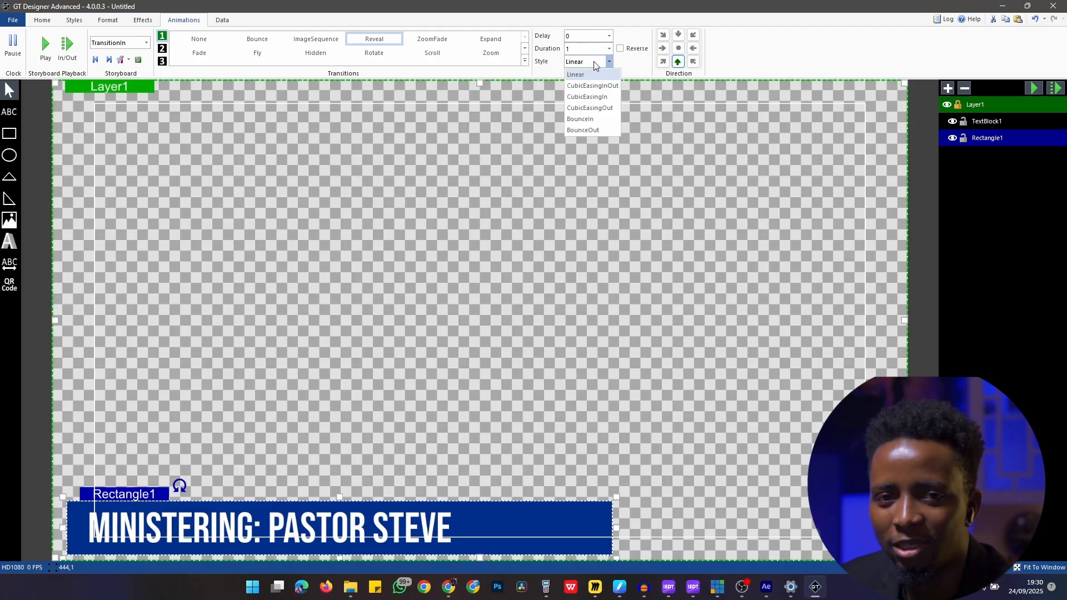
mouse_move(579, 119)
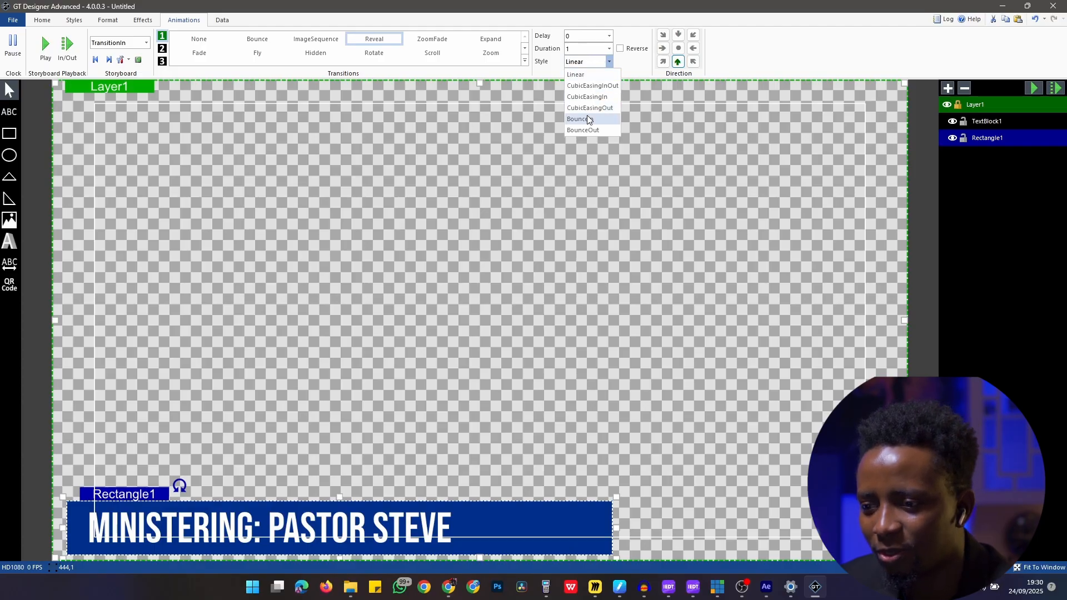
click(587, 96)
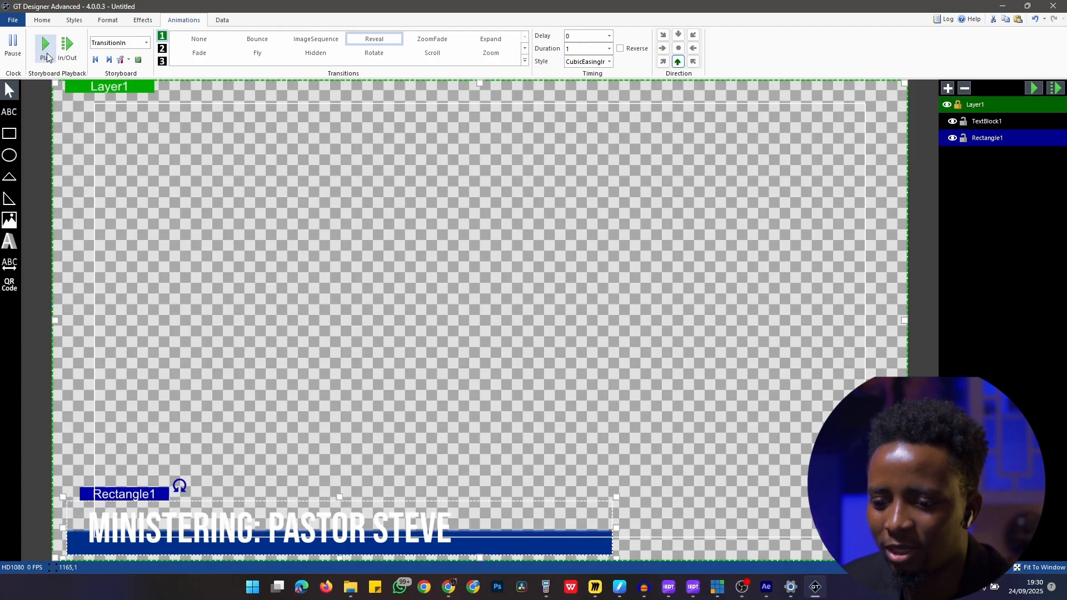
- Preview the bar's entrance and full in/out animation, then select the caption text
click(45, 45)
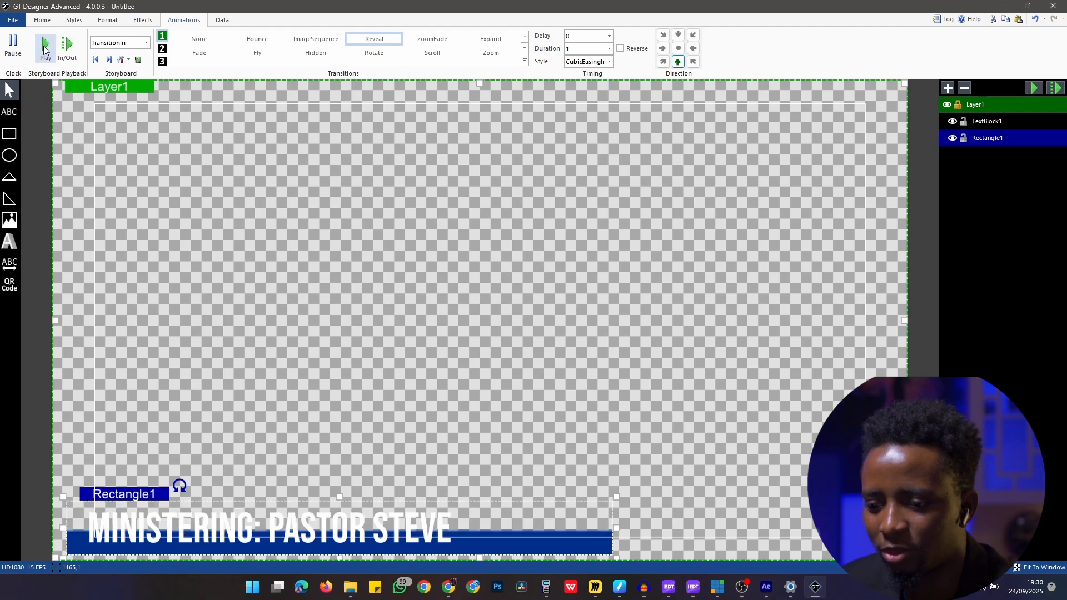
click(44, 45)
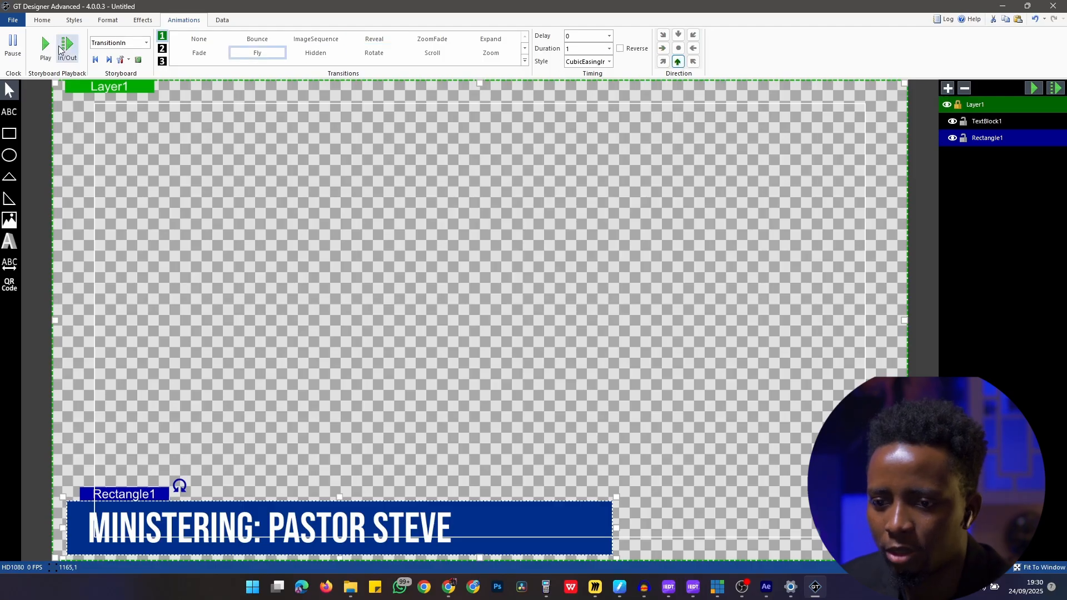
click(46, 45)
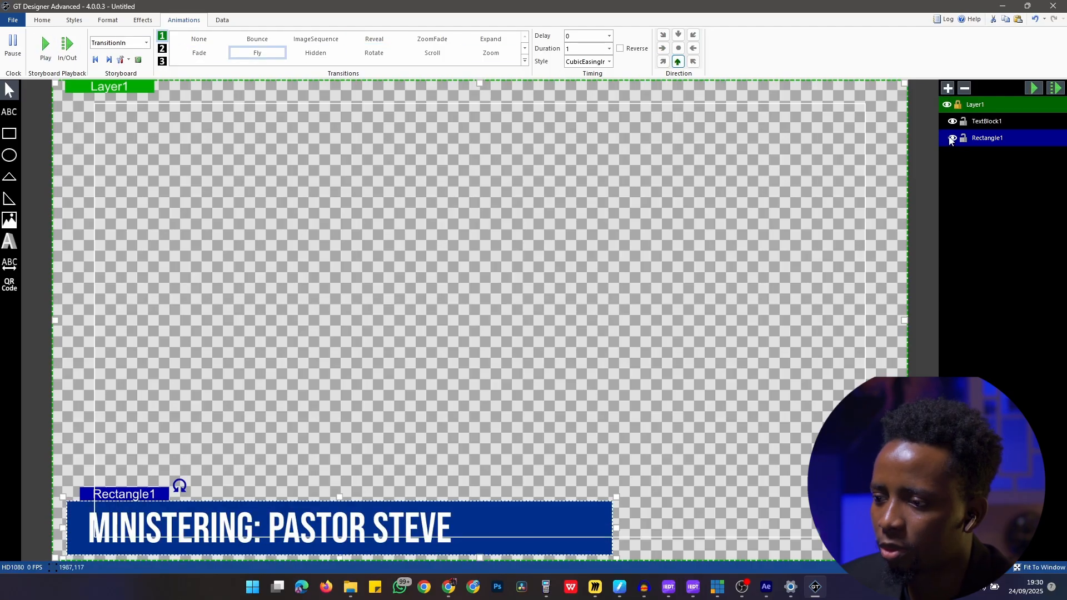
click(986, 121)
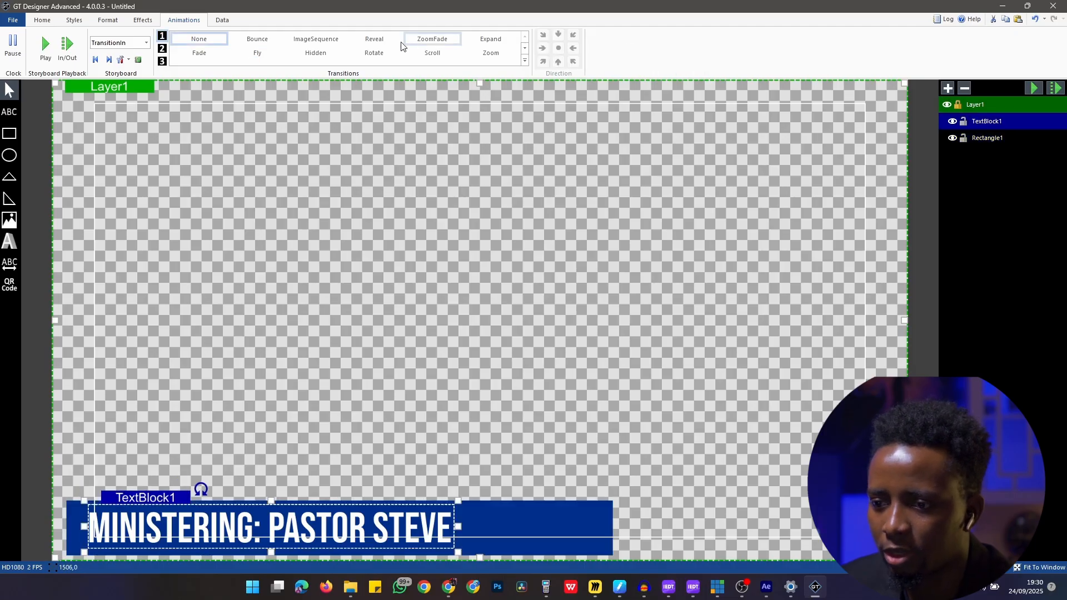
- Give TextBlock1 a Reveal entrance with CubicEasingIn and preview it
click(587, 62)
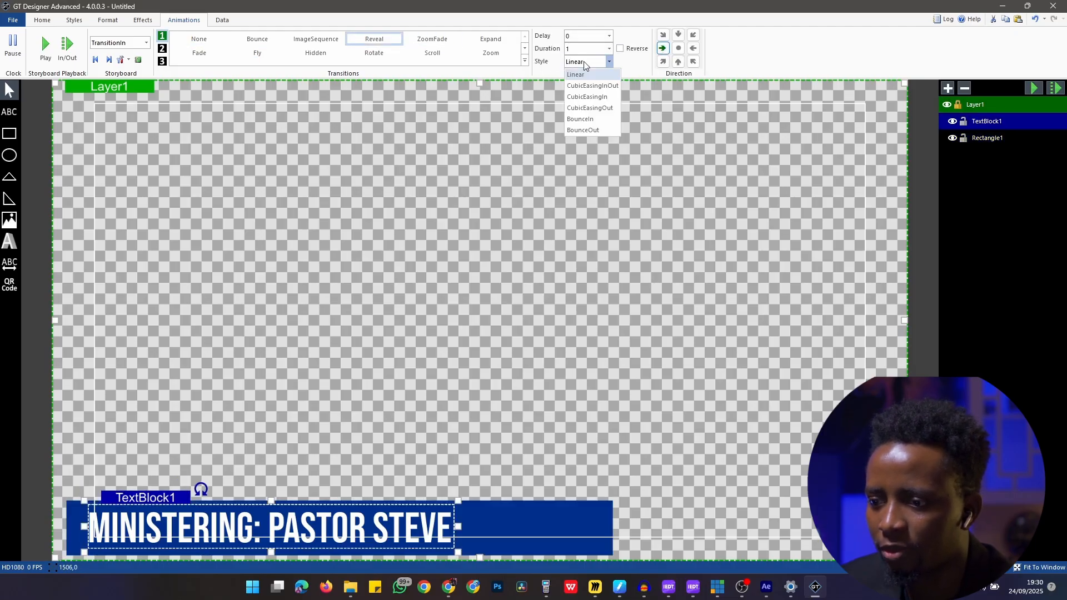
click(586, 95)
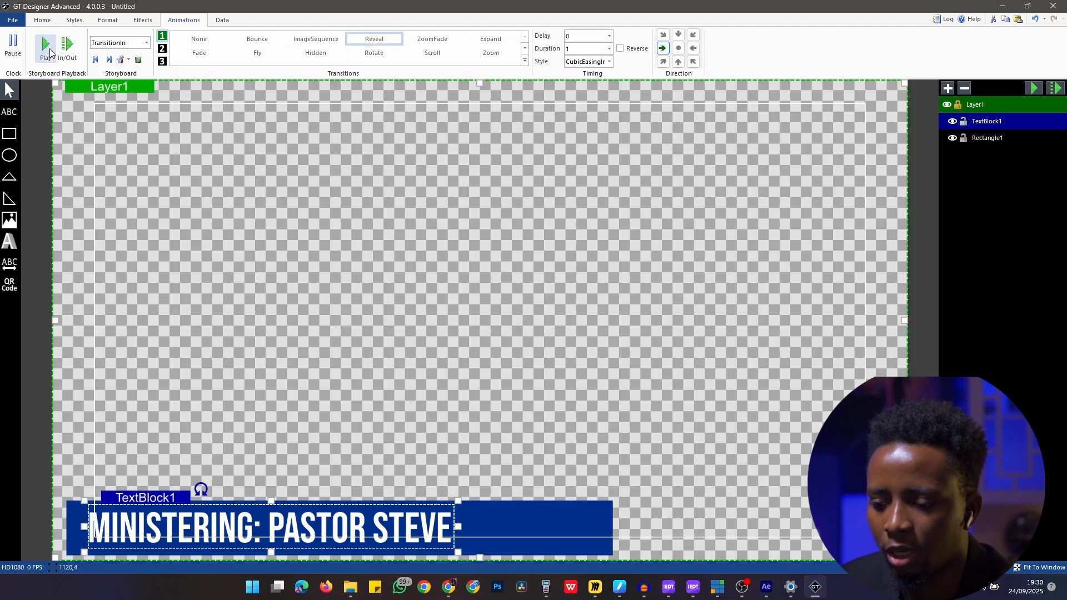
click(45, 47)
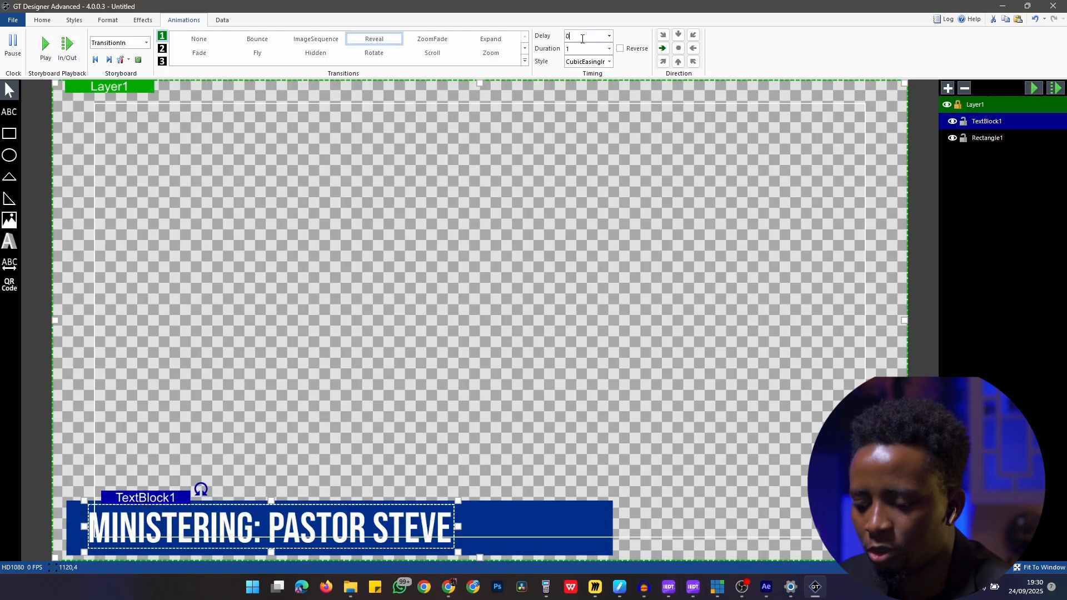
- Delay the caption's reveal by 0.5 seconds and replay the entrance
text(0.5)
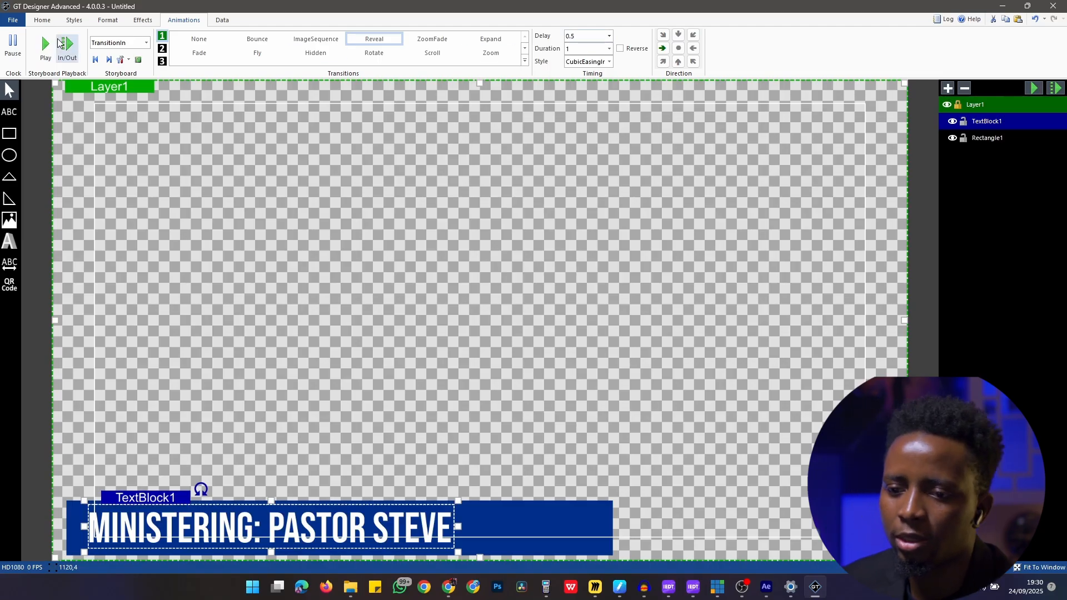
click(45, 44)
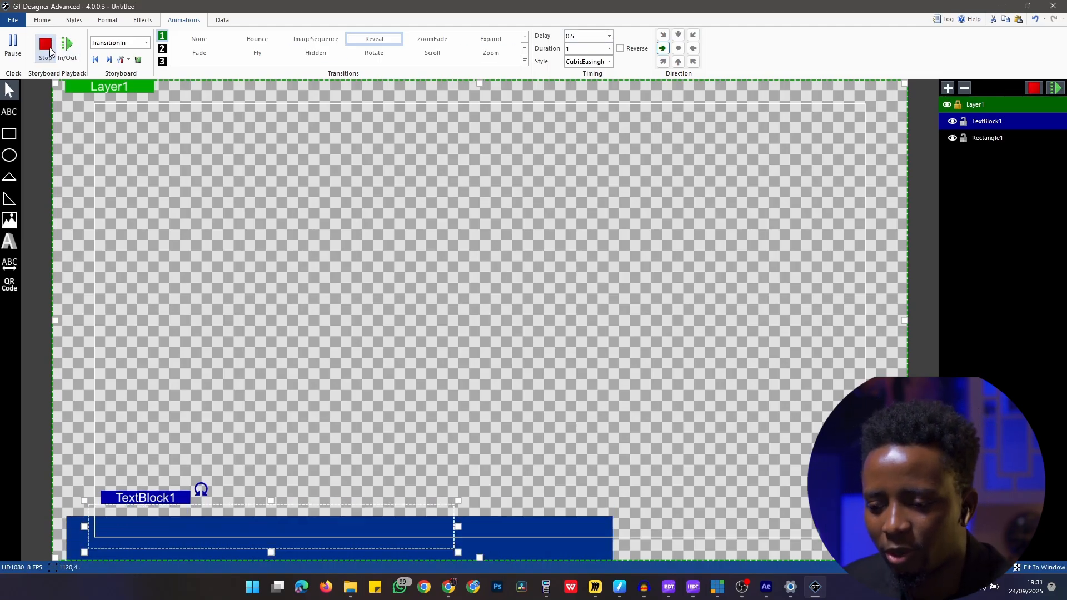
click(45, 46)
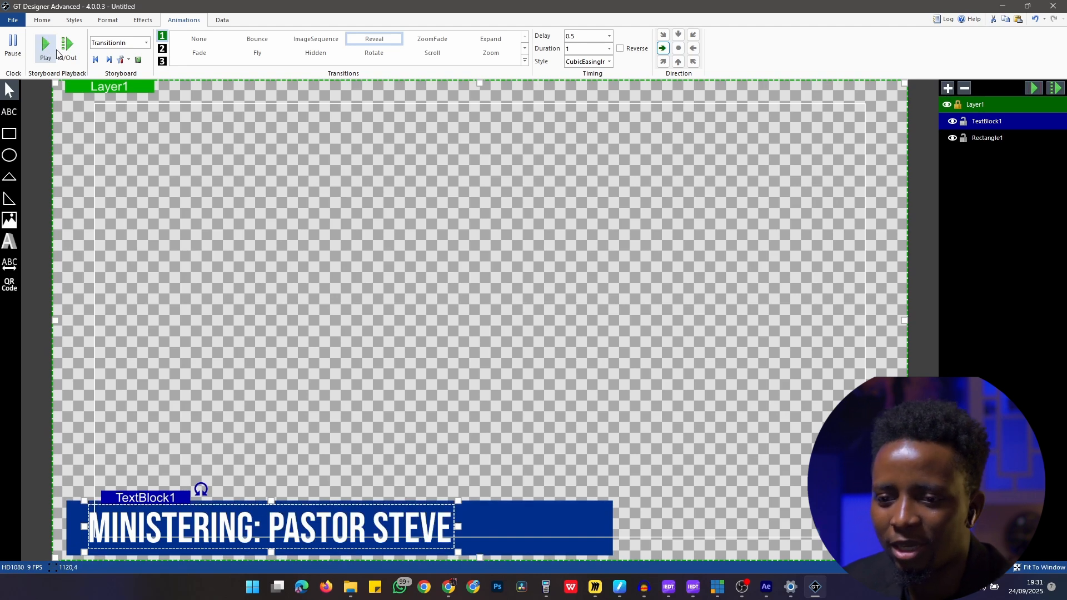
click(45, 44)
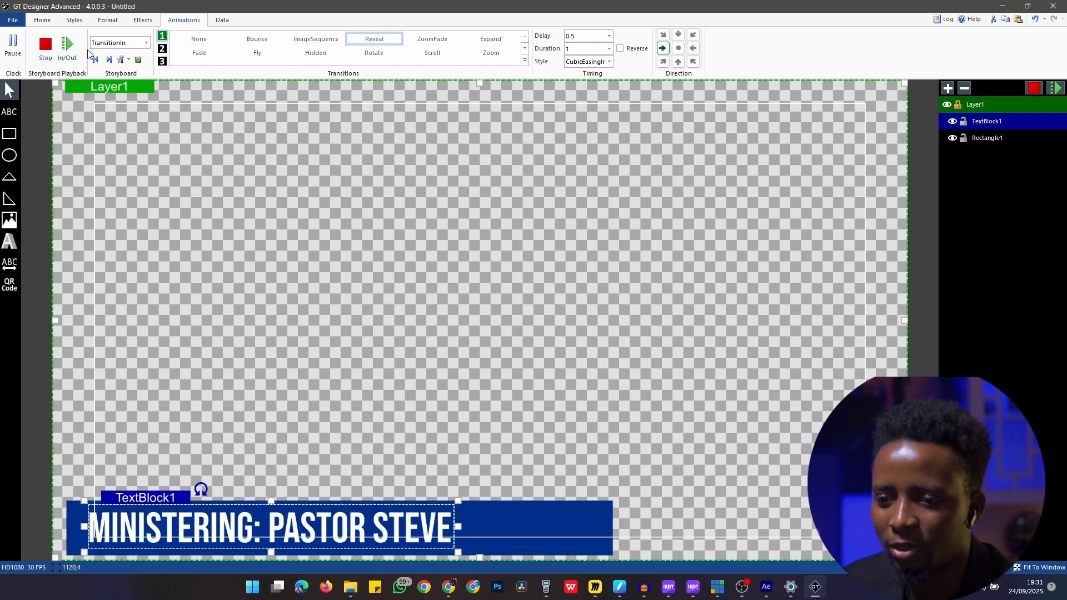
- Set Rectangle1's TransitionOut to Fly upward with CubicEasingIn
click(119, 43)
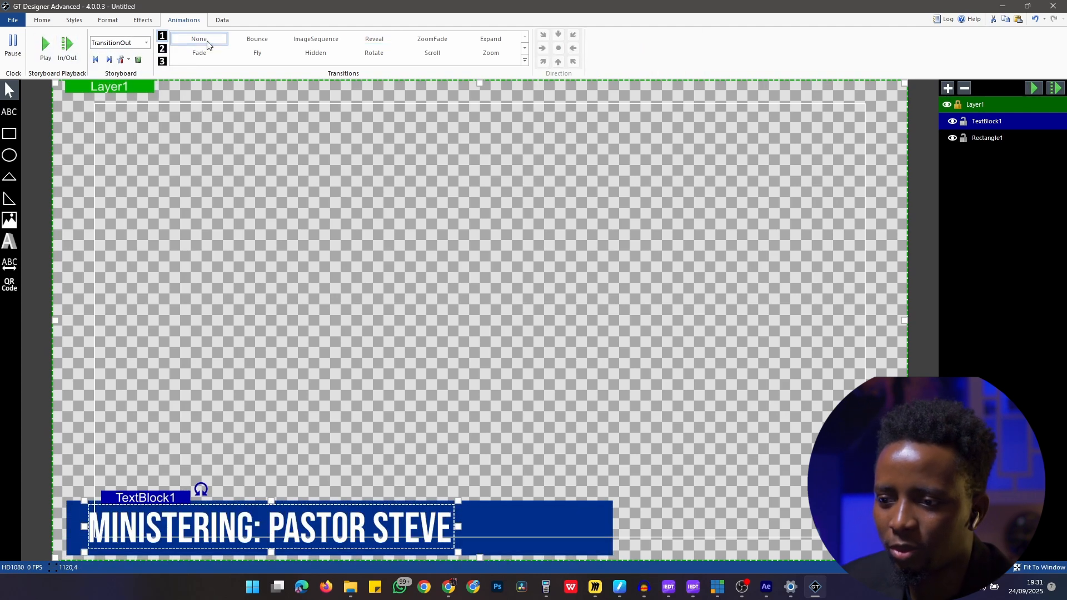
click(987, 138)
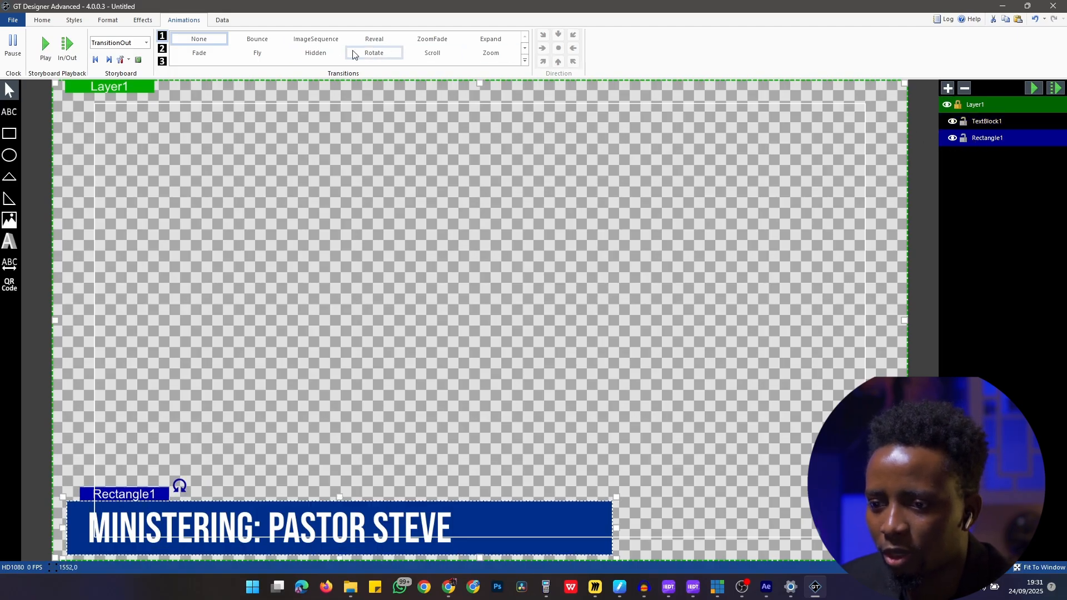
click(257, 52)
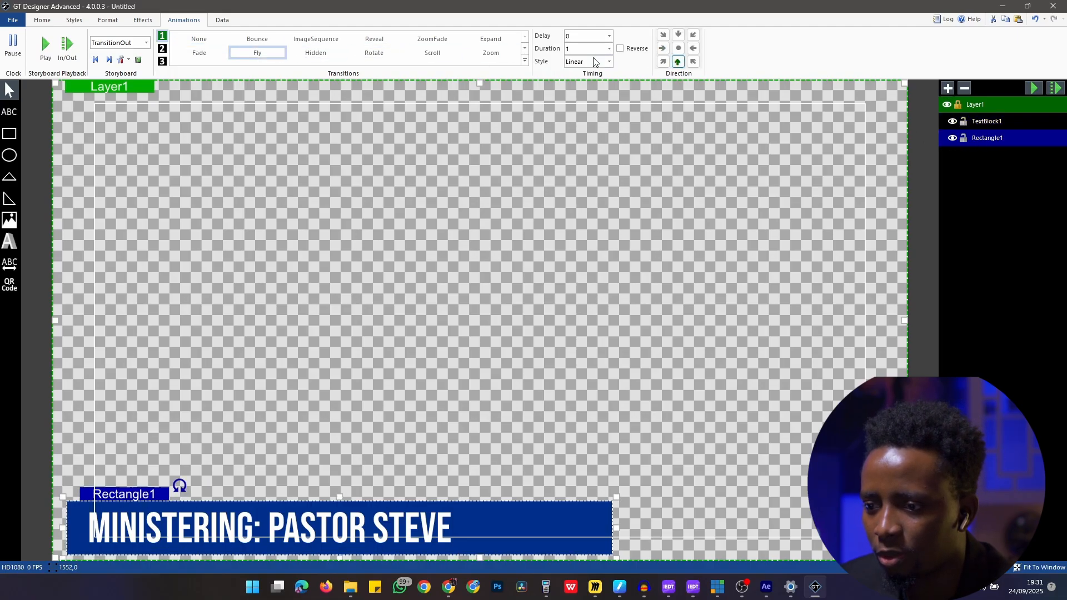
click(608, 61)
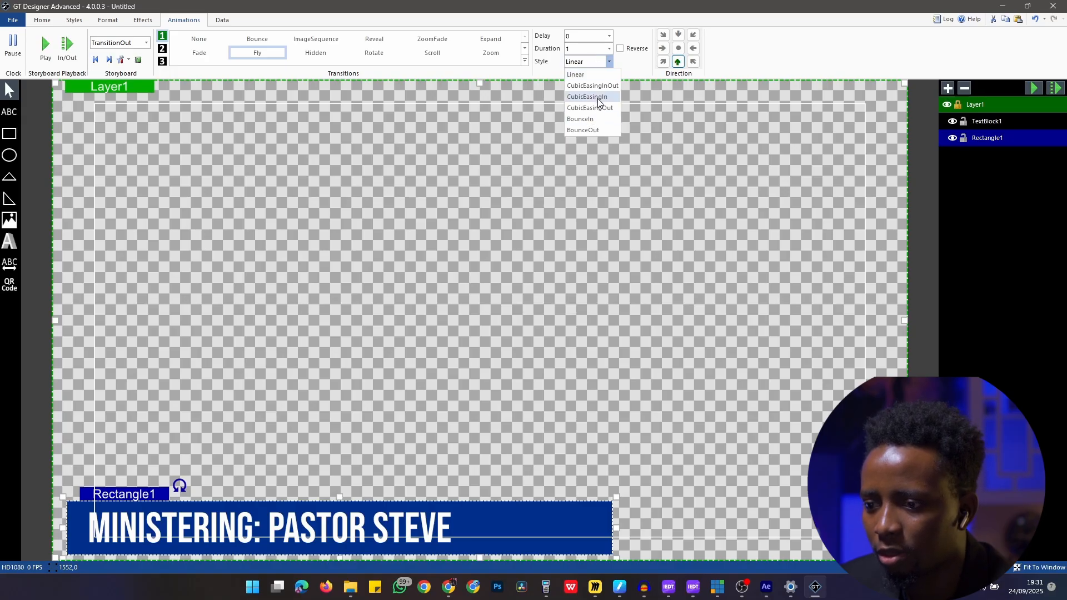
click(586, 96)
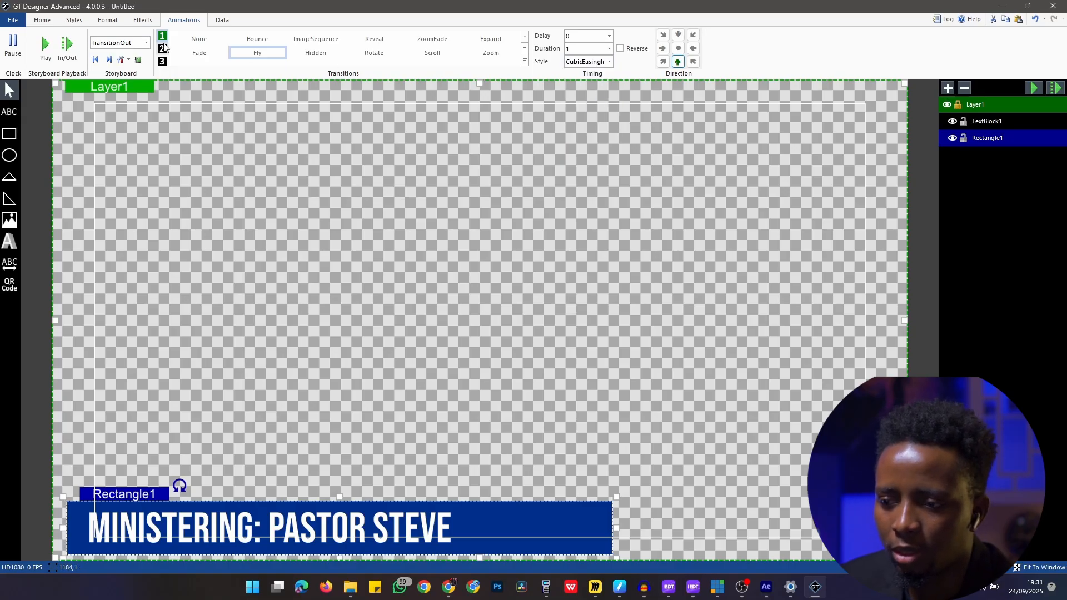
- Set TextBlock1's exit to Fly with CubicEasingIn and preview the in/out transitions
click(986, 121)
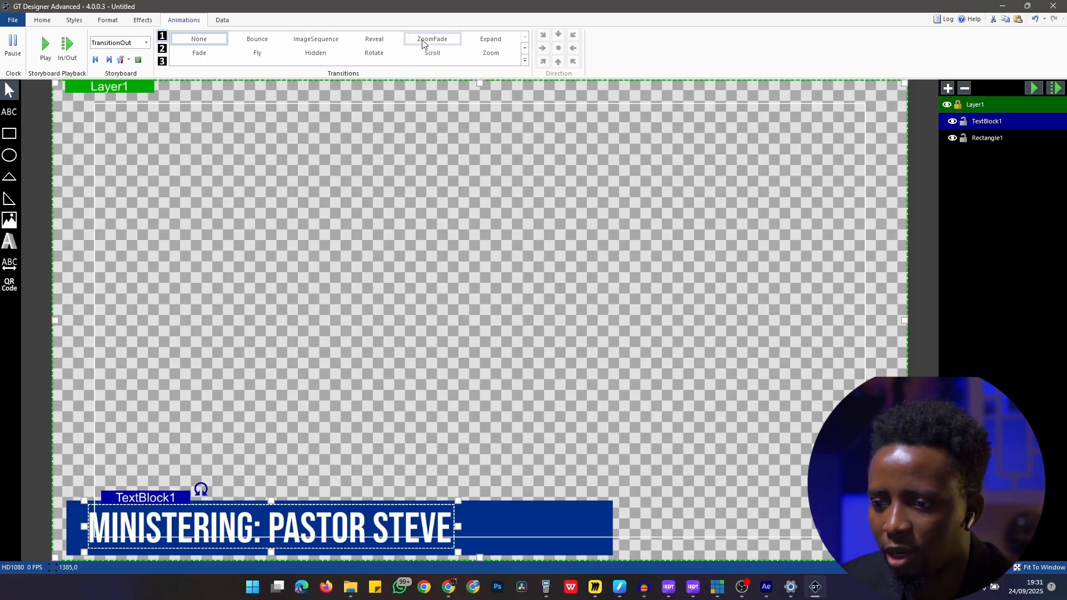
click(257, 53)
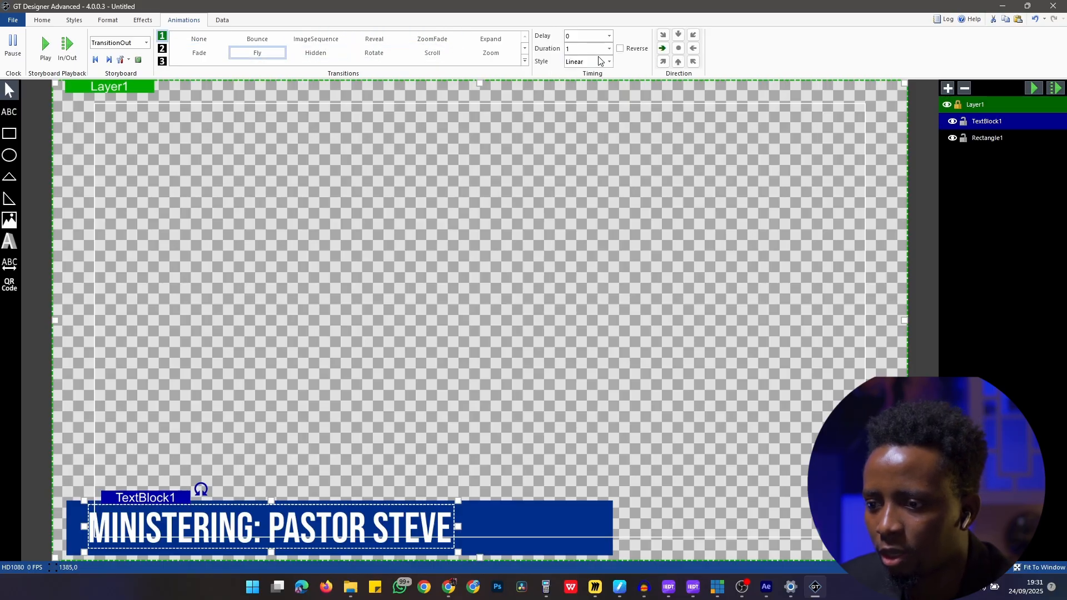
click(608, 61)
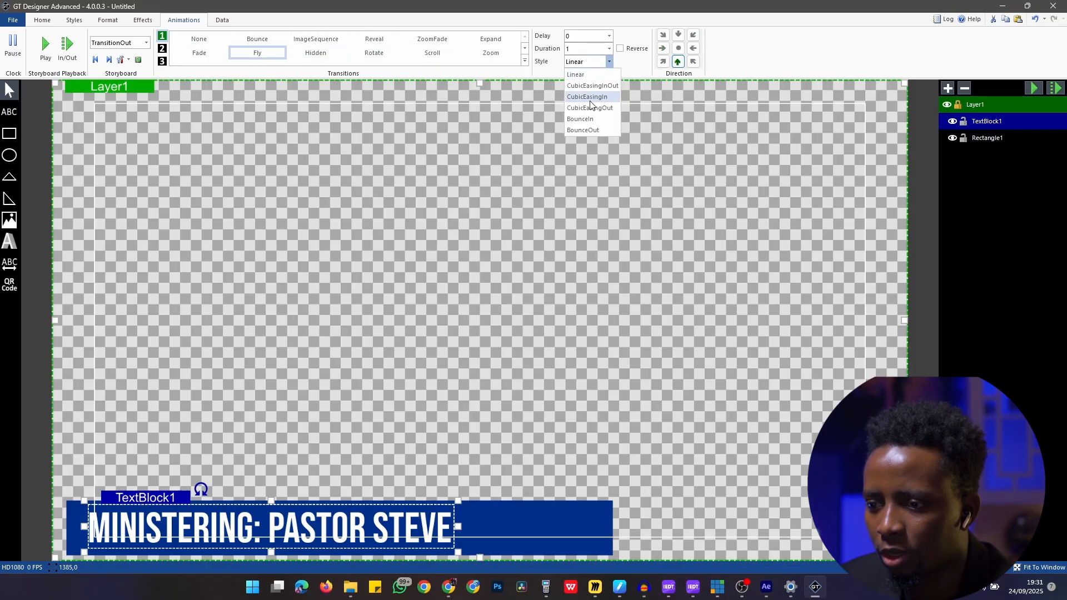
click(587, 96)
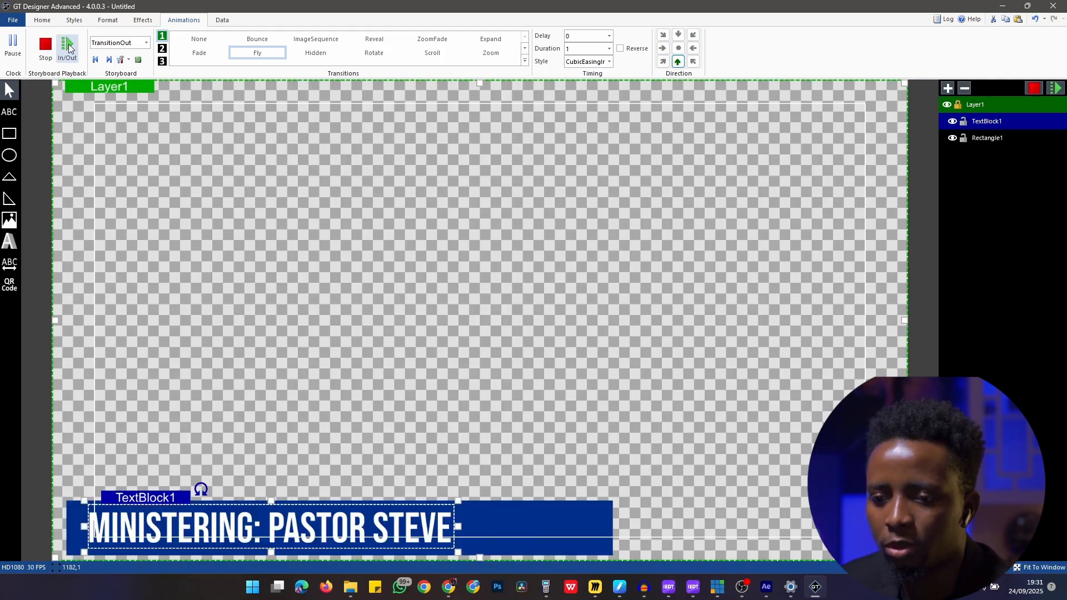
click(44, 45)
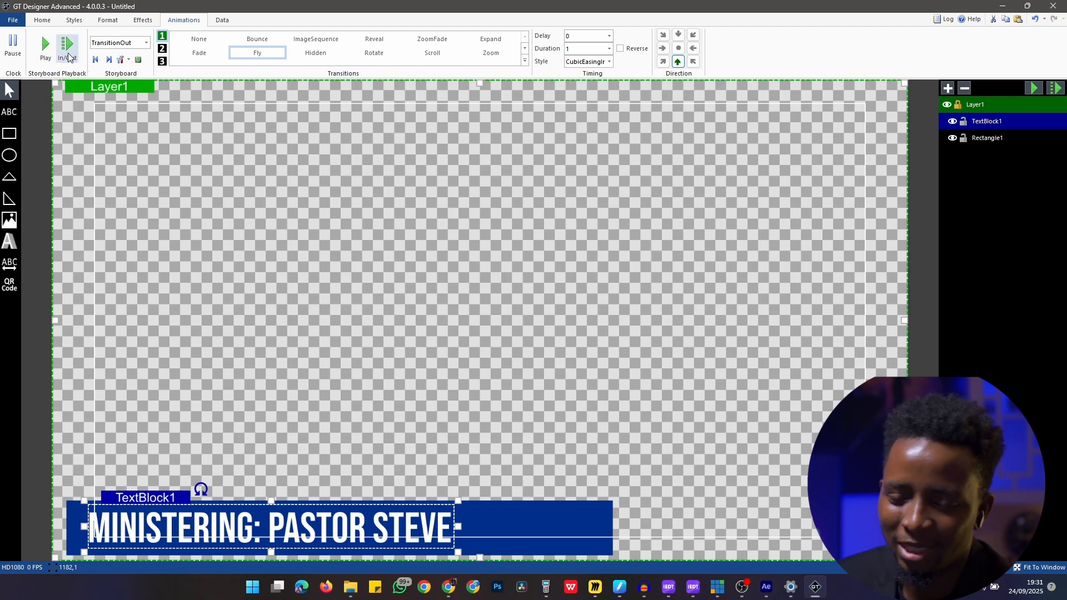
click(44, 43)
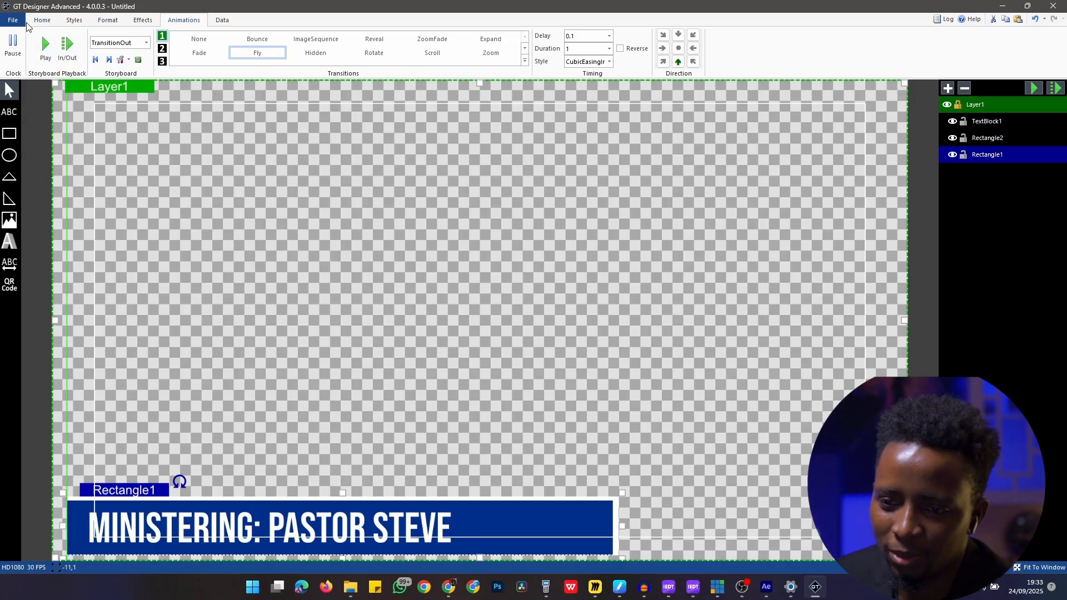
mouse_move(44, 113)
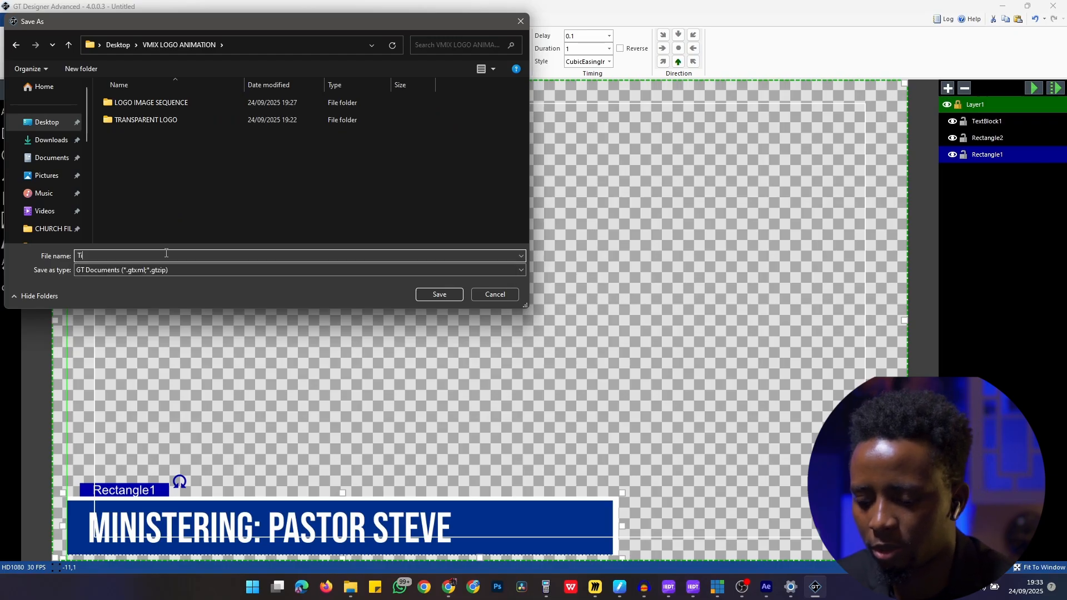
- Save the title as Title Animation.gtzip in Desktop\VMIX LOGO ANIMATION
click(438, 294)
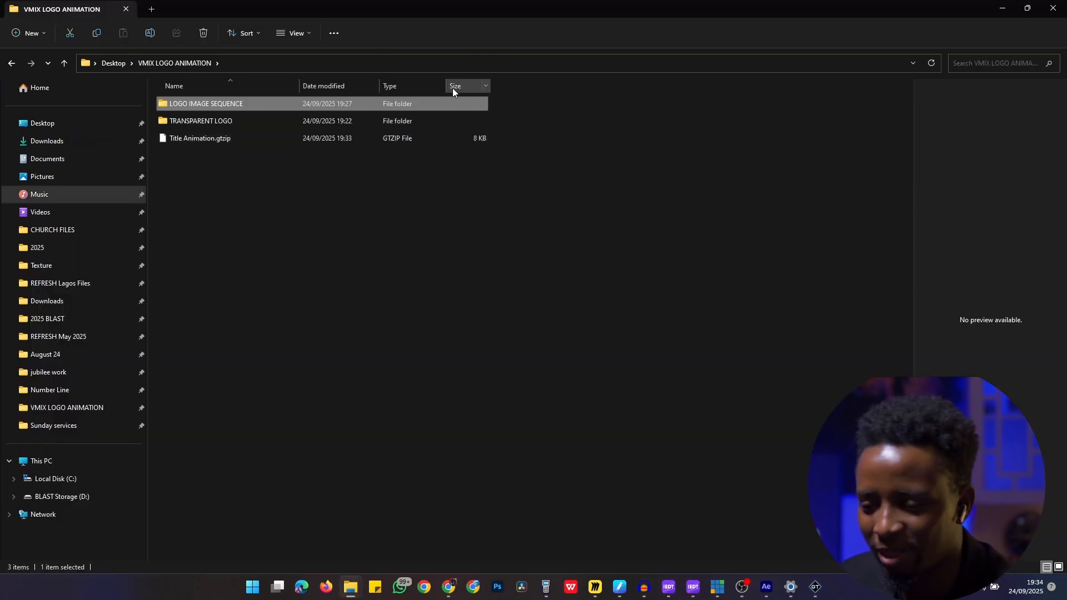
click(200, 138)
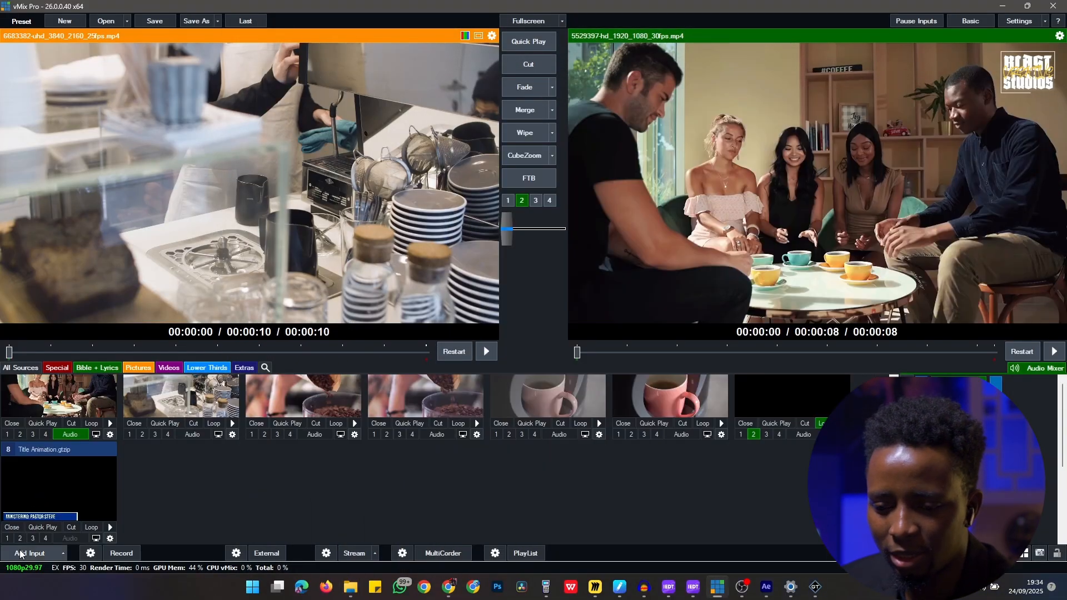
- Edit the title text to Pastor Lawrence in the Title Editor and toggle it on Overlay 1
click(42, 526)
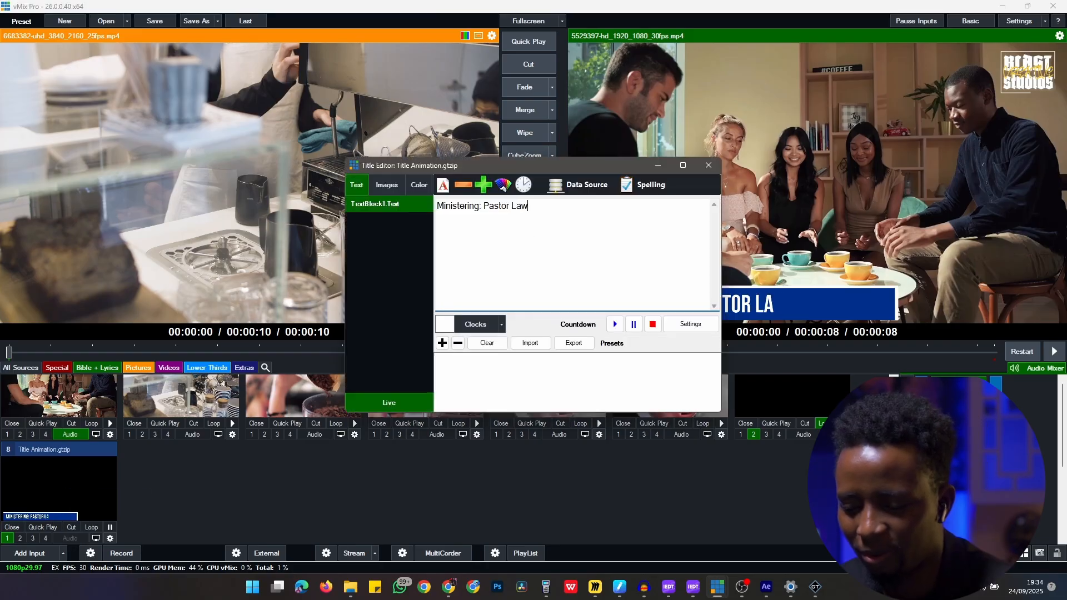
text(rence)
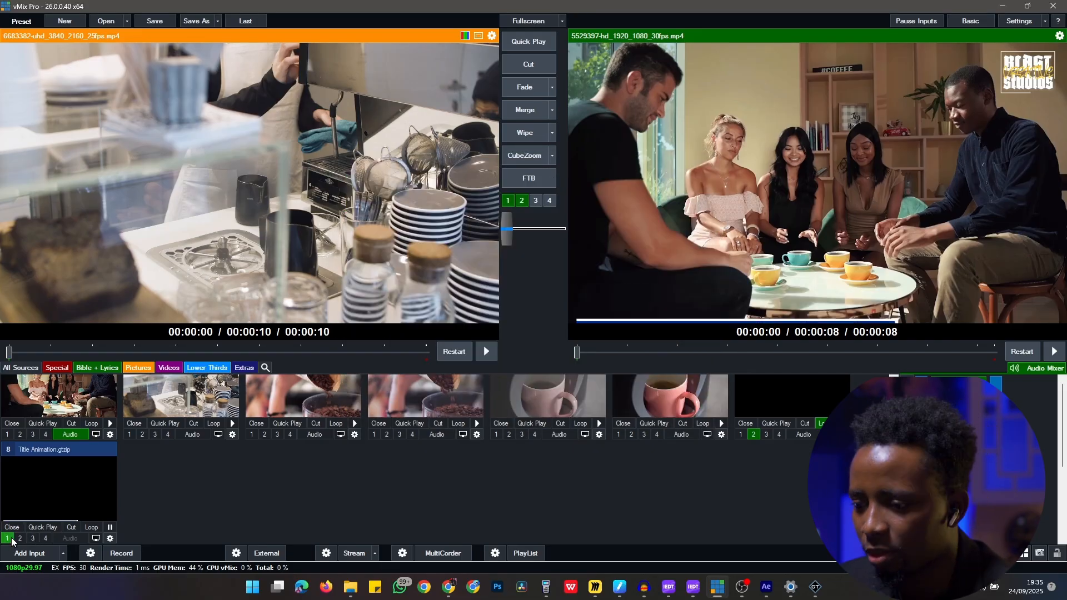
click(43, 527)
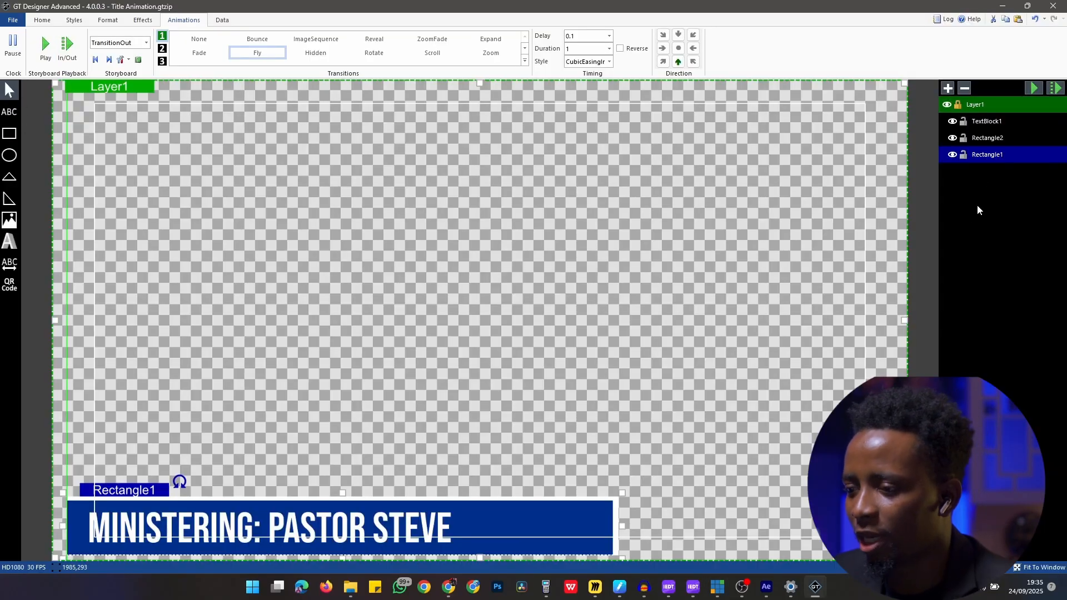
- Add Animated logo_00000.png from LOGO IMAGE SEQUENCE as a new Image1 layer
click(986, 121)
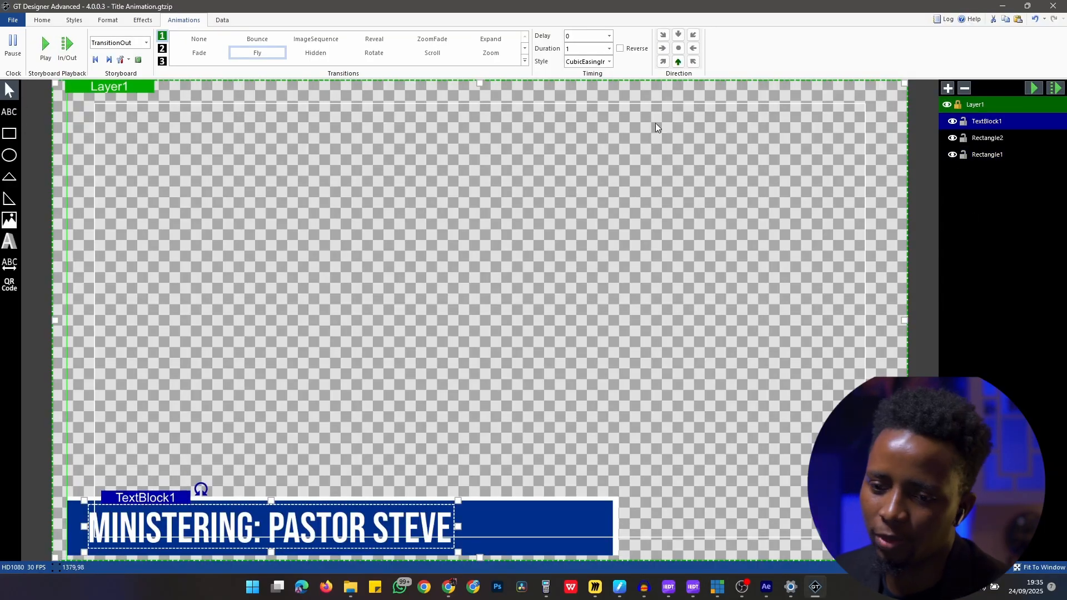
mouse_move(10, 221)
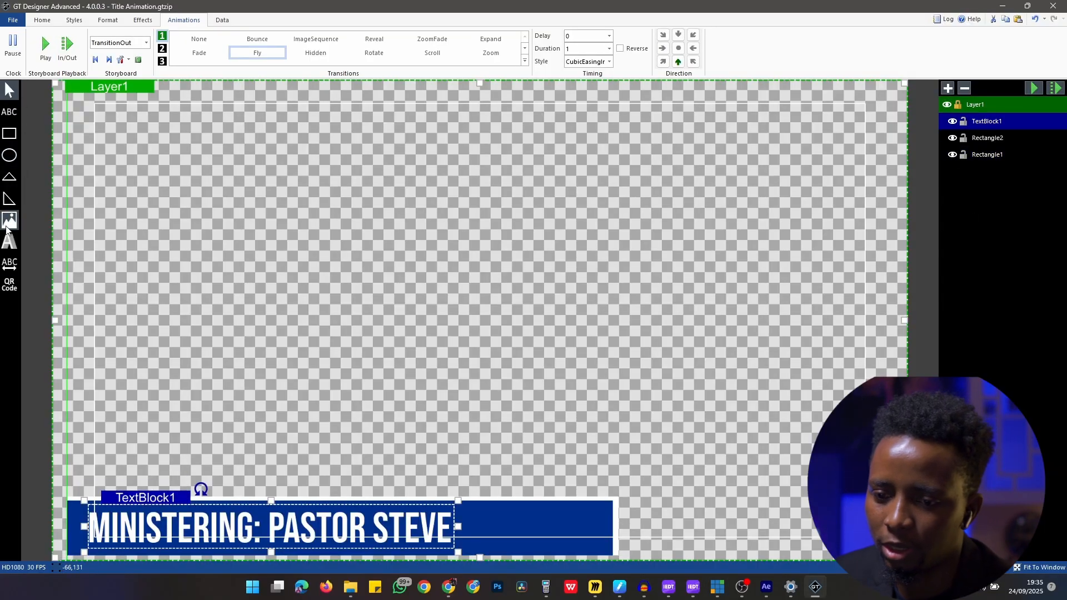
mouse_move(10, 222)
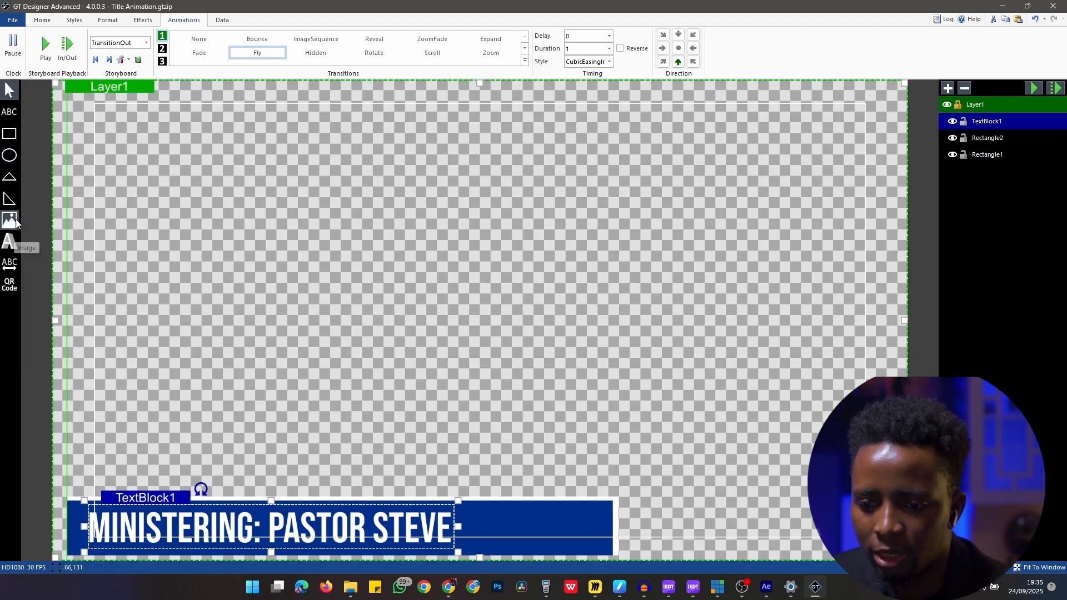
click(10, 220)
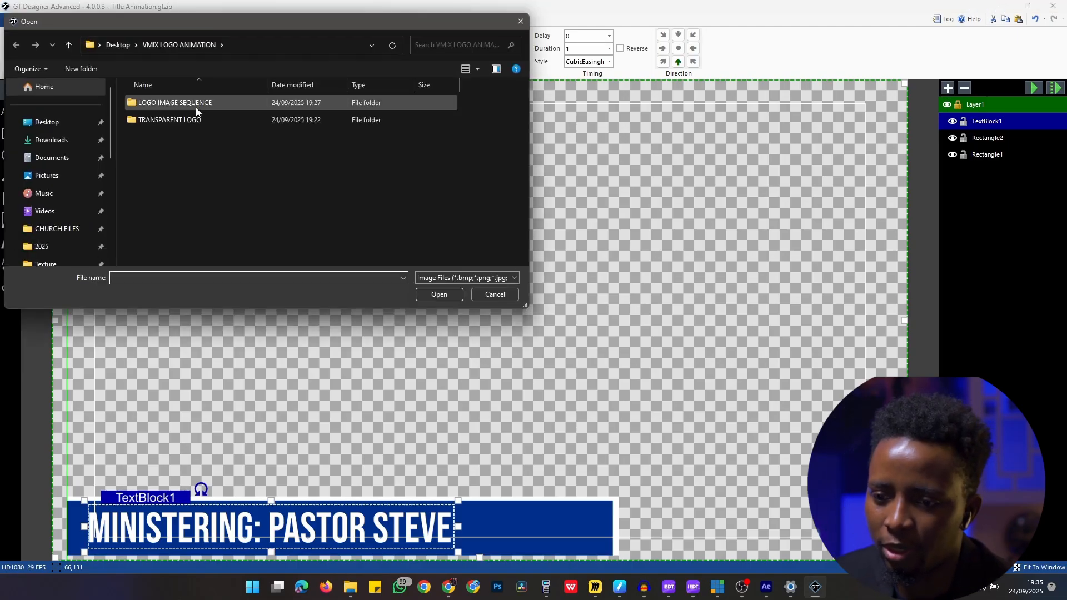
mouse_move(192, 108)
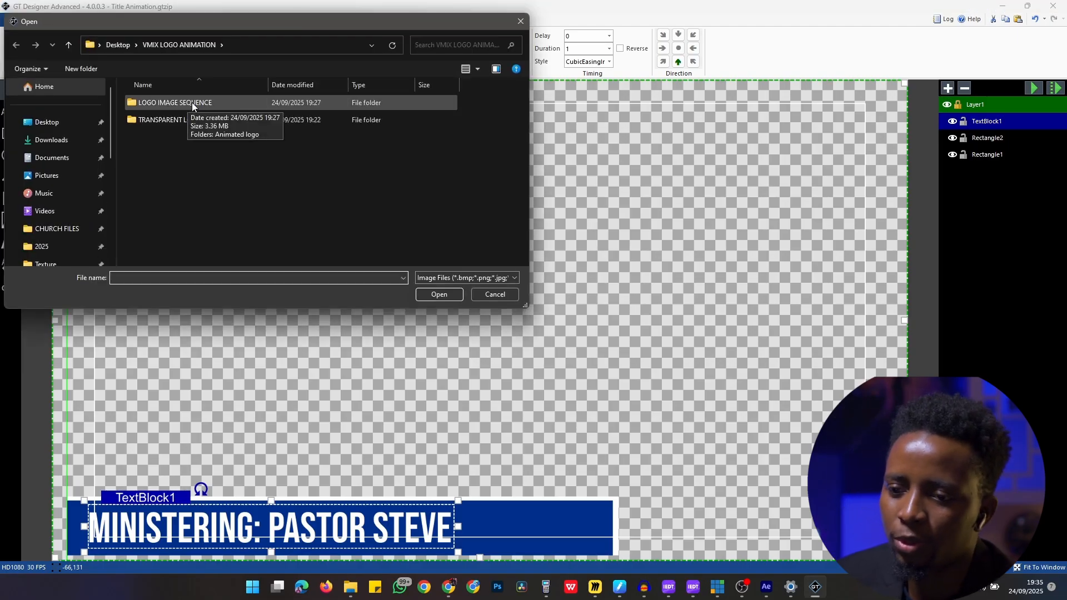
double_click(173, 102)
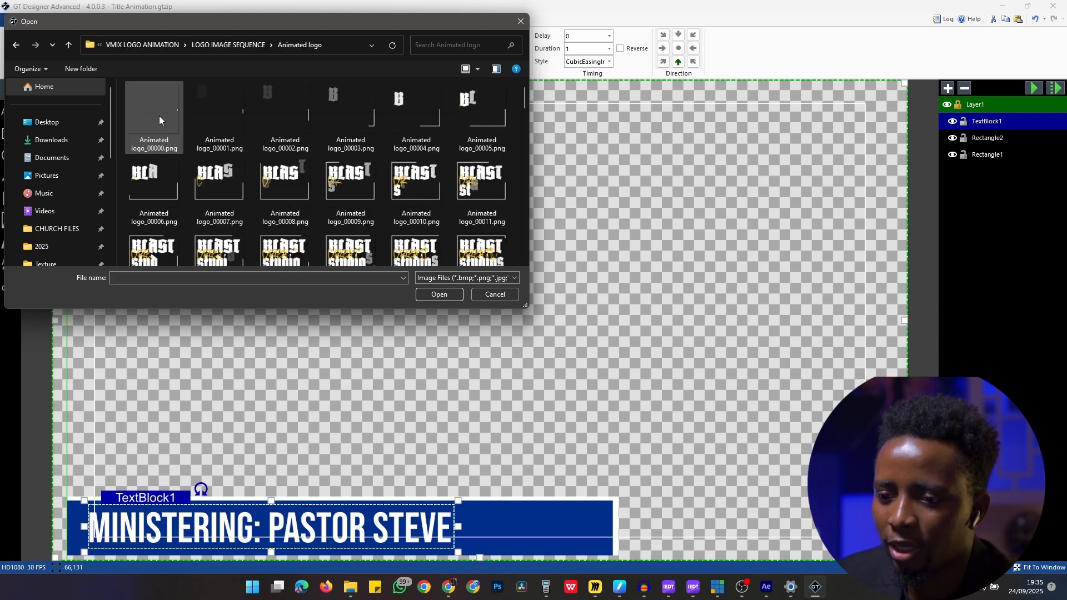
click(438, 293)
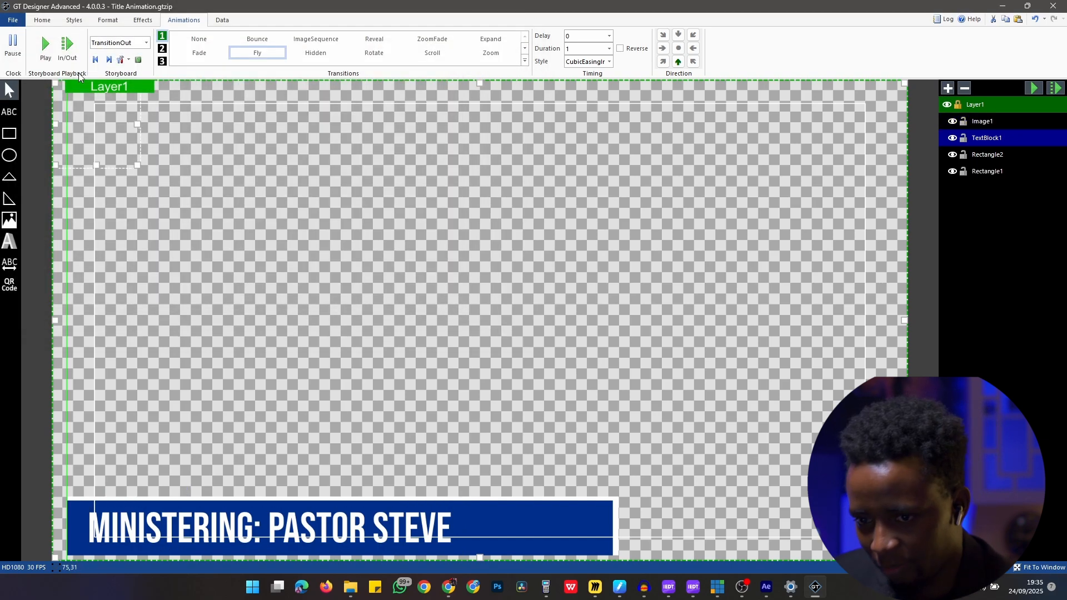
- Set Image1's Continuous storyboard to ImageSequenceLoop at speed 0.5
click(44, 44)
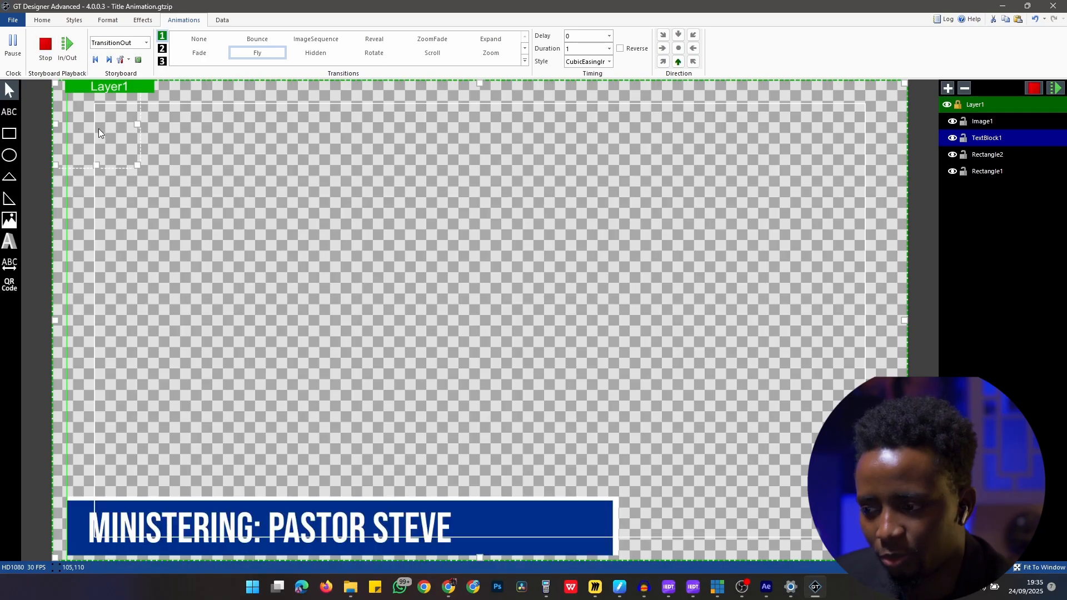
click(982, 121)
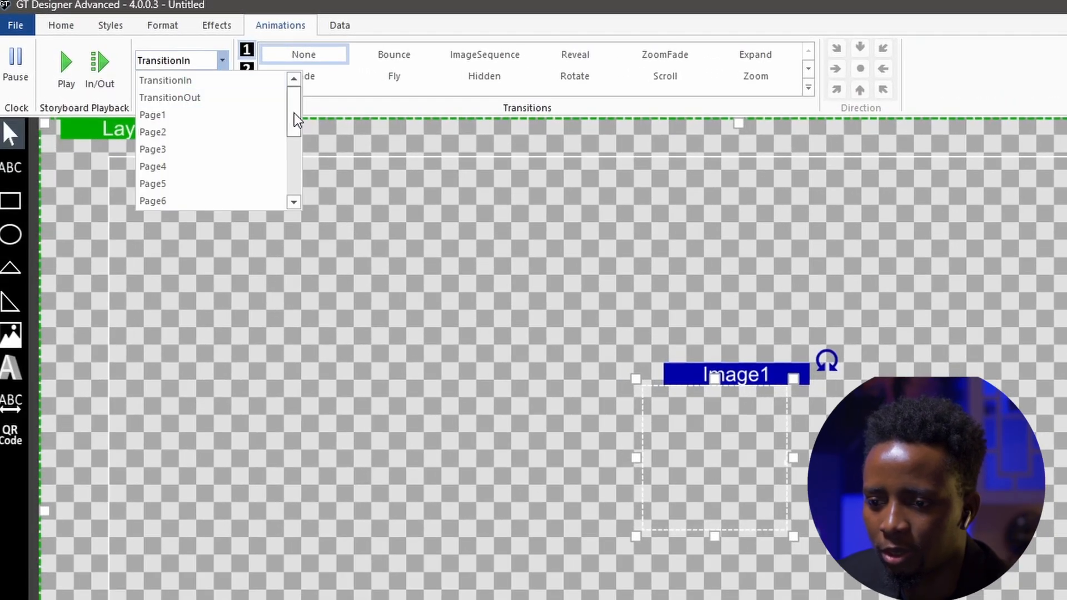
scroll(down, 3)
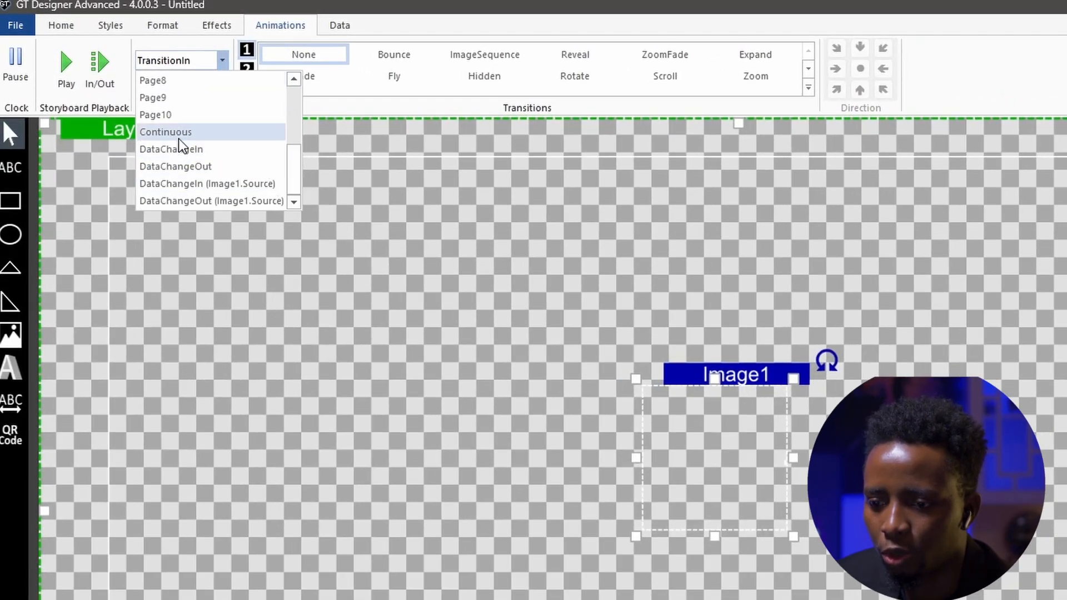
click(166, 131)
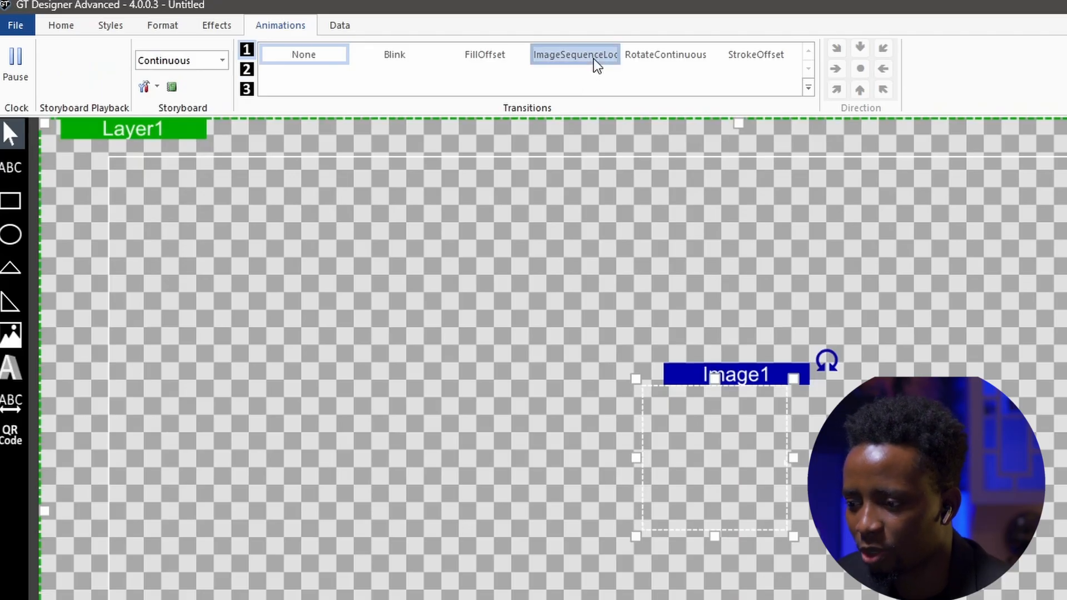
click(674, 50)
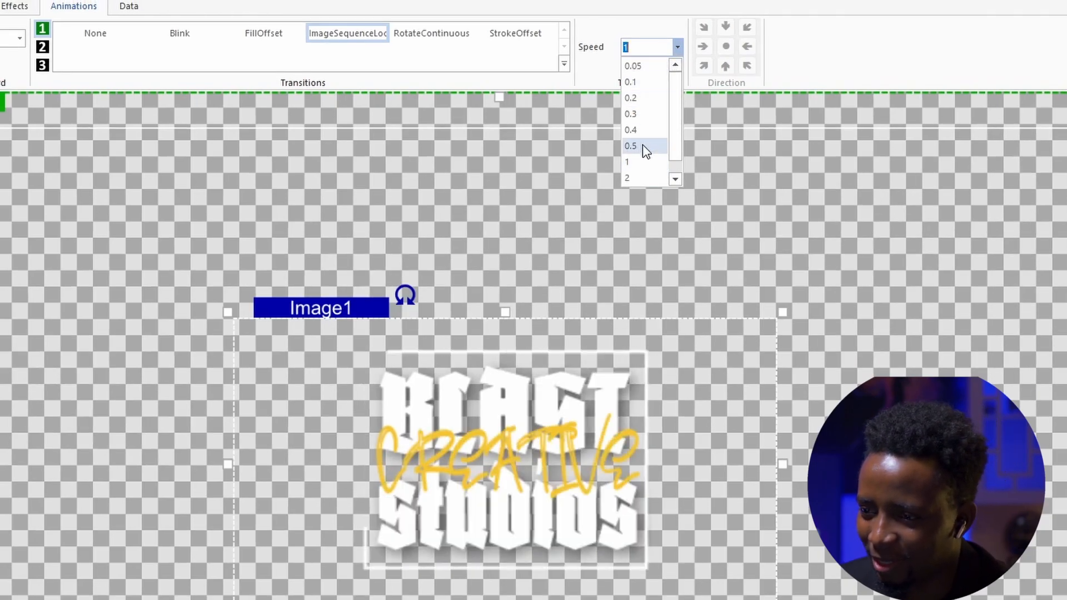
click(630, 145)
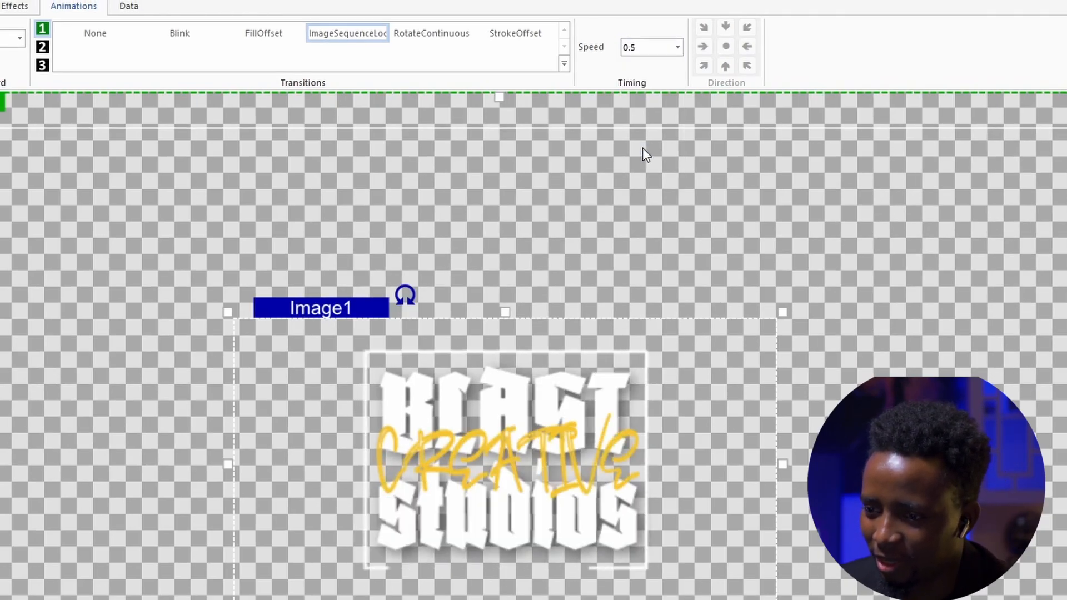
click(14, 28)
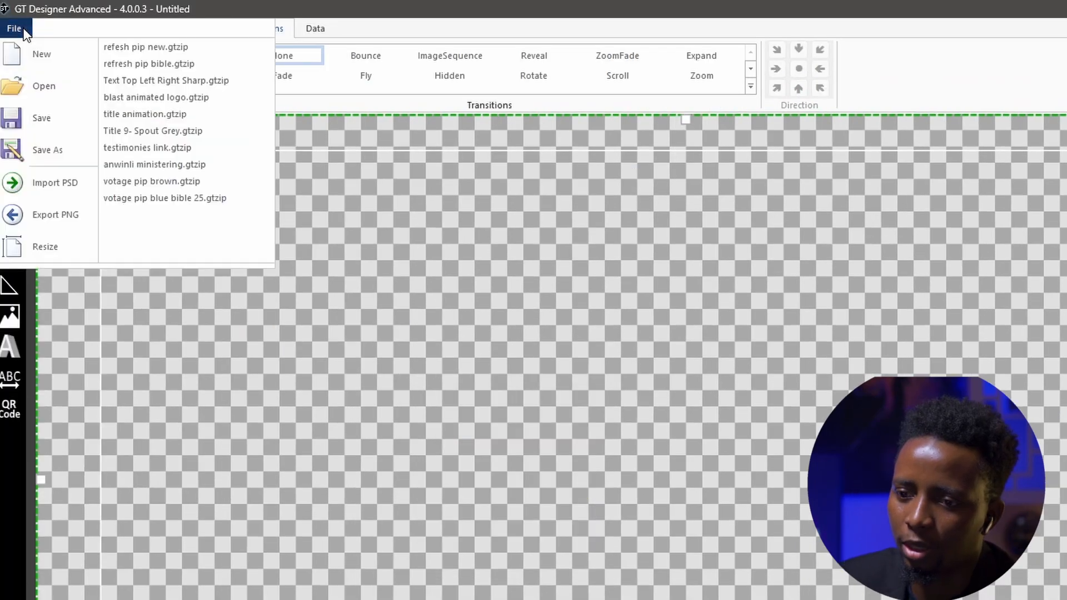